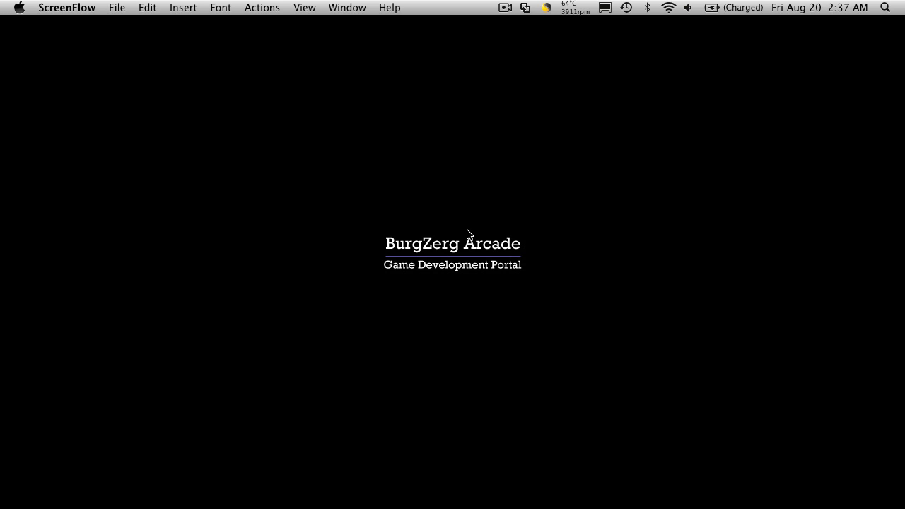
{"action": "mouse_move", "coordinate": [419, 507]}
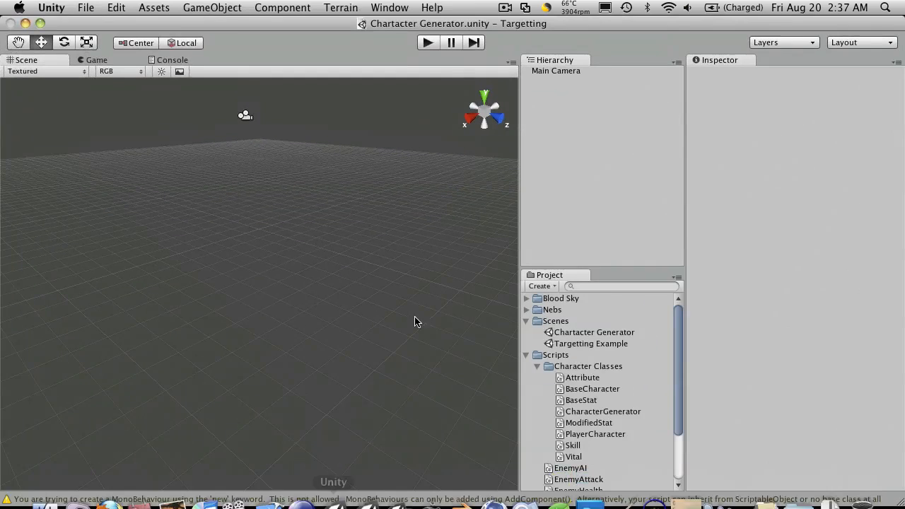
Step: Briefly run and stop the scene, then return to CharacterGenerator.cs at the blank line after pointsLeft
{"action": "left_click", "coordinate": [96, 59]}
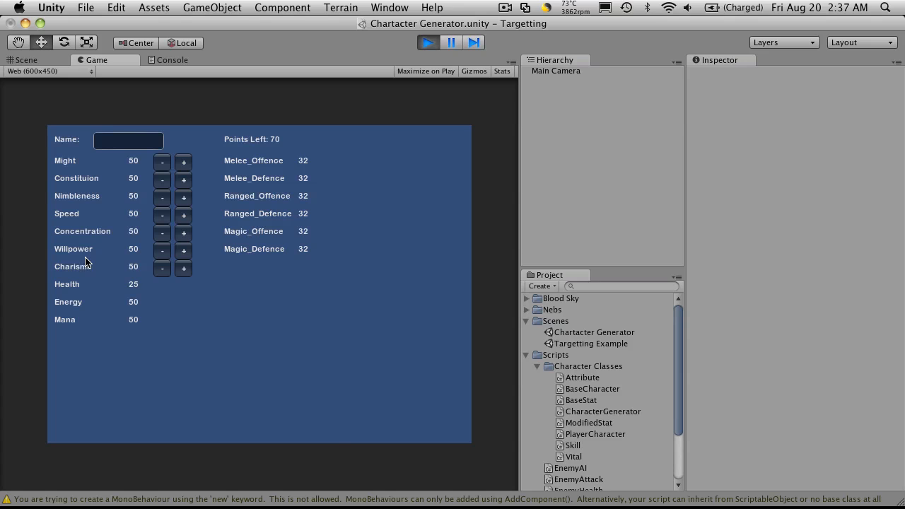
{"action": "mouse_move", "coordinate": [404, 137]}
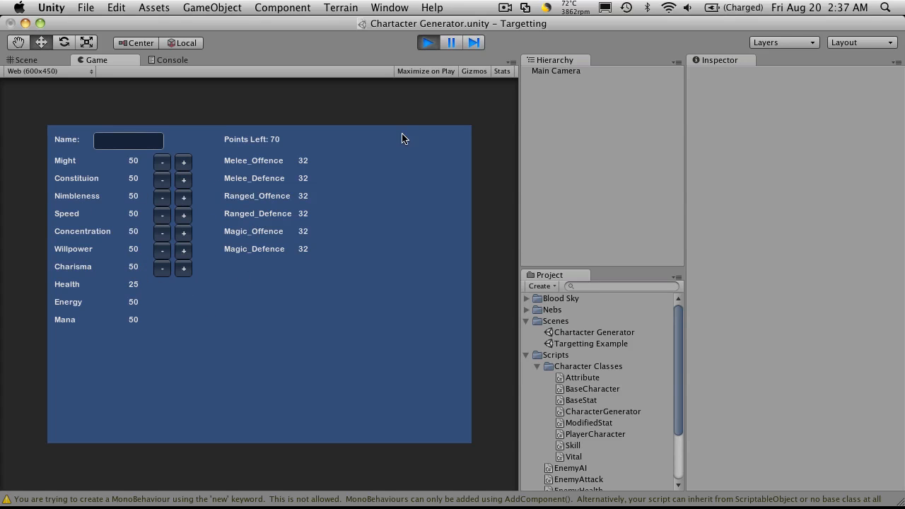
{"action": "left_click", "coordinate": [26, 59]}
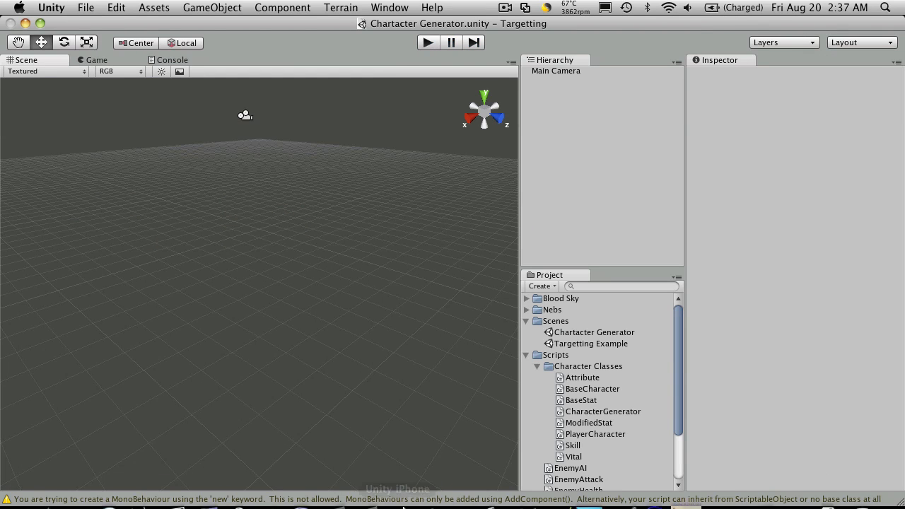
{"action": "mouse_move", "coordinate": [525, 484]}
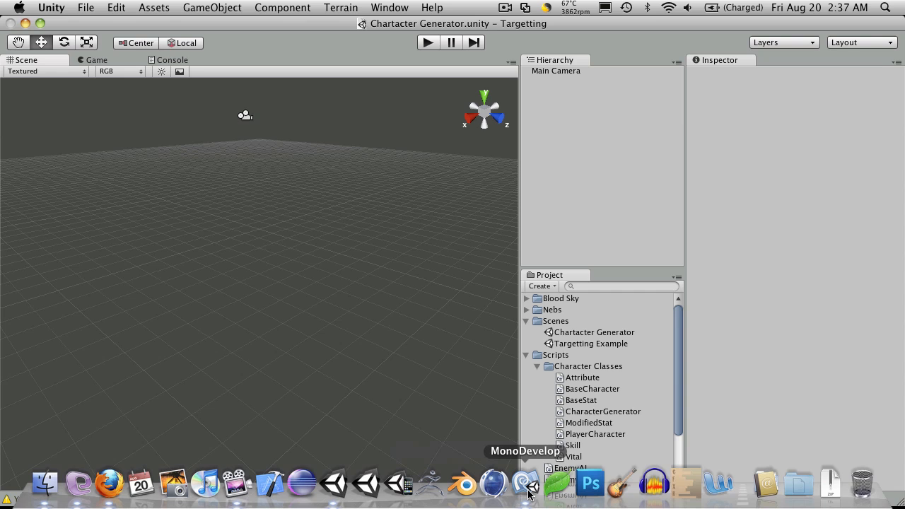
{"action": "left_click", "coordinate": [524, 485]}
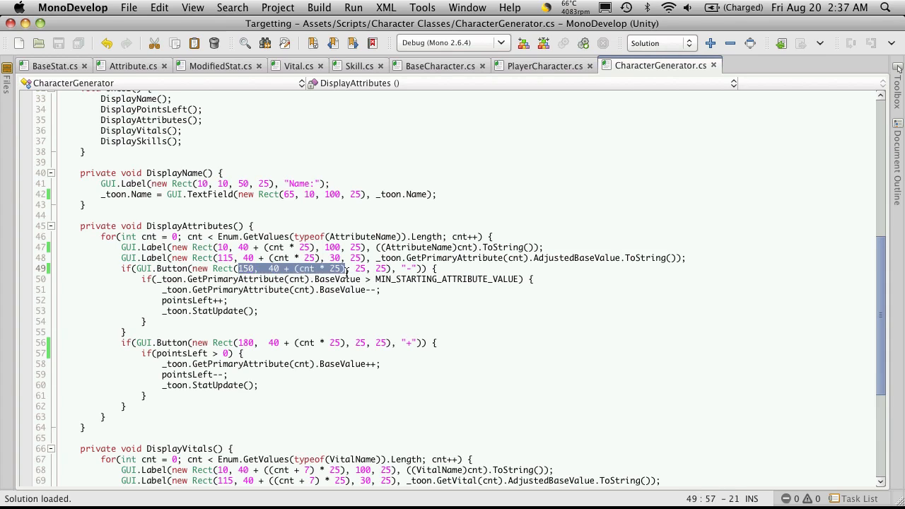
{"action": "left_click", "coordinate": [297, 253]}
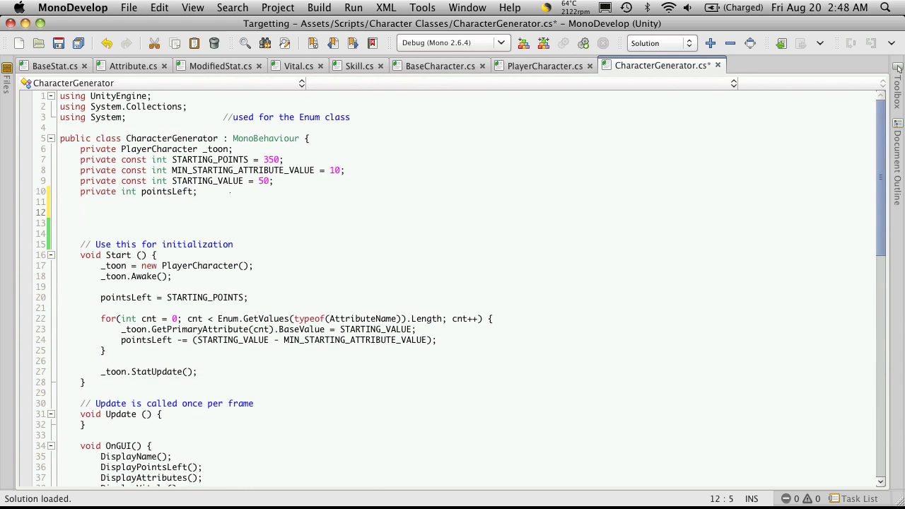
{"action": "left_click", "coordinate": [82, 212]}
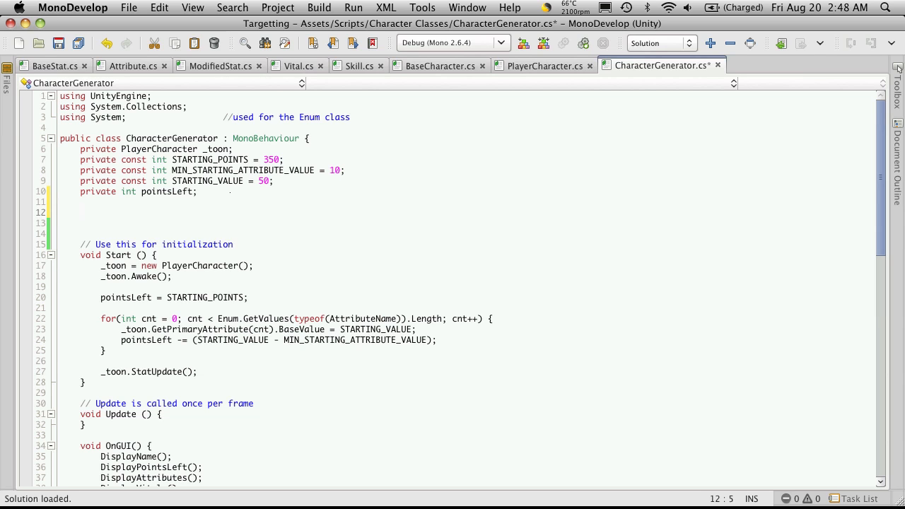
Step: Declare 'private const int OFFSET = 5;' in the CharacterGenerator class
{"action": "type", "text": "private"}
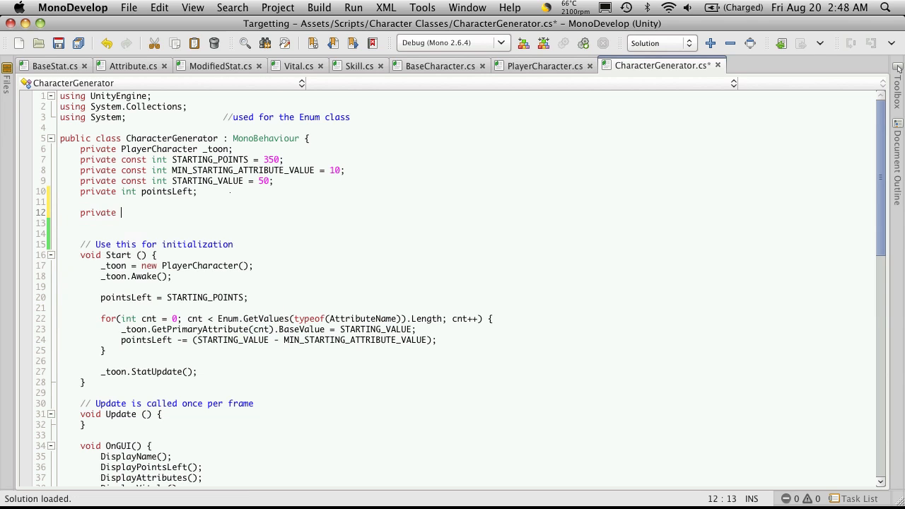
{"action": "type", "text": "ContextMenu"}
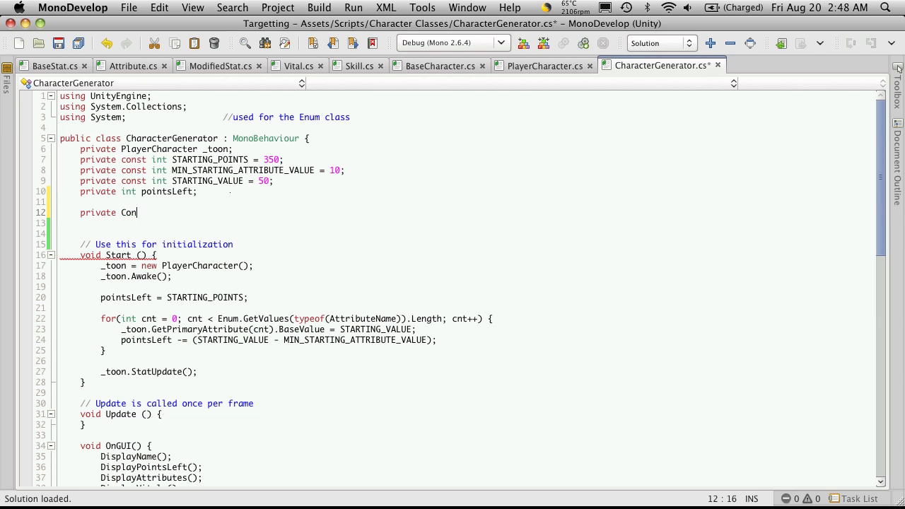
{"action": "type", "text": "s"}
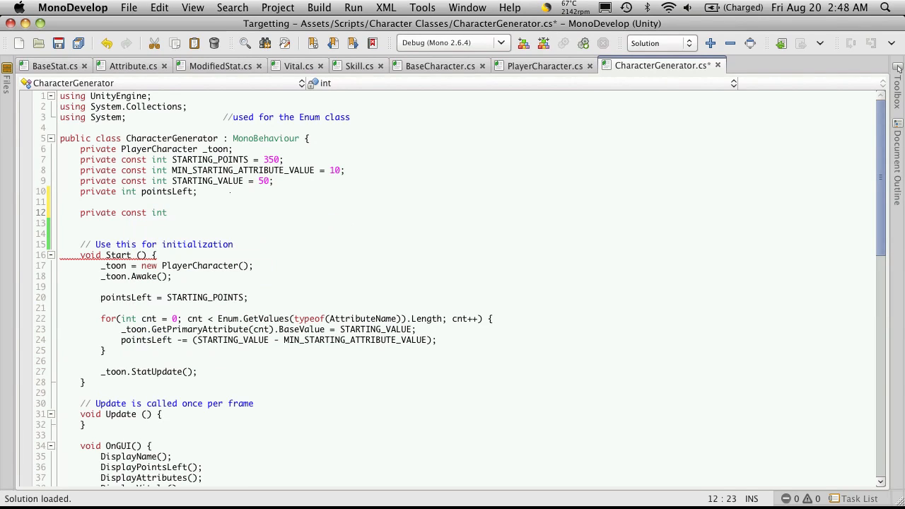
{"action": "type", "text": "OFFSET = 5;"}
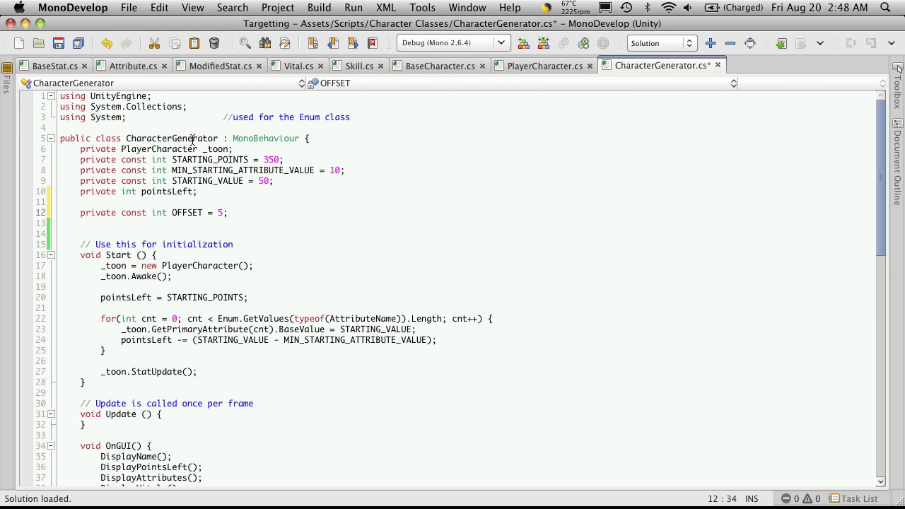
Step: Switch to Unity and play the Character Generator scene to view the GUI layout
{"action": "key", "text": "cmd+tab"}
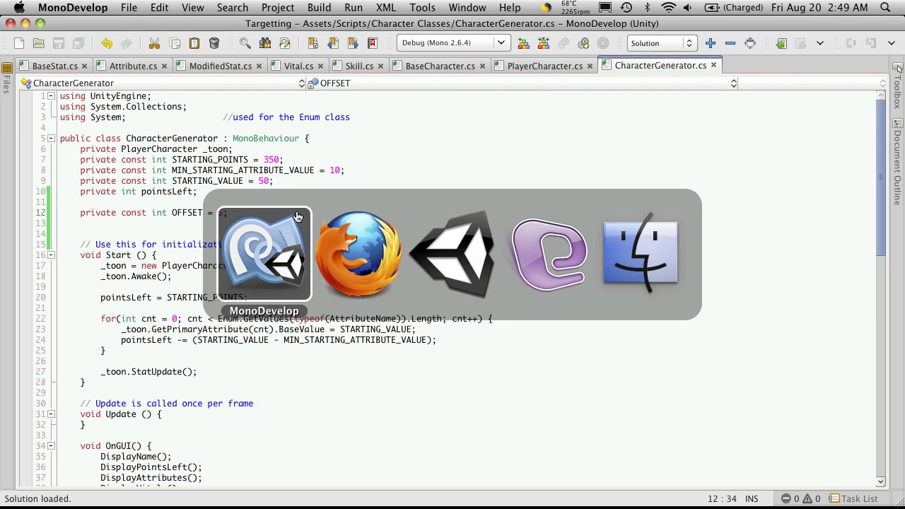
{"action": "left_click", "coordinate": [453, 255]}
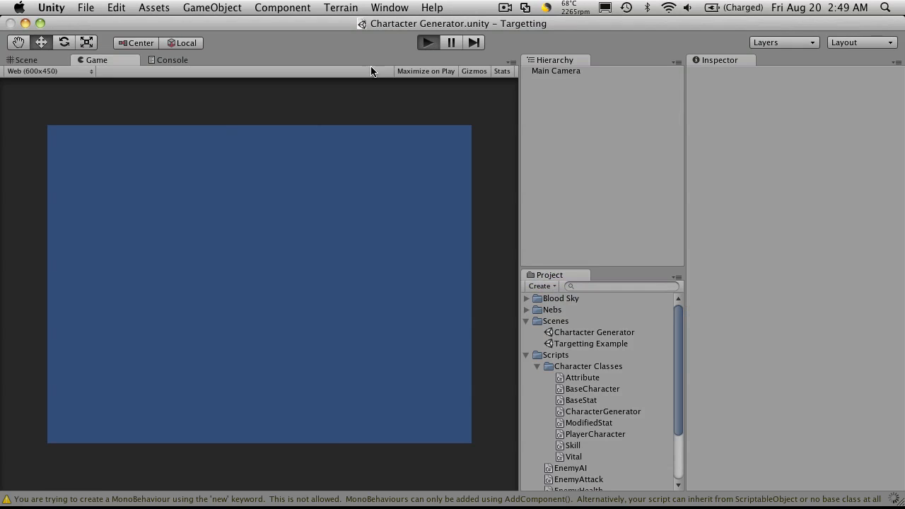
{"action": "left_click", "coordinate": [427, 43]}
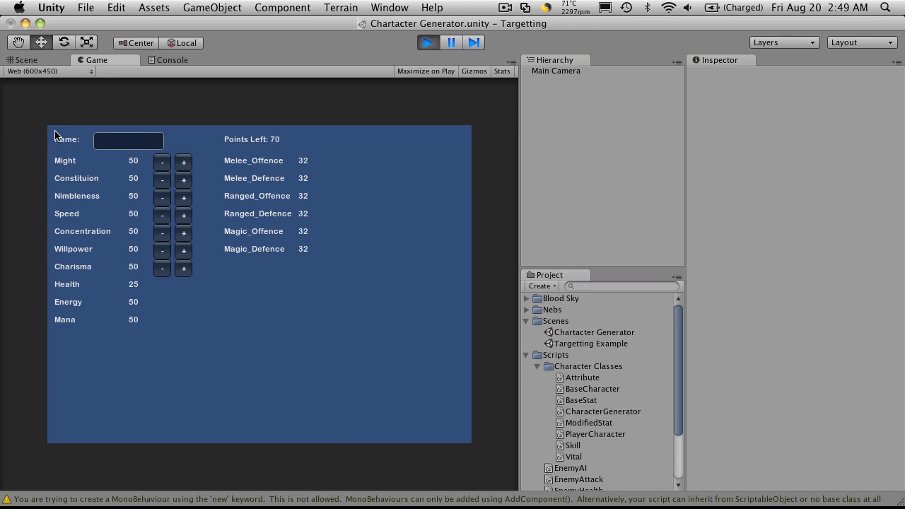
{"action": "mouse_move", "coordinate": [274, 134]}
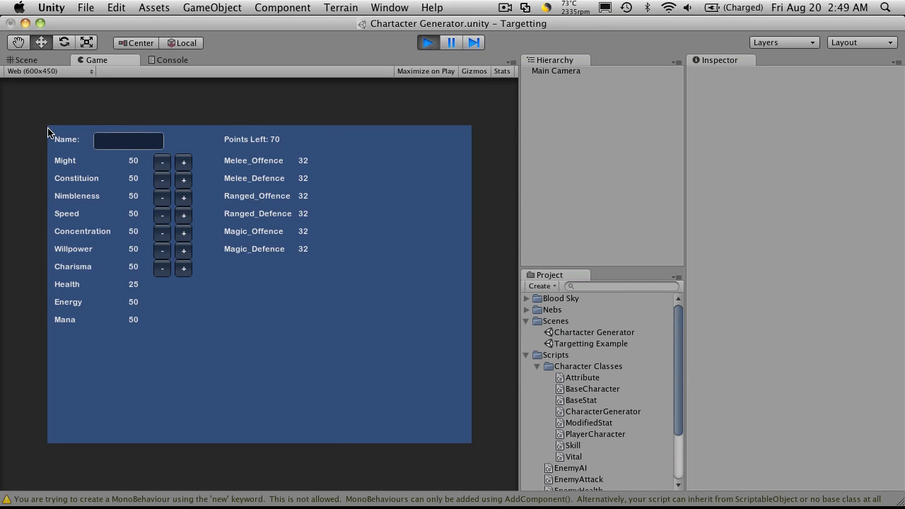
{"action": "mouse_move", "coordinate": [48, 333]}
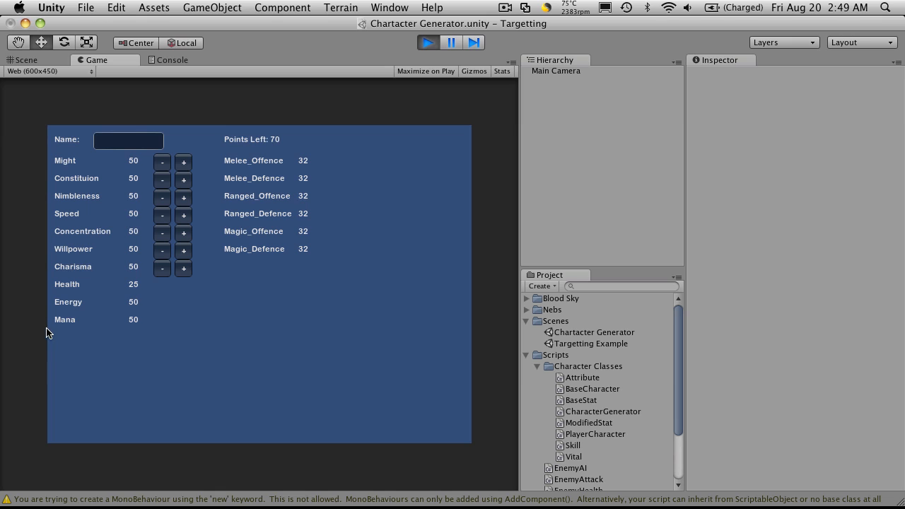
{"action": "mouse_move", "coordinate": [42, 175]}
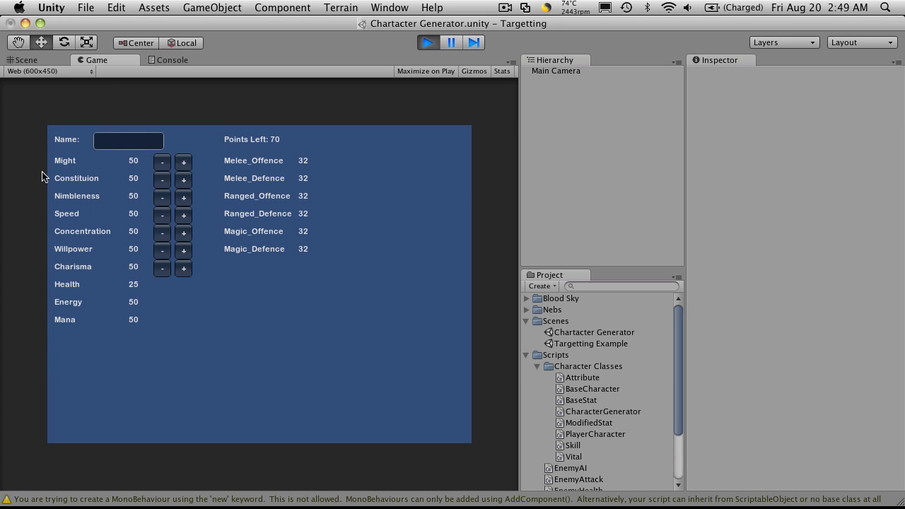
{"action": "mouse_move", "coordinate": [275, 342]}
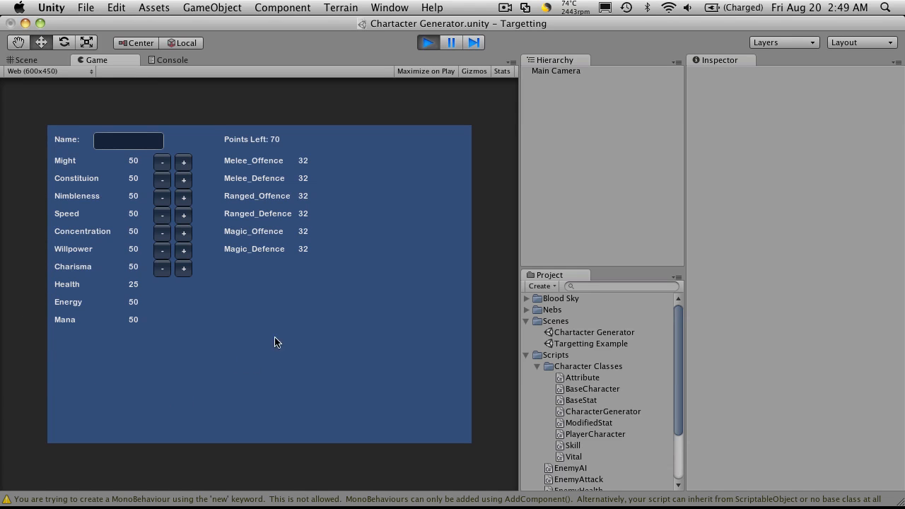
{"action": "mouse_move", "coordinate": [209, 155]}
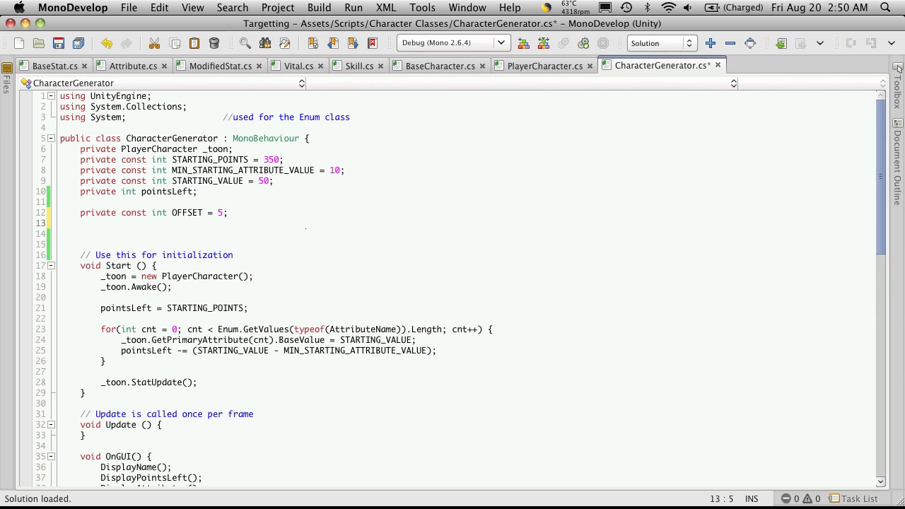
Step: Declare 'private const int LINE_HEIGHT = 20;' below the OFFSET constant
{"action": "type", "text": "private"}
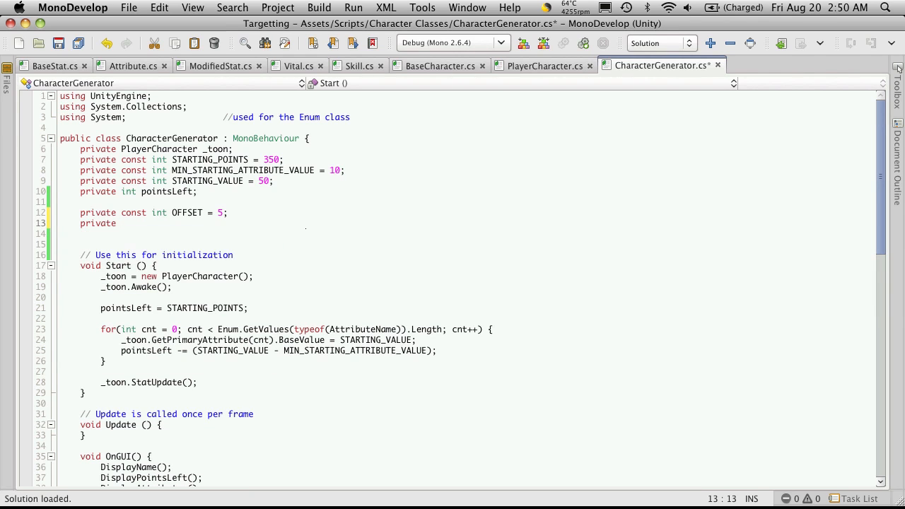
{"action": "type", "text": "const"}
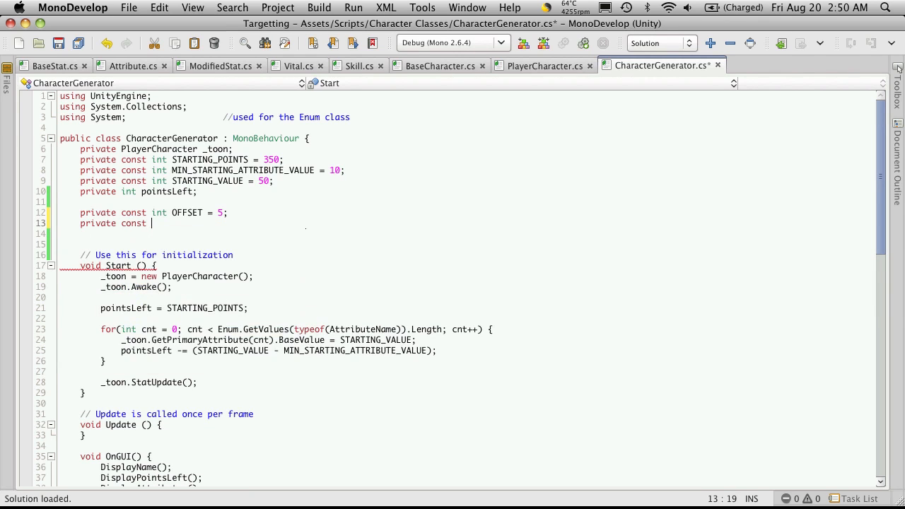
{"action": "type", "text": "int"}
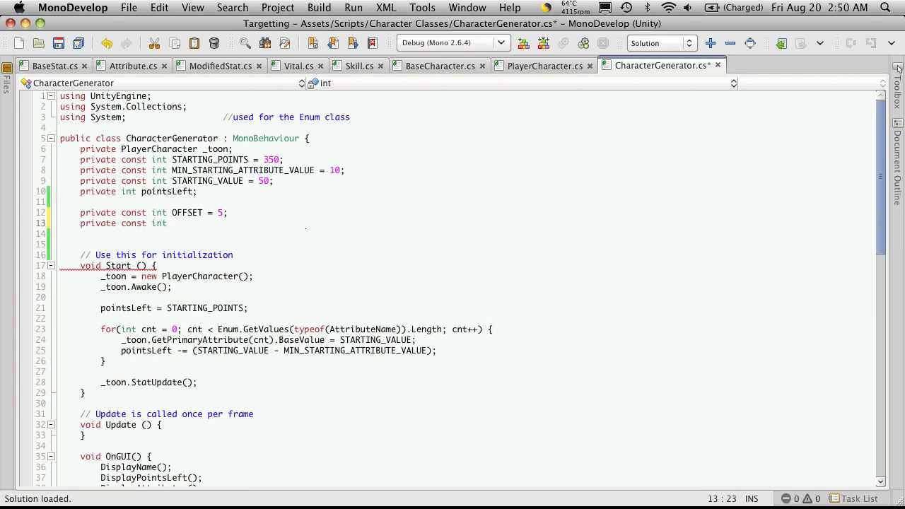
{"action": "left_click", "coordinate": [172, 224]}
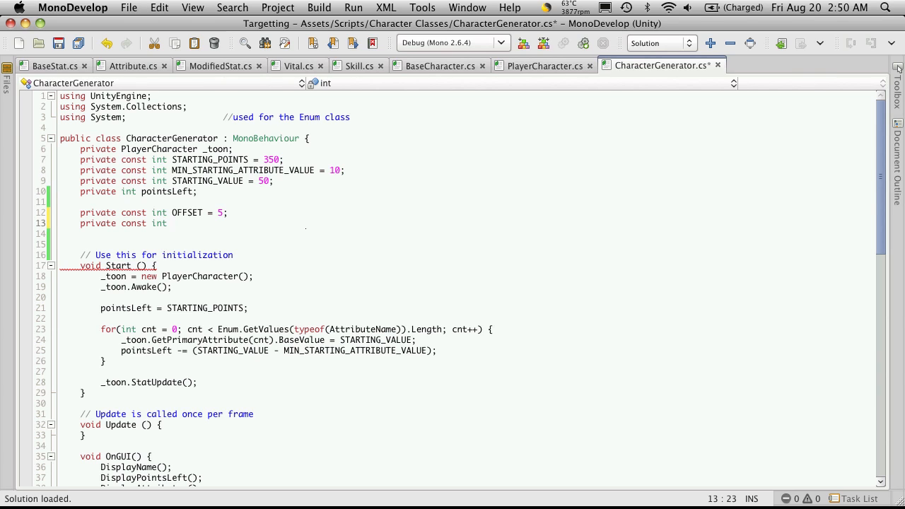
{"action": "type", "text": "LINE"}
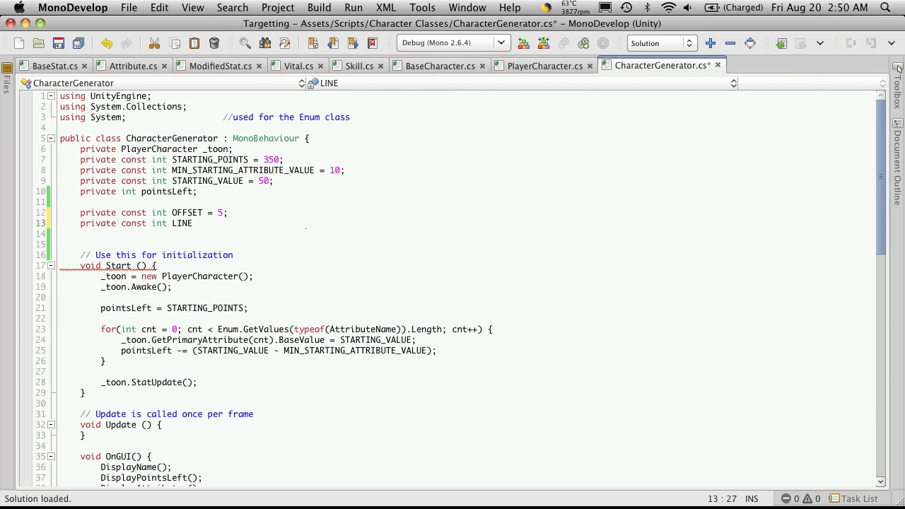
{"action": "type", "text": "_HEIGHT ="}
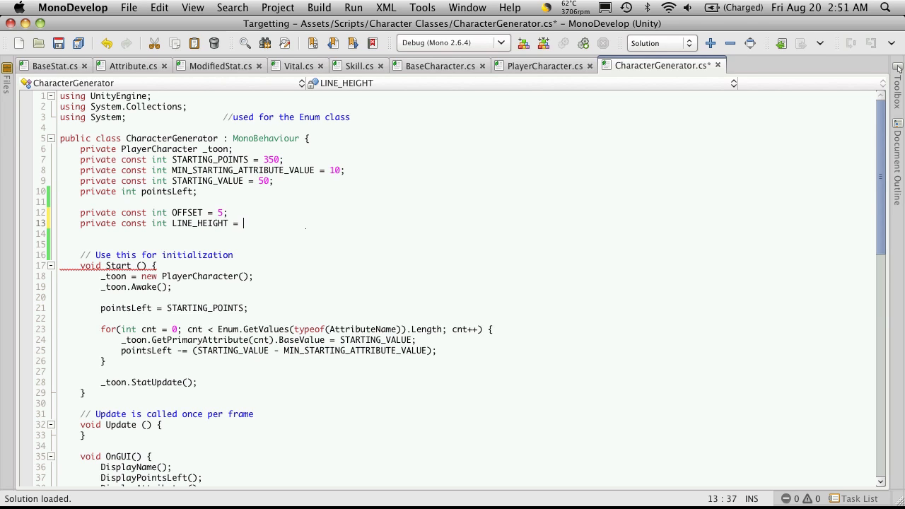
{"action": "type", "text": "20"}
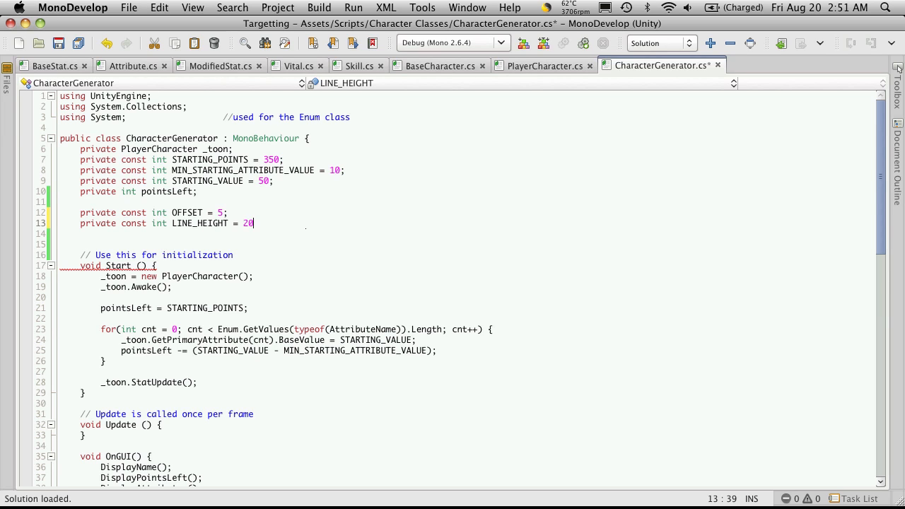
{"action": "type", "text": ";"}
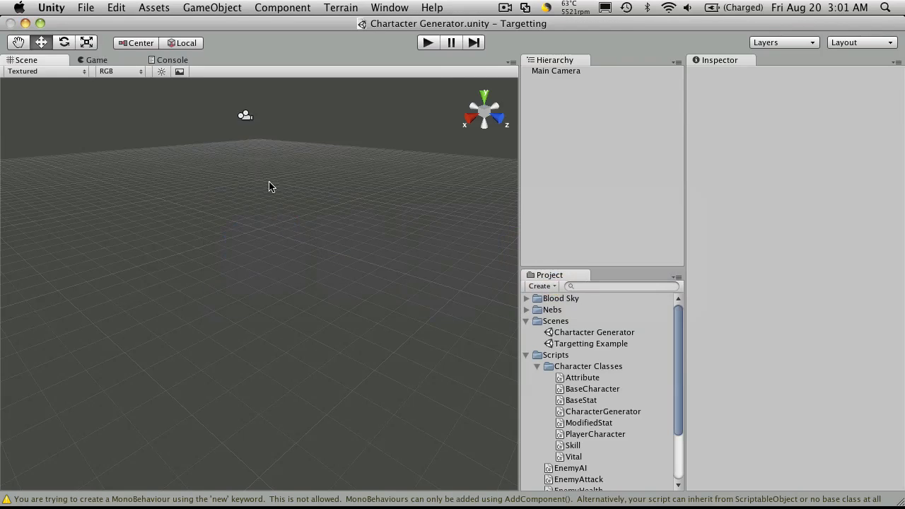
{"action": "left_click", "coordinate": [427, 42]}
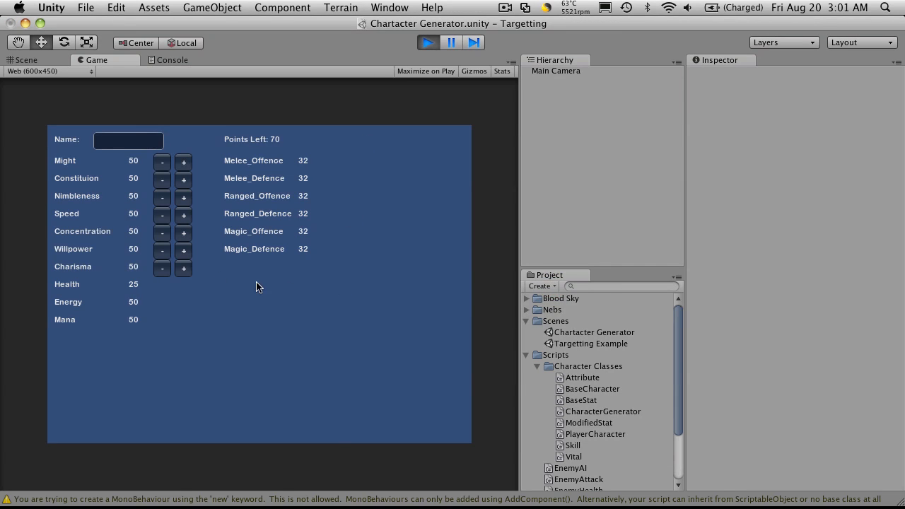
{"action": "mouse_move", "coordinate": [136, 198]}
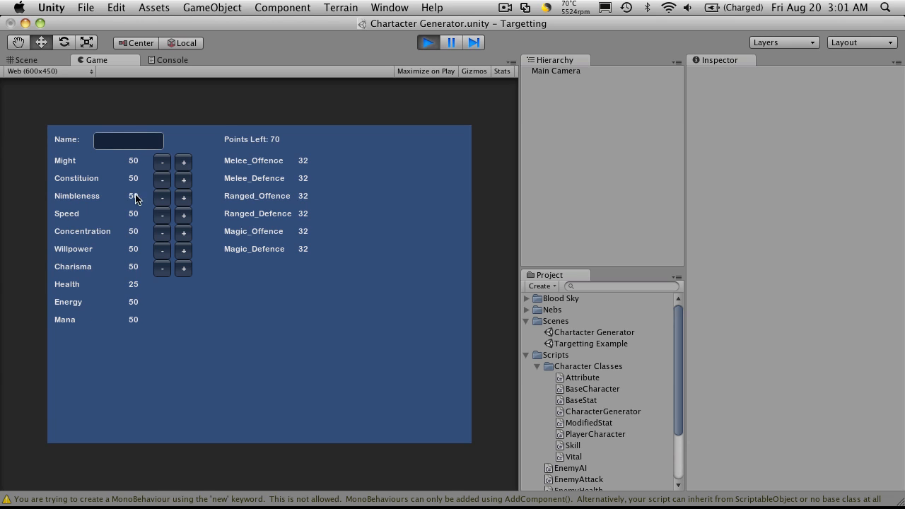
{"action": "mouse_move", "coordinate": [57, 175]}
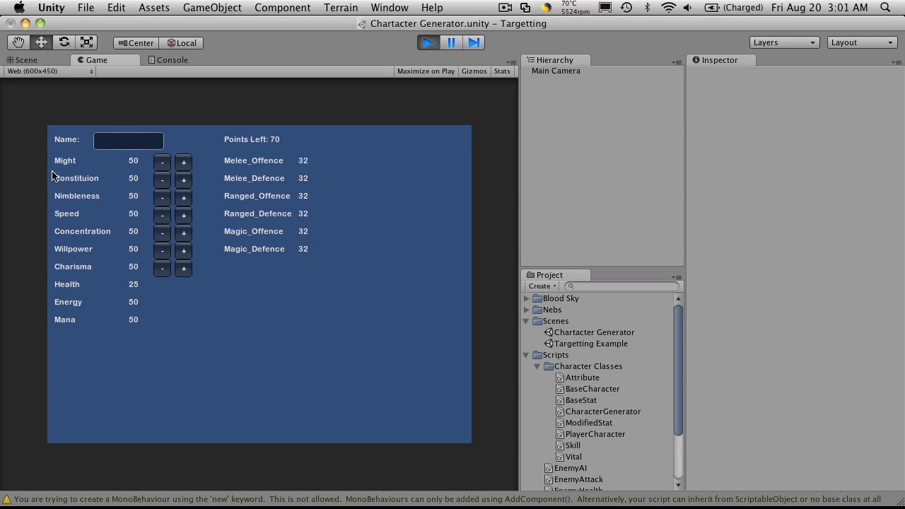
{"action": "mouse_move", "coordinate": [56, 164]}
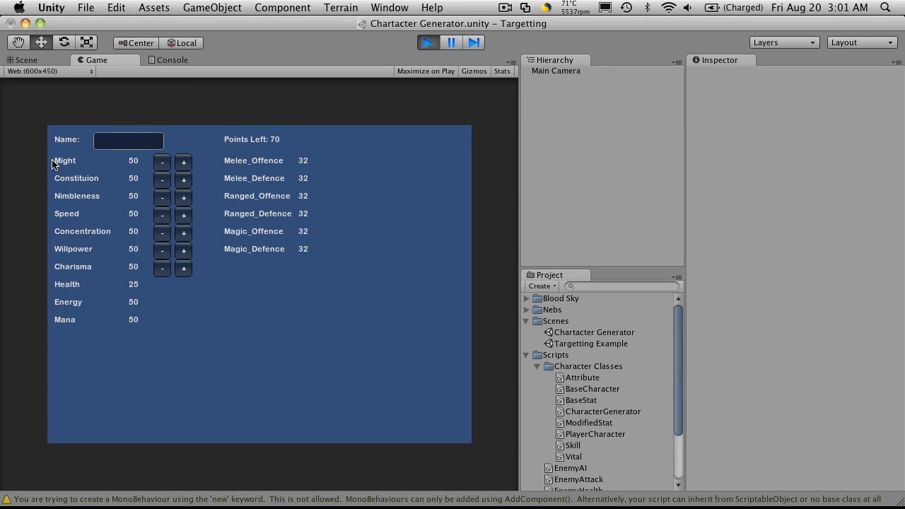
{"action": "mouse_move", "coordinate": [94, 337]}
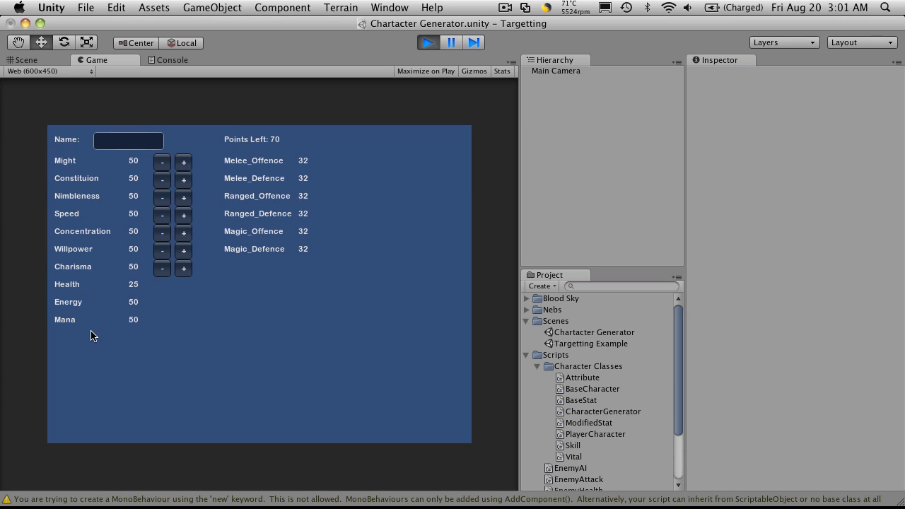
{"action": "mouse_move", "coordinate": [79, 327]}
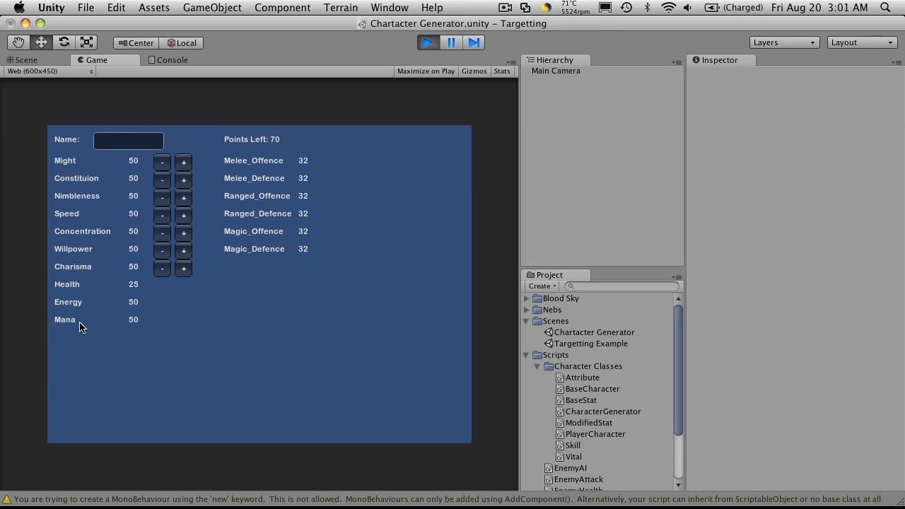
{"action": "mouse_move", "coordinate": [275, 186]}
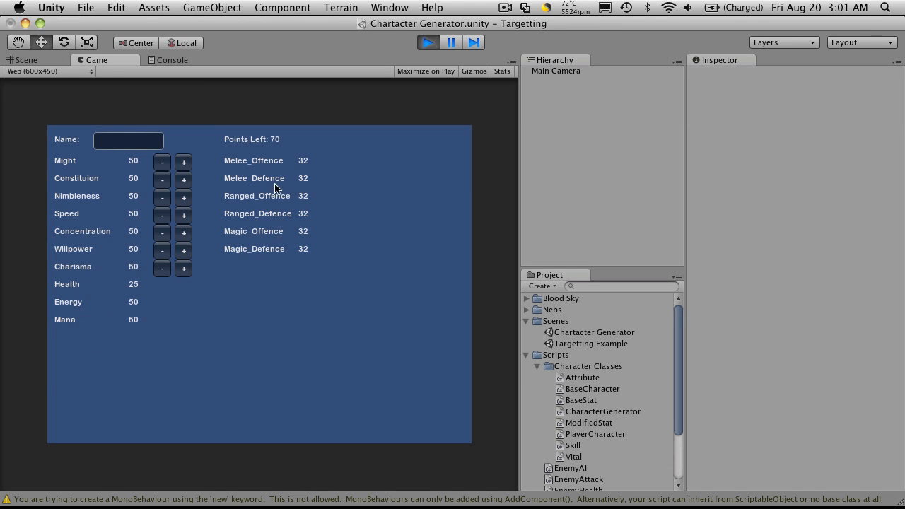
{"action": "mouse_move", "coordinate": [262, 240]}
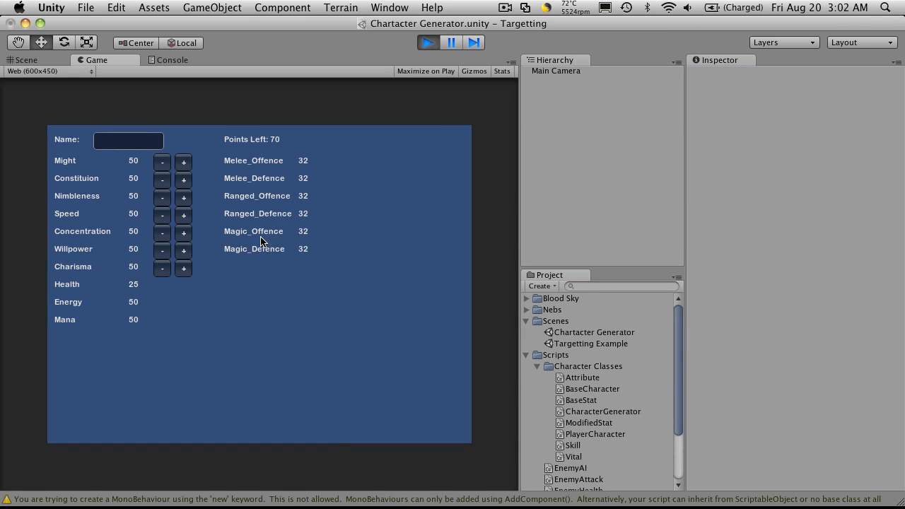
{"action": "mouse_move", "coordinate": [328, 101]}
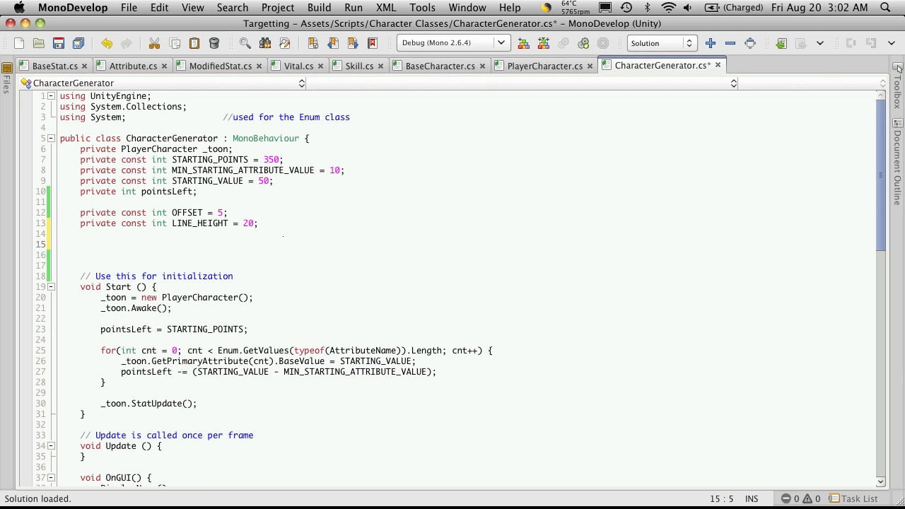
Step: Declare 'private const int STAT_LABEL = 100;' below LINE_HEIGHT
{"action": "type", "text": "pr"}
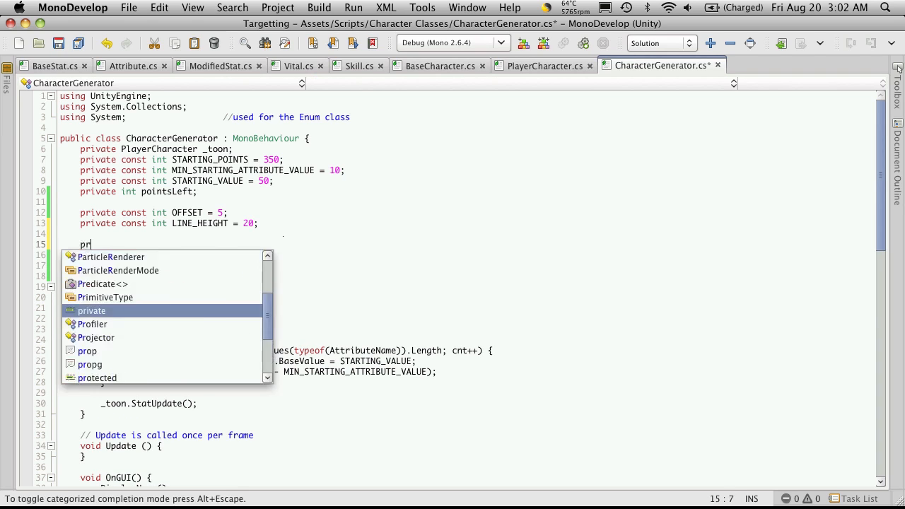
{"action": "type", "text": "ivate ContextMenu"}
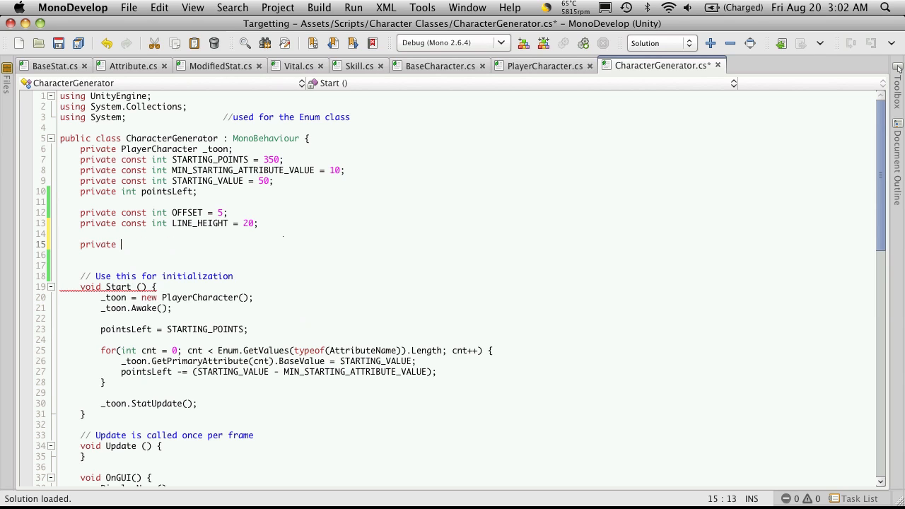
{"action": "type", "text": "const"}
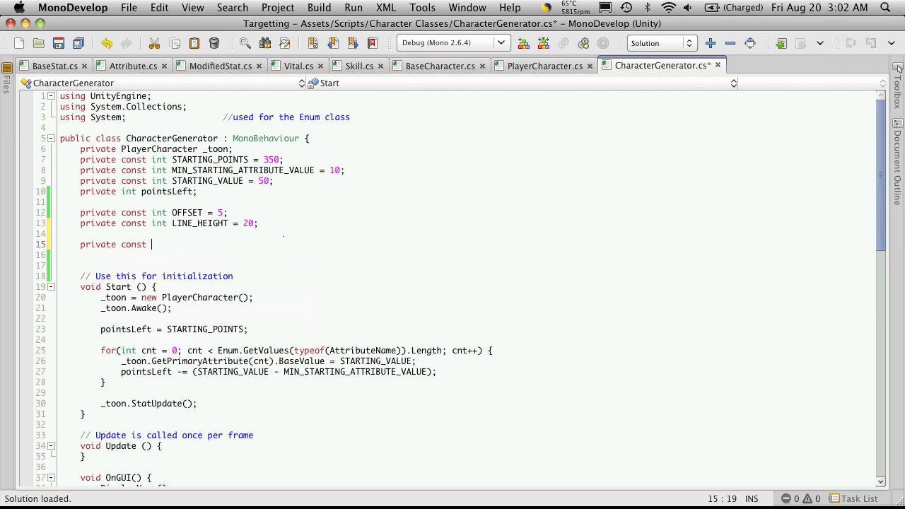
{"action": "type", "text": "int"}
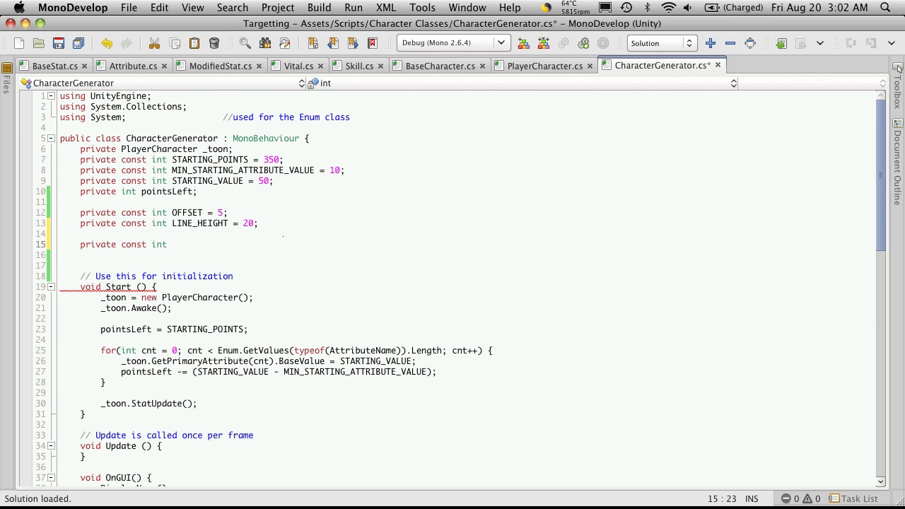
{"action": "type", "text": "Stat"}
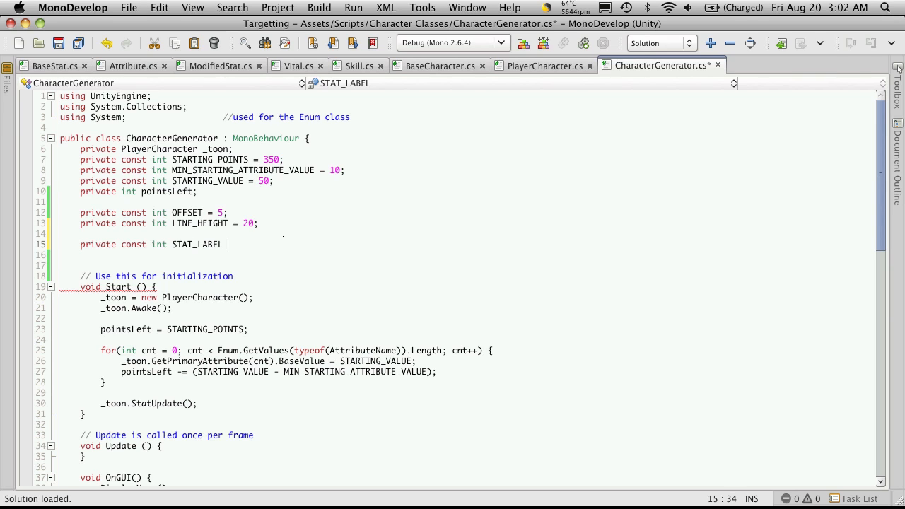
{"action": "type", "text": "="}
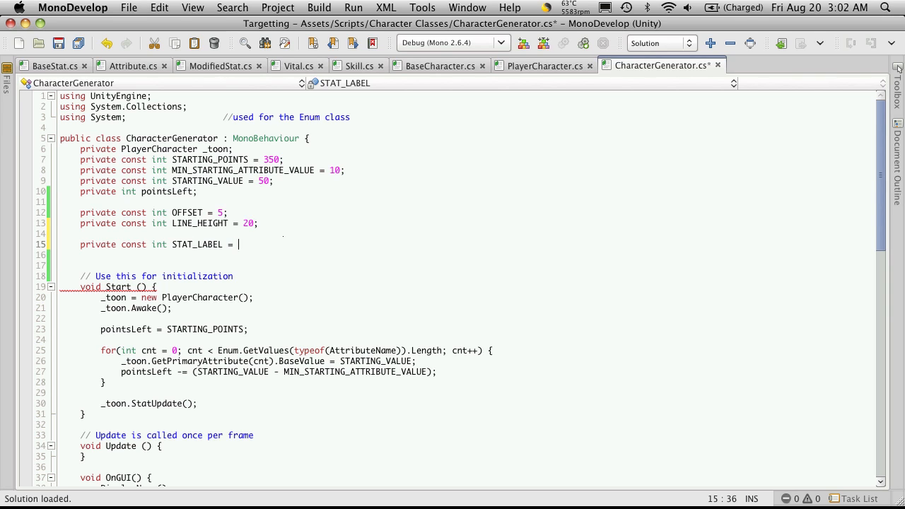
{"action": "type", "text": "100;"}
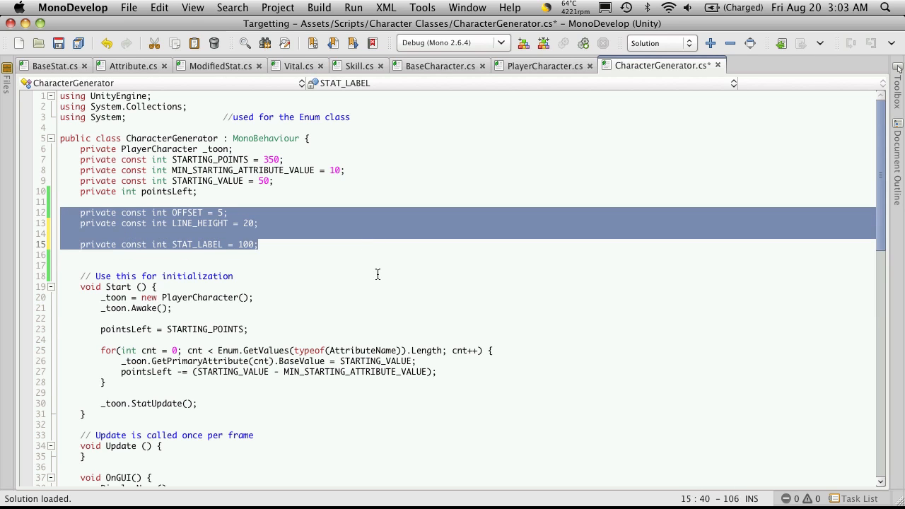
Step: In DisplayAttributes, replace the label Rect's 40 with OFFSET and its width 100 with the STAT_LABEL constant
{"action": "scroll", "scroll_direction": "down", "scroll_amount": 3}
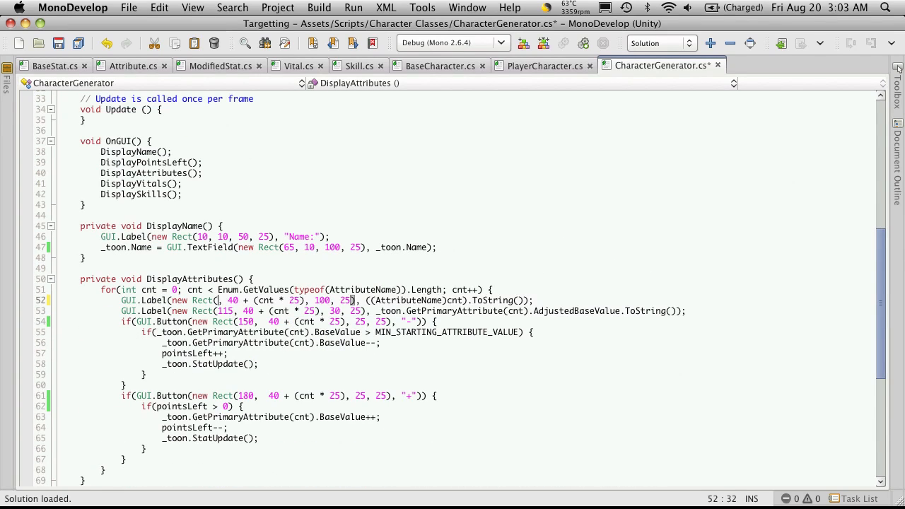
{"action": "type", "text": "OFFSET"}
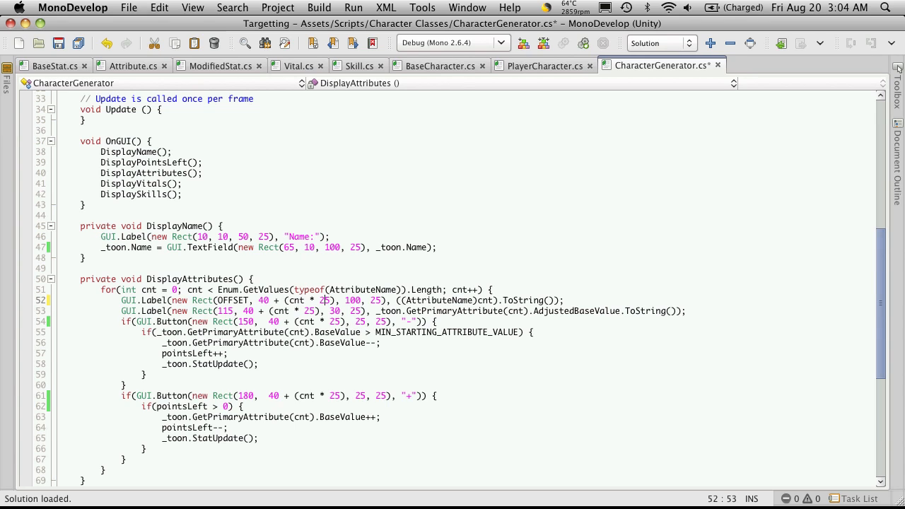
{"action": "double_click", "coordinate": [353, 300]}
{"action": "type", "text": "ST"}
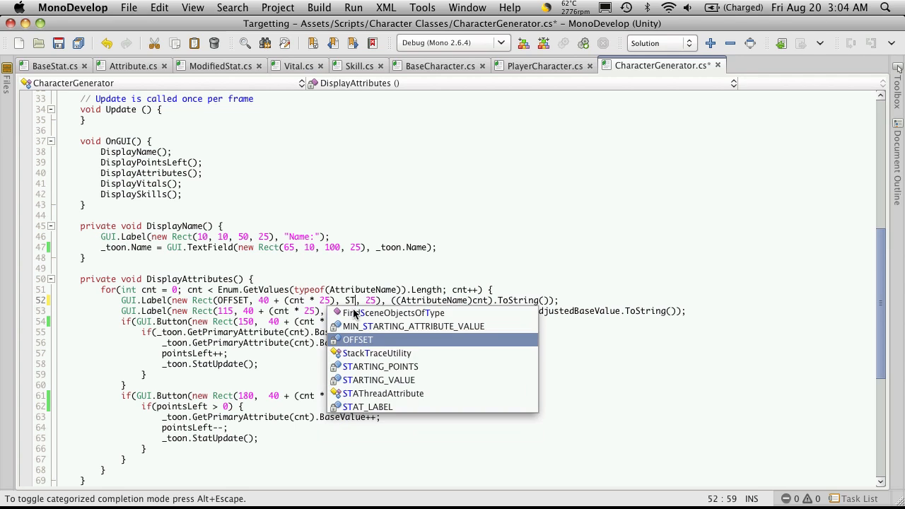
{"action": "type", "text": "AT_LABEL"}
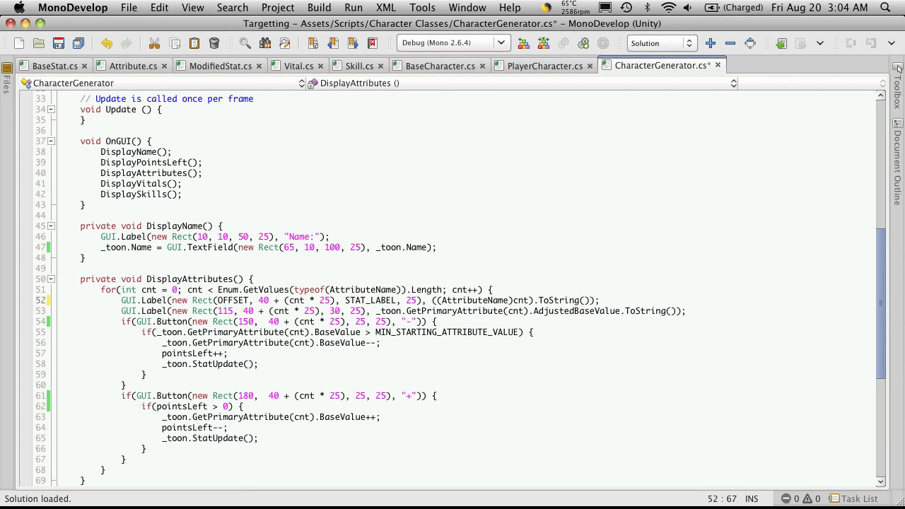
Step: Rename the constant to STAT_LABEL_WIDTH and update the label width reference to match
{"action": "scroll", "scroll_direction": "up", "scroll_amount": 3}
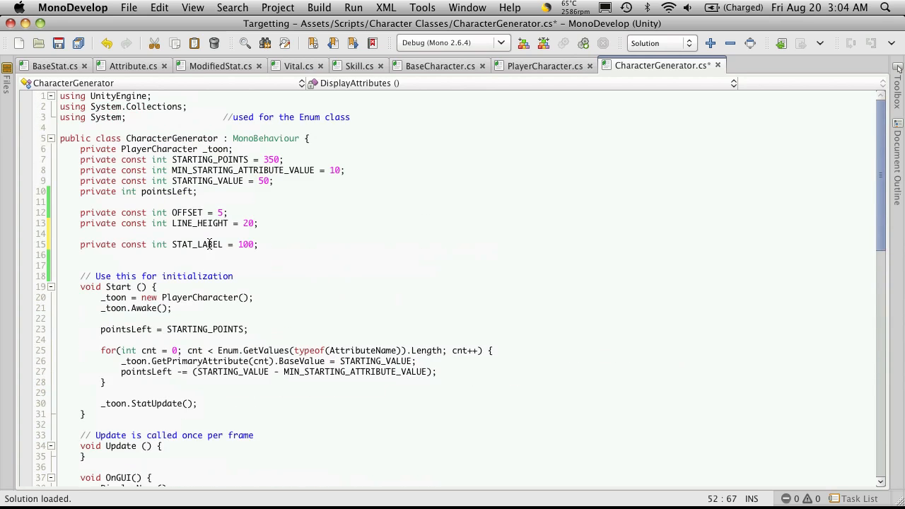
{"action": "left_click", "coordinate": [227, 243]}
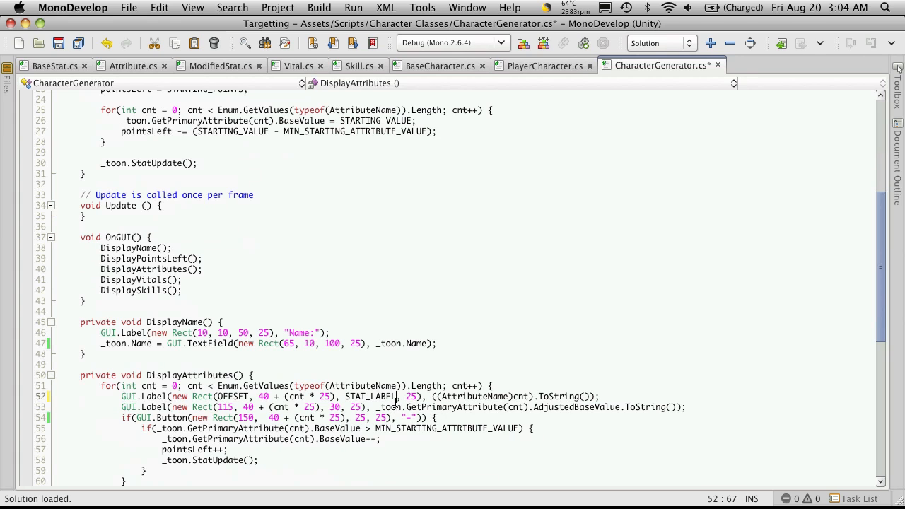
{"action": "type", "text": "_W"}
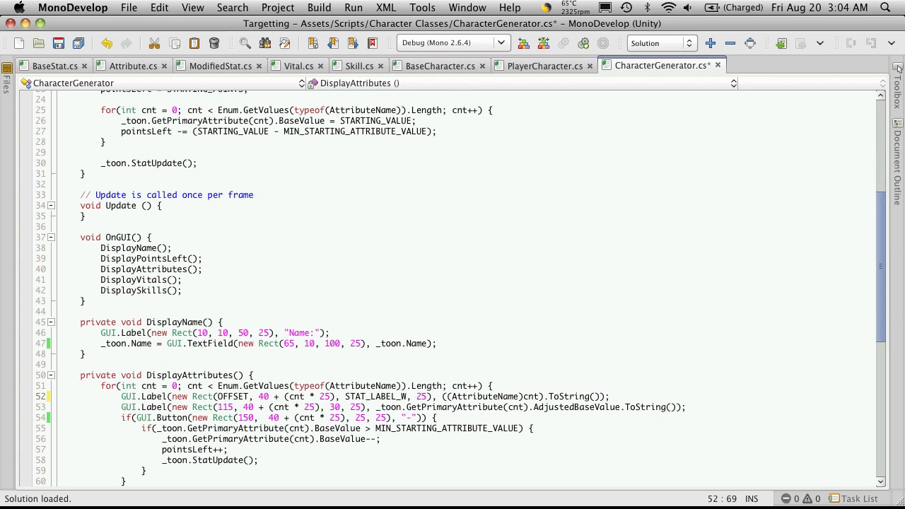
{"action": "type", "text": "IDTH"}
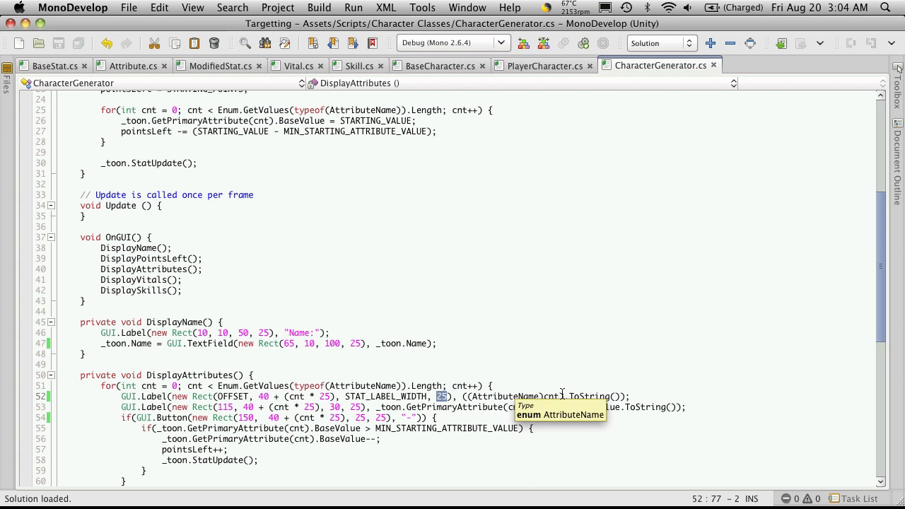
{"action": "type", "text": "L"}
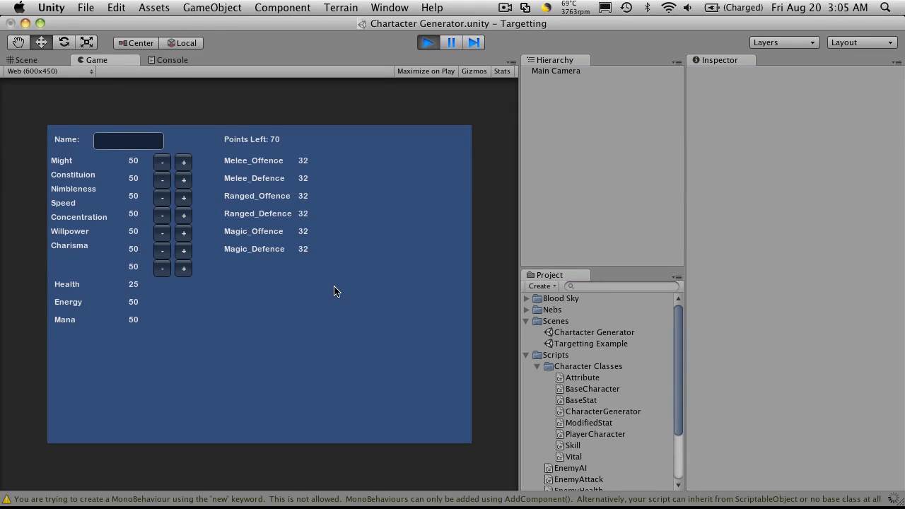
Step: Restart the Character Generator scene in Unity to check the label layout, then return to the script
{"action": "left_click", "coordinate": [427, 42]}
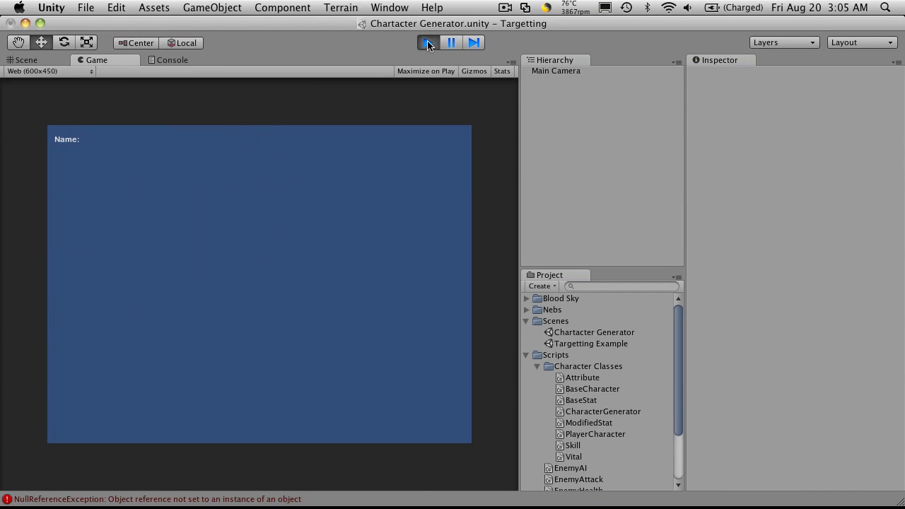
{"action": "left_click", "coordinate": [427, 42]}
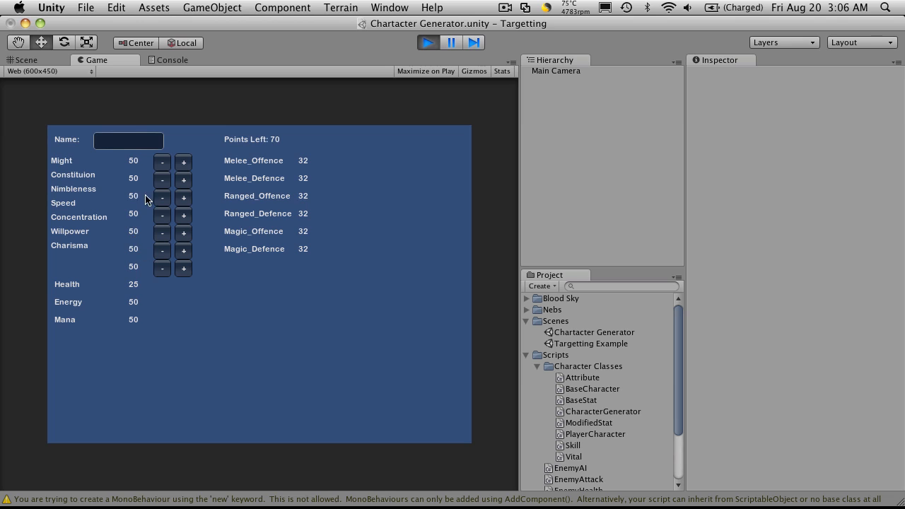
{"action": "mouse_move", "coordinate": [135, 170]}
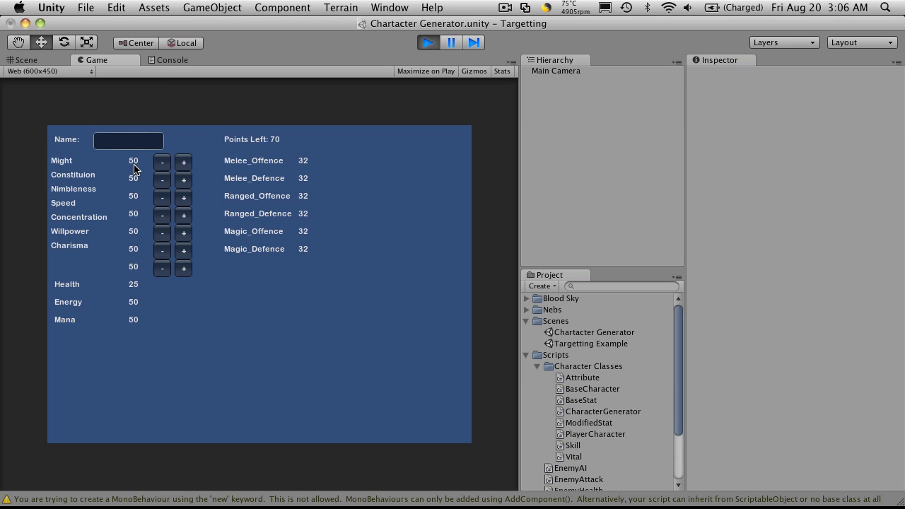
{"action": "mouse_move", "coordinate": [79, 206]}
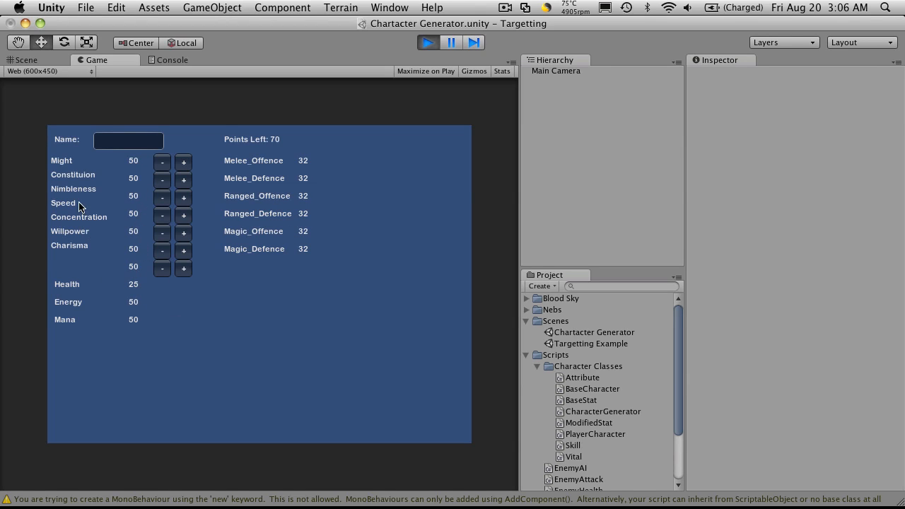
{"action": "mouse_move", "coordinate": [69, 231]}
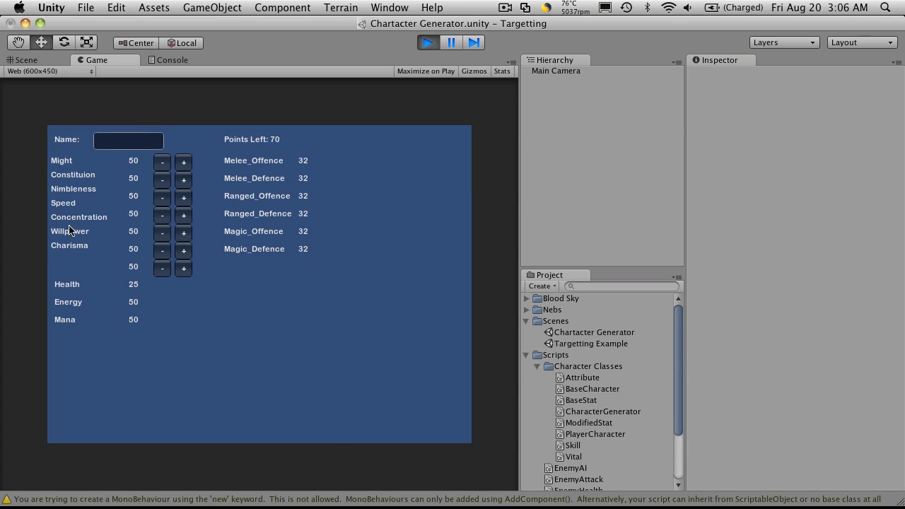
{"action": "mouse_move", "coordinate": [79, 261]}
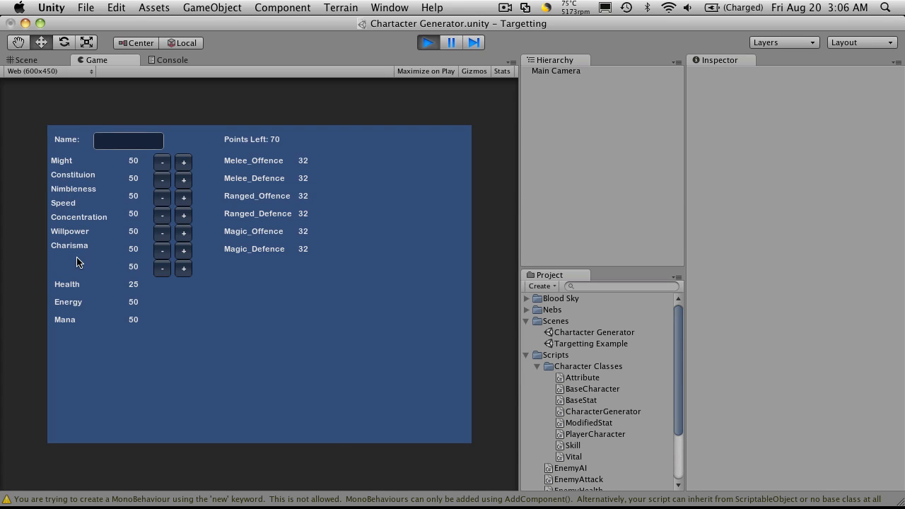
{"action": "left_click", "coordinate": [27, 59]}
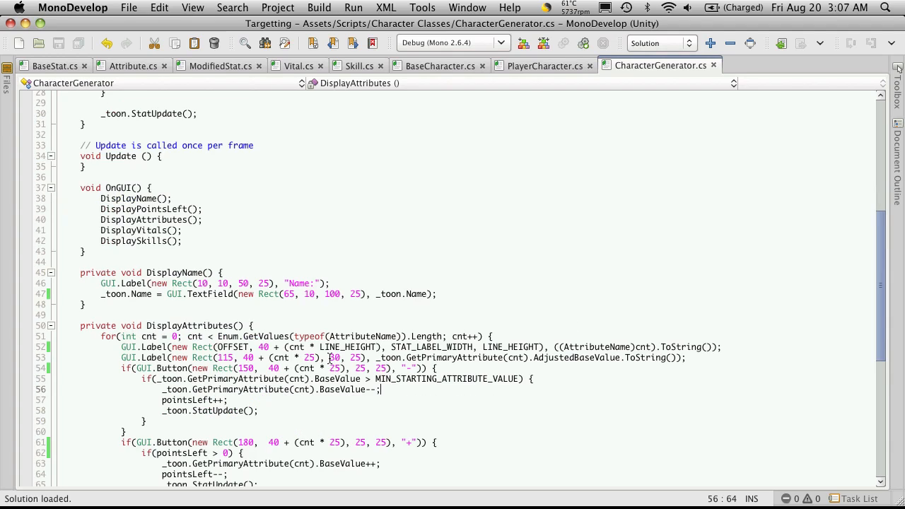
Step: Duplicate the STAT_LABEL_WIDTH line as 'private const int BASEVALUE_LABEL_WIDTH = 30;'
{"action": "double_click", "coordinate": [333, 356]}
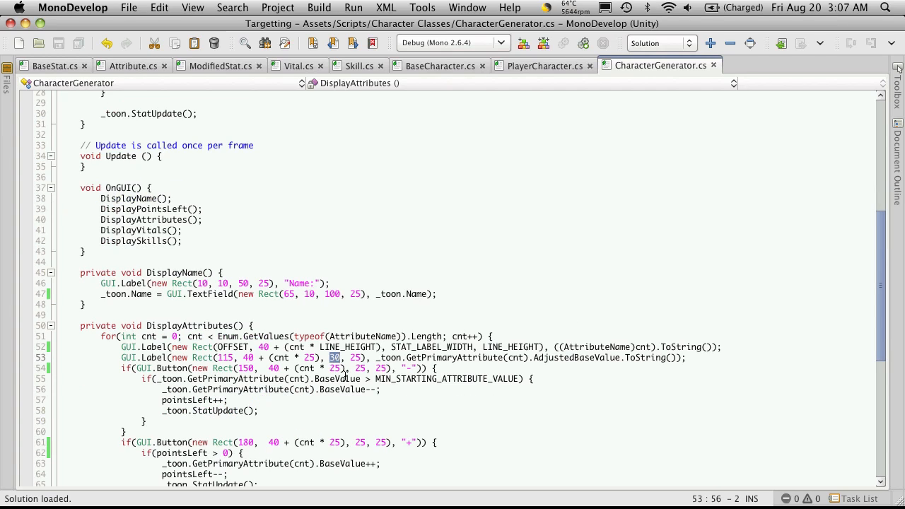
{"action": "mouse_move", "coordinate": [444, 365]}
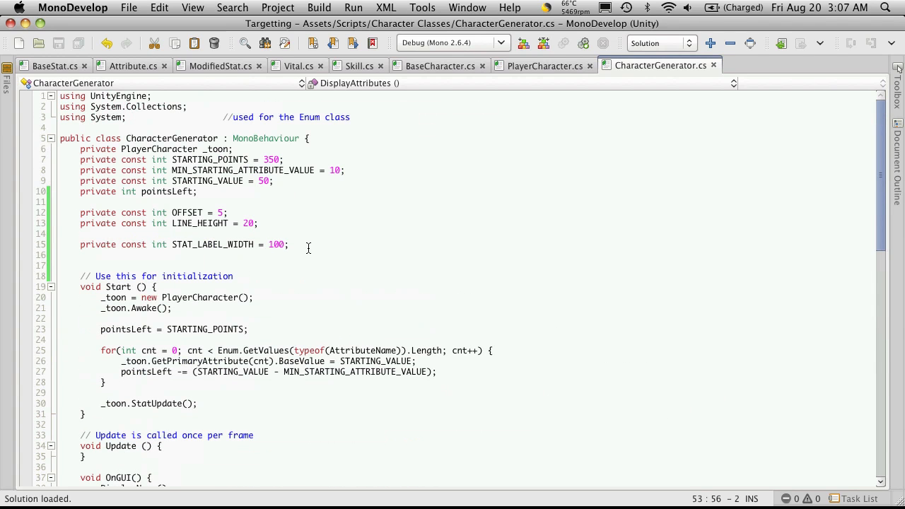
{"action": "triple_click", "coordinate": [184, 243]}
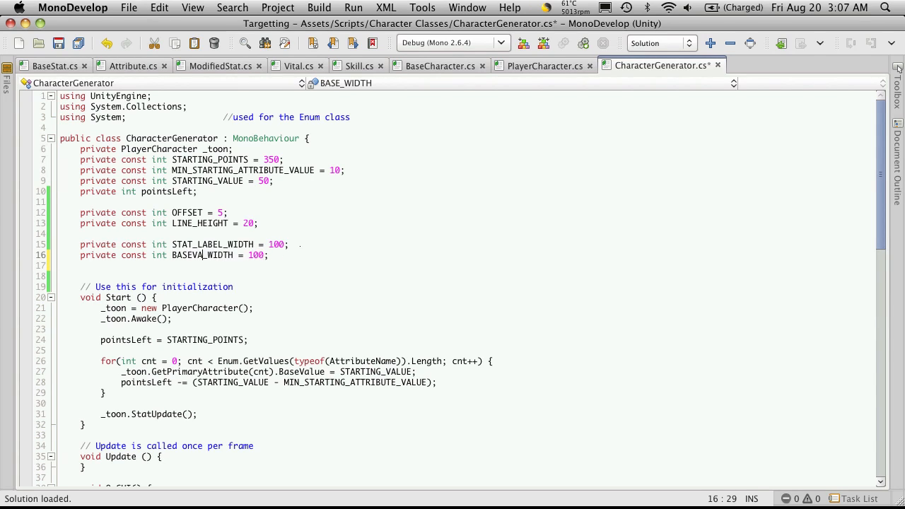
{"action": "type", "text": "LUE_"}
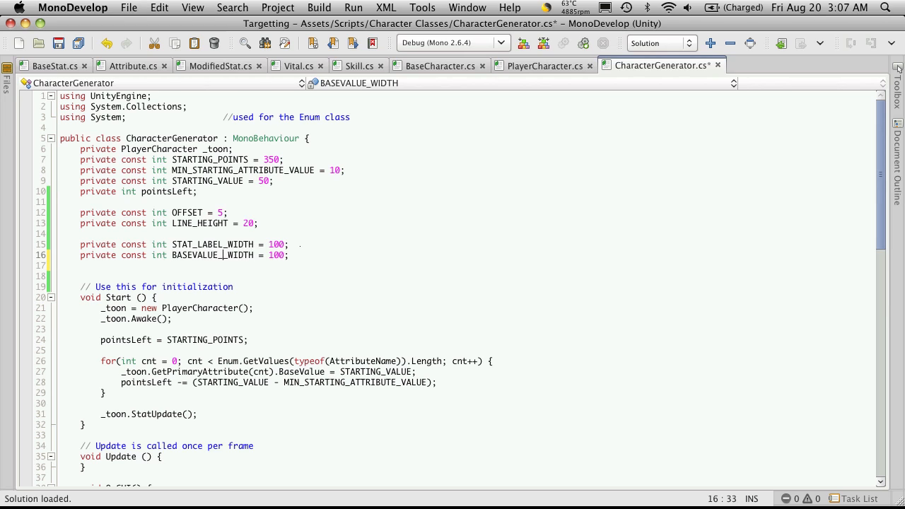
{"action": "type", "text": "LEBE"}
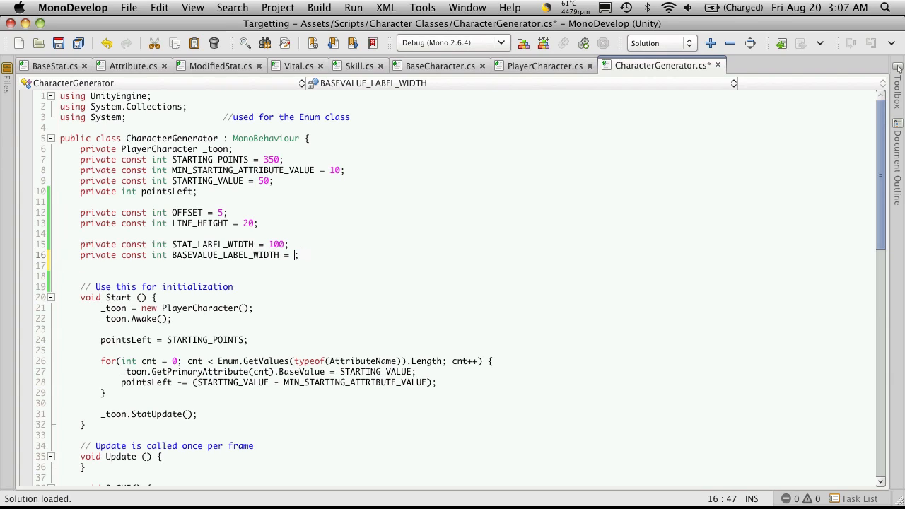
{"action": "type", "text": "30"}
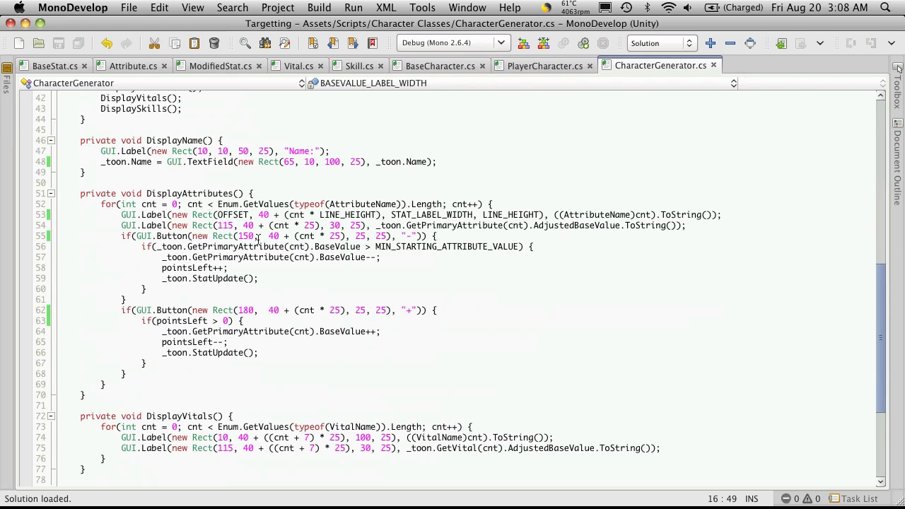
Step: Set the attribute value label Rect to STAT_LABEL_WIDTH + OFFSET, cnt * LINE_HEIGHT, BASEVALUE_LABEL_WIDTH, LINE_HEIGHT
{"action": "double_click", "coordinate": [224, 224]}
{"action": "type", "text": "STAT_LABEL_WIDTH"}
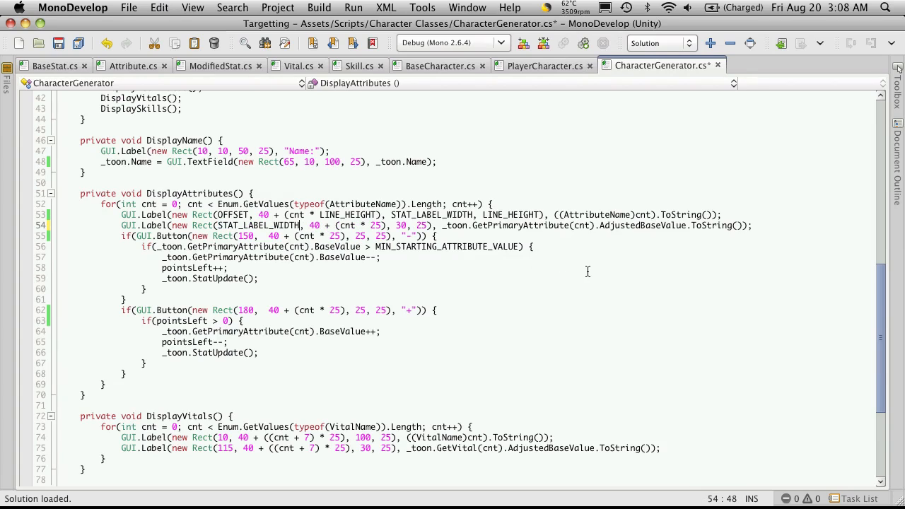
{"action": "type", "text": "+"}
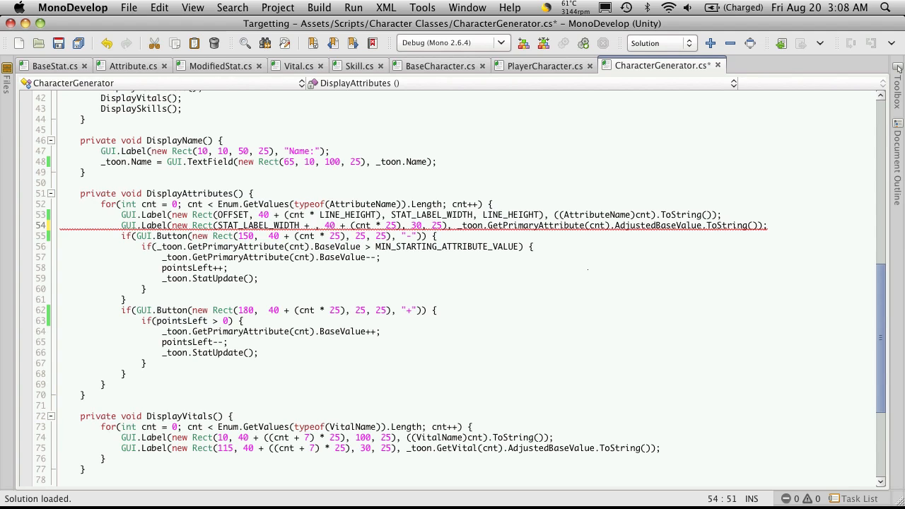
{"action": "type", "text": "OFFSET"}
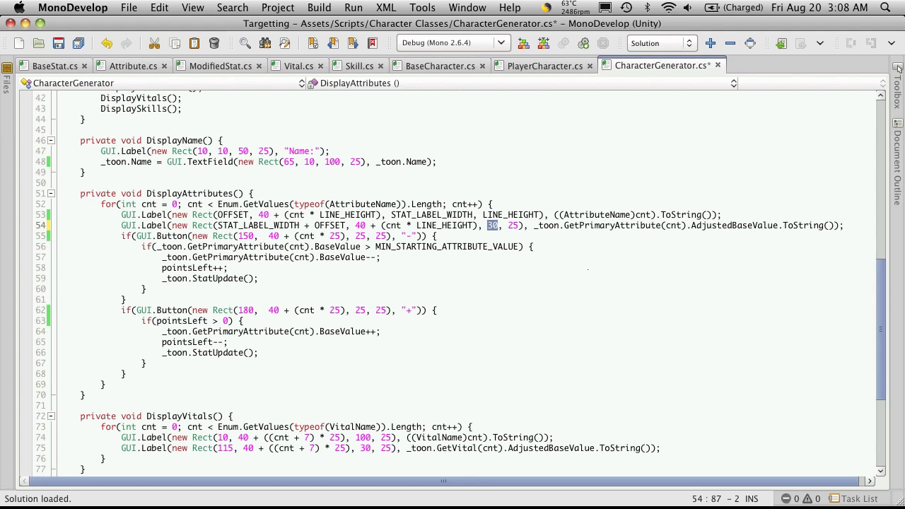
{"action": "type", "text": "BASEVALUE_LABEL_WIDTH"}
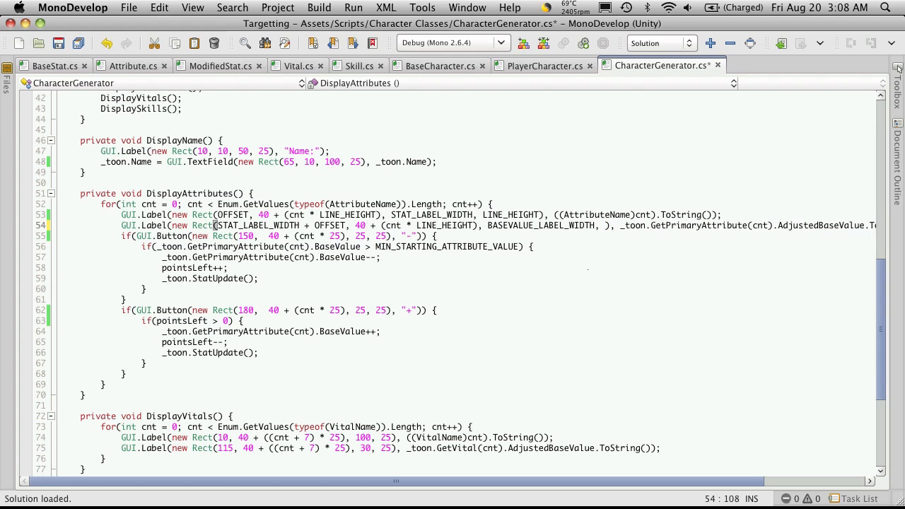
{"action": "type", "text": "LINE_HEIGHT"}
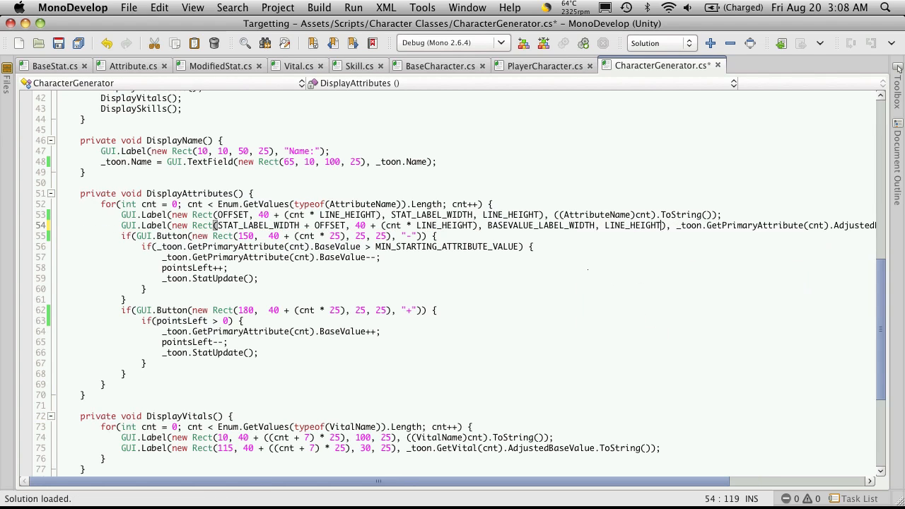
{"action": "left_click", "coordinate": [60, 246]}
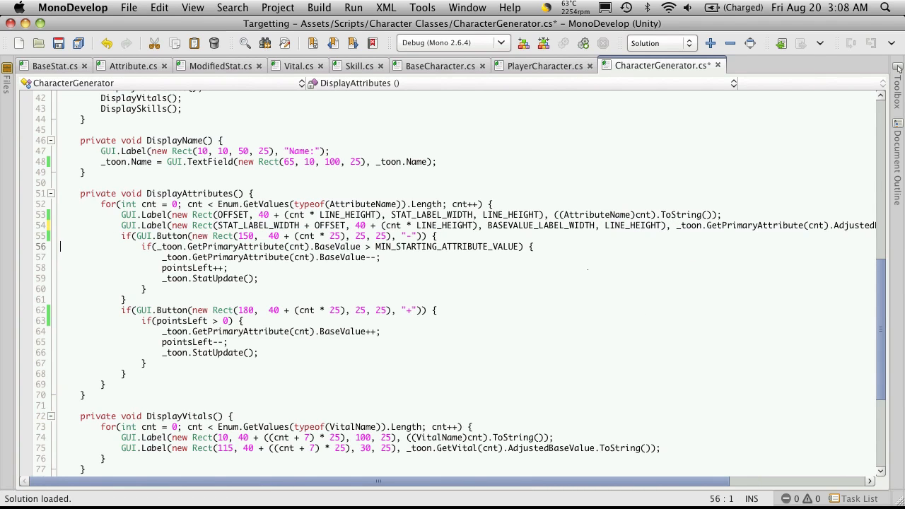
Step: Play the scene in Unity to confirm attribute values sit right of their labels, then return to the script
{"action": "left_click", "coordinate": [427, 43]}
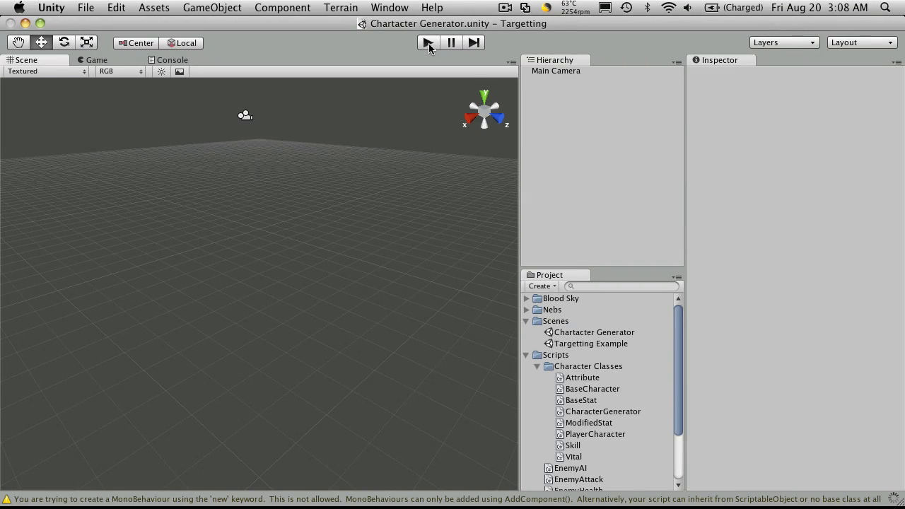
{"action": "left_click", "coordinate": [427, 43]}
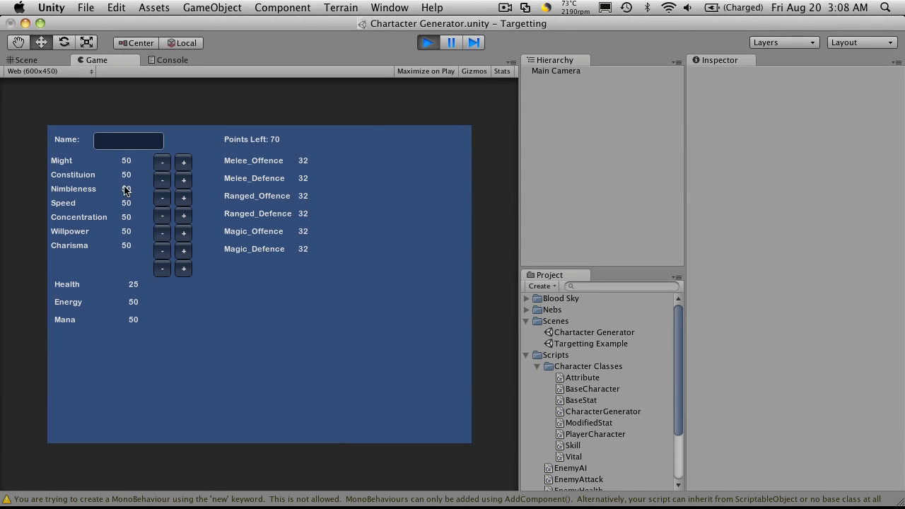
{"action": "mouse_move", "coordinate": [130, 178]}
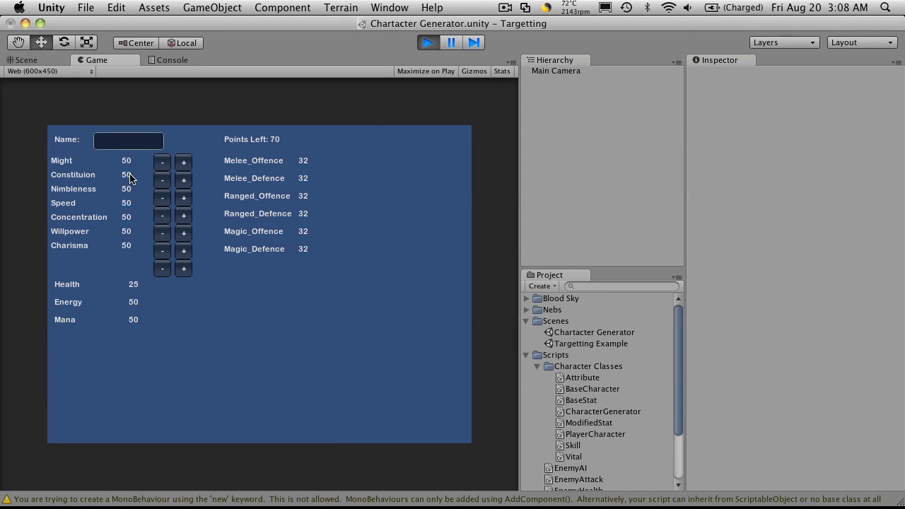
{"action": "mouse_move", "coordinate": [150, 249]}
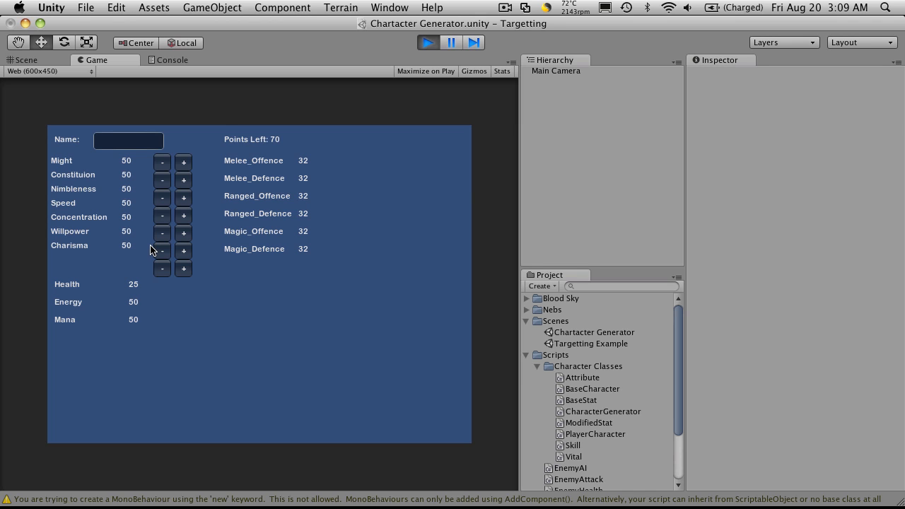
{"action": "mouse_move", "coordinate": [241, 206]}
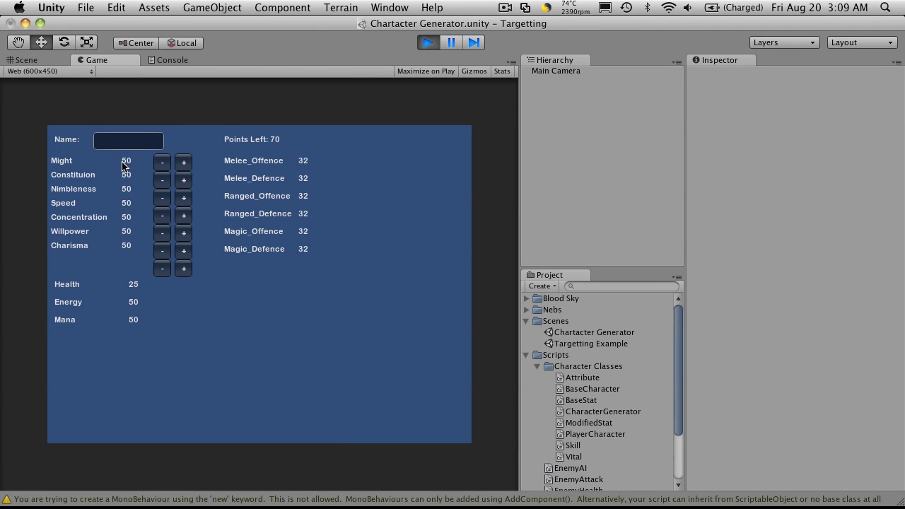
{"action": "mouse_move", "coordinate": [161, 250]}
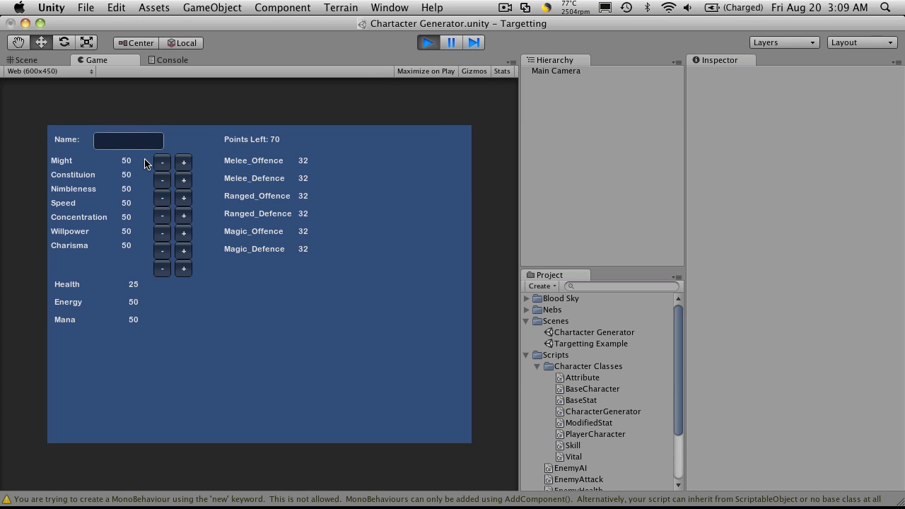
{"action": "mouse_move", "coordinate": [142, 167]}
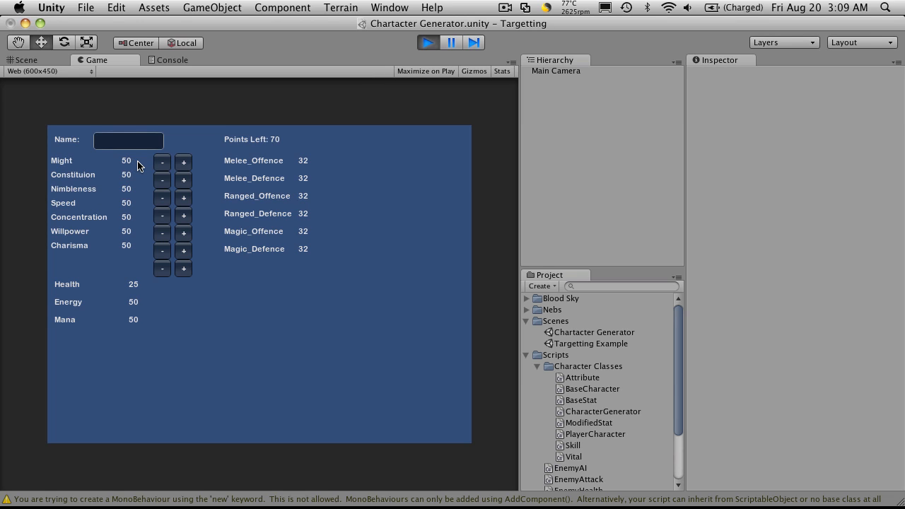
{"action": "mouse_move", "coordinate": [215, 195]}
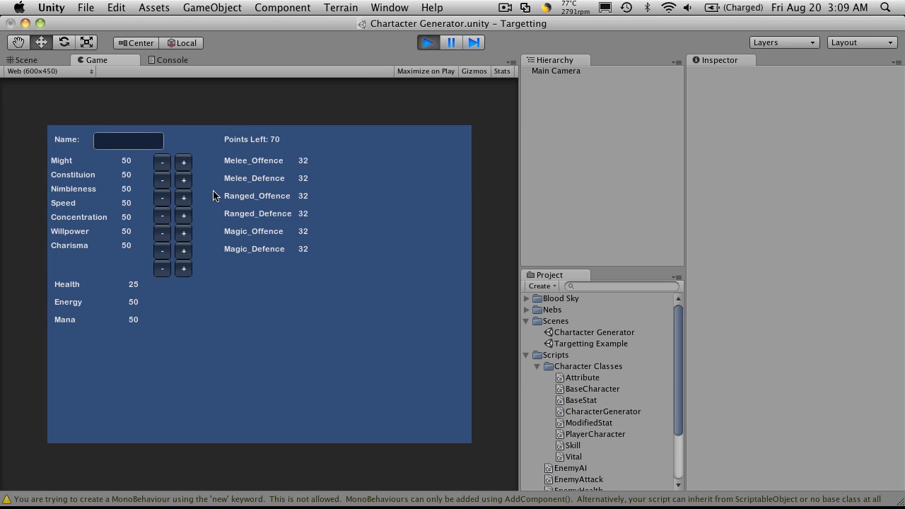
{"action": "mouse_move", "coordinate": [198, 238]}
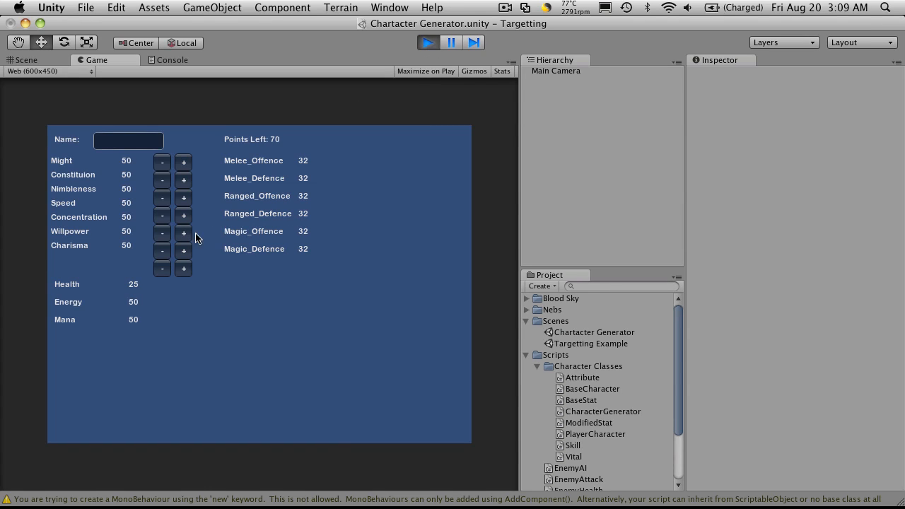
{"action": "mouse_move", "coordinate": [130, 206]}
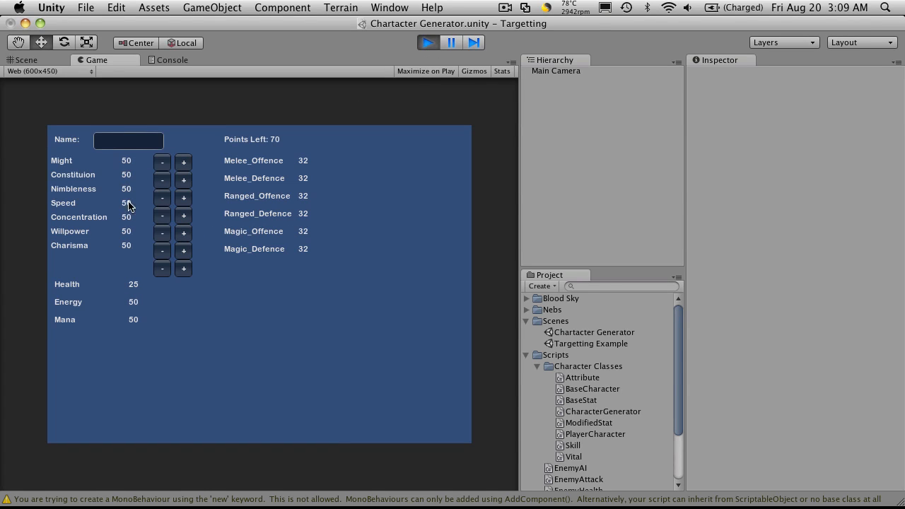
{"action": "mouse_move", "coordinate": [295, 330]}
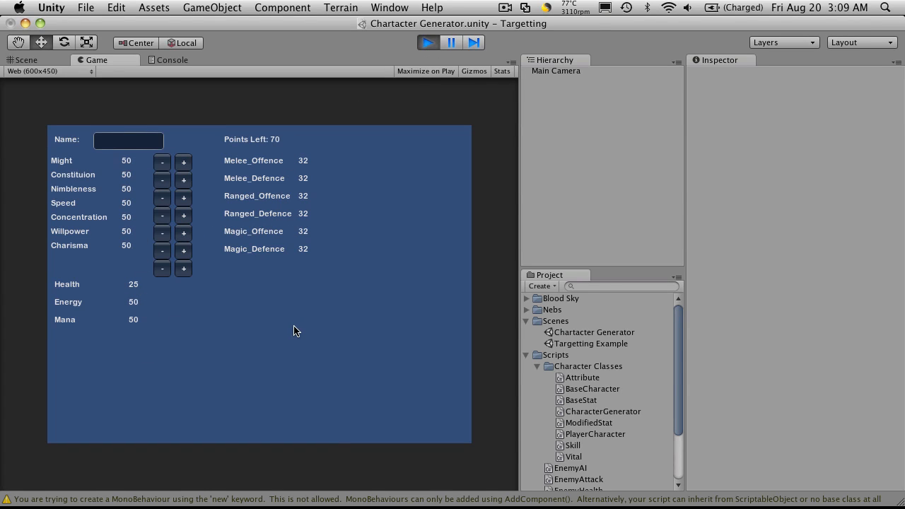
{"action": "left_click", "coordinate": [25, 59]}
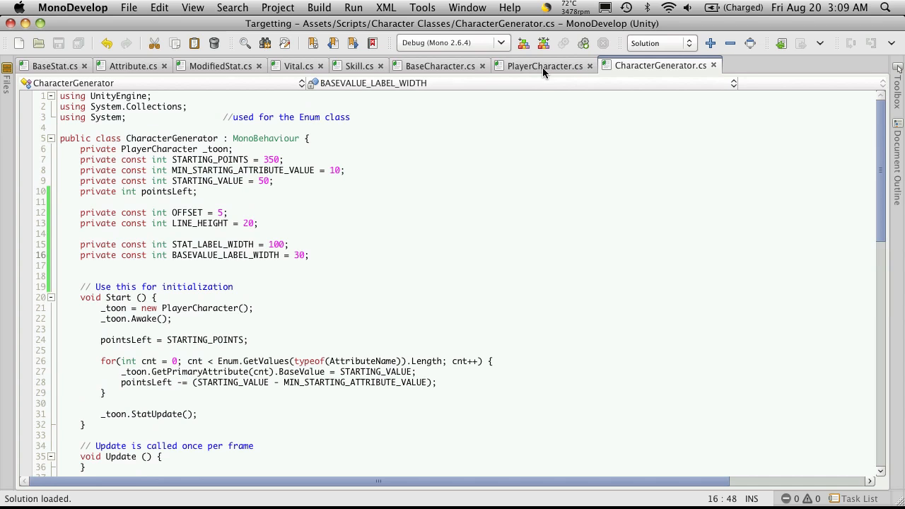
Step: Scroll to the vital and skill name labels and switch their widths to STAT_LABEL_WIDTH
{"action": "scroll", "scroll_direction": "down", "scroll_amount": 3}
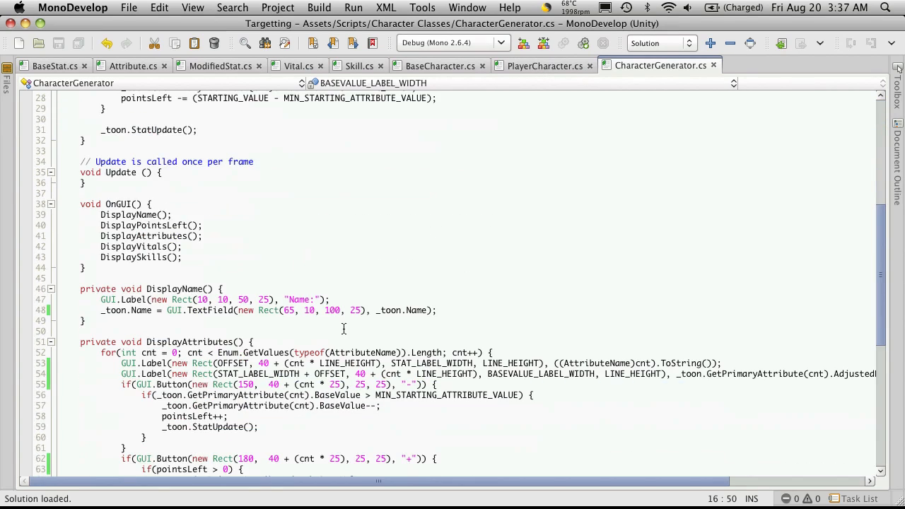
{"action": "scroll", "scroll_direction": "down", "scroll_amount": 3}
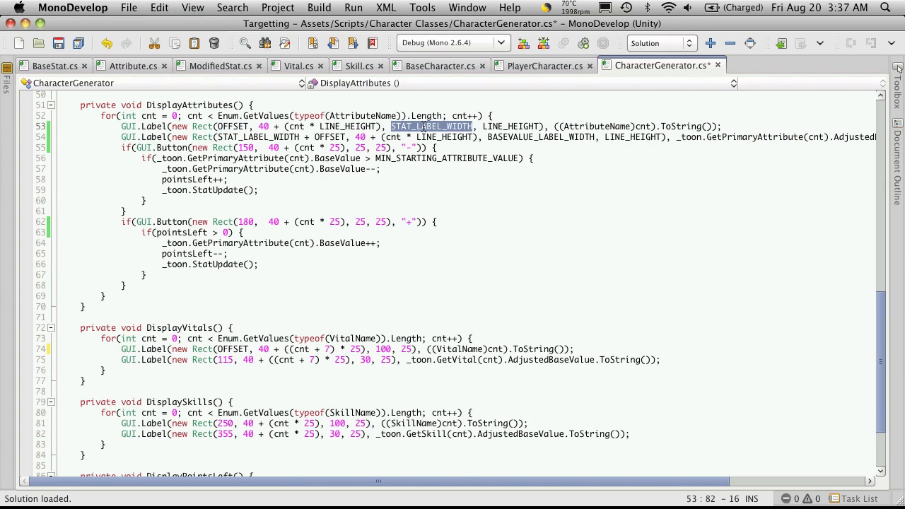
{"action": "mouse_move", "coordinate": [423, 366]}
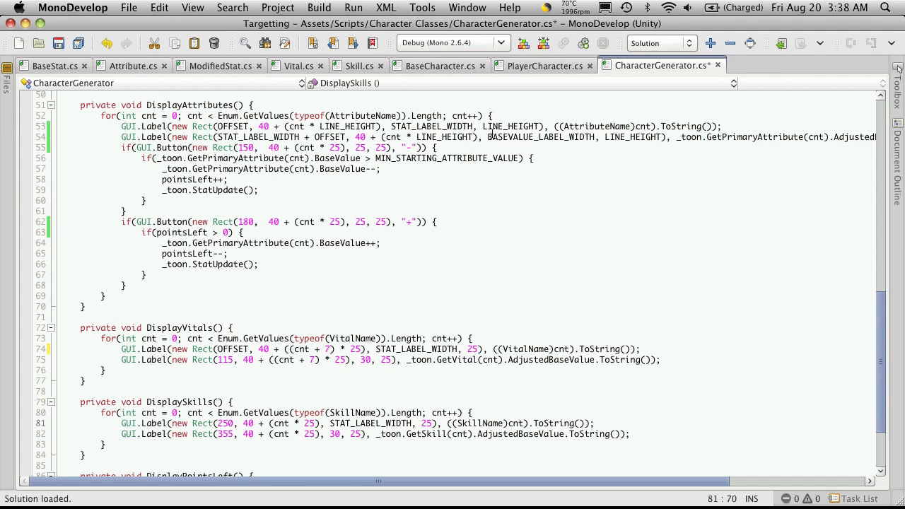
{"action": "double_click", "coordinate": [509, 128]}
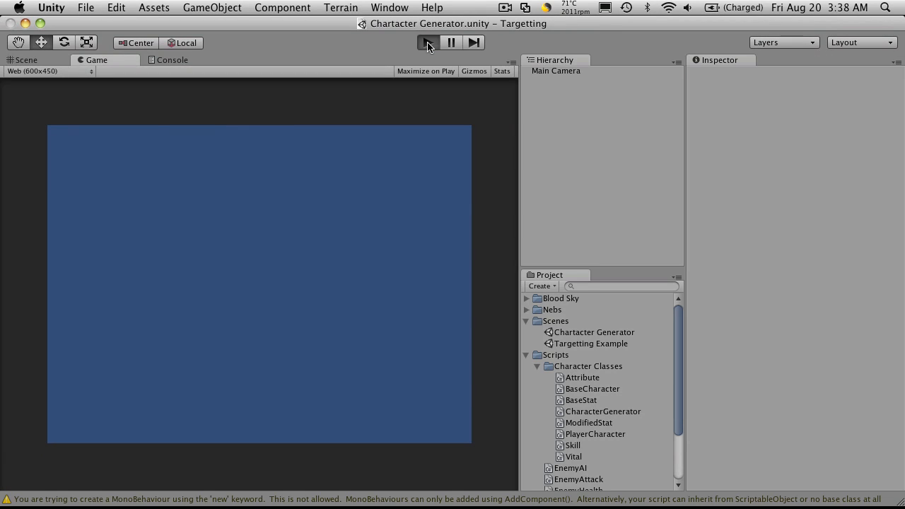
Step: Run the Character Generator scene to check the stats screen, stop it and reopen CharacterGenerator.cs
{"action": "left_click", "coordinate": [427, 43]}
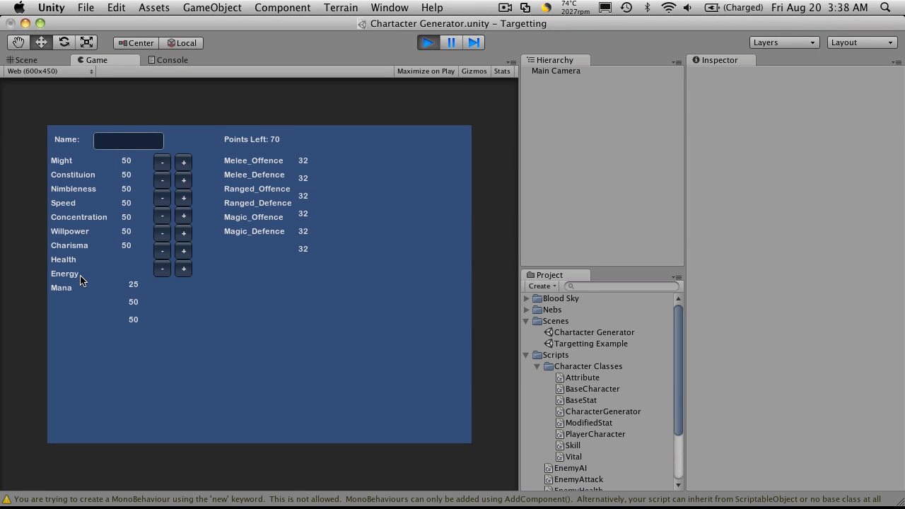
{"action": "mouse_move", "coordinate": [311, 197]}
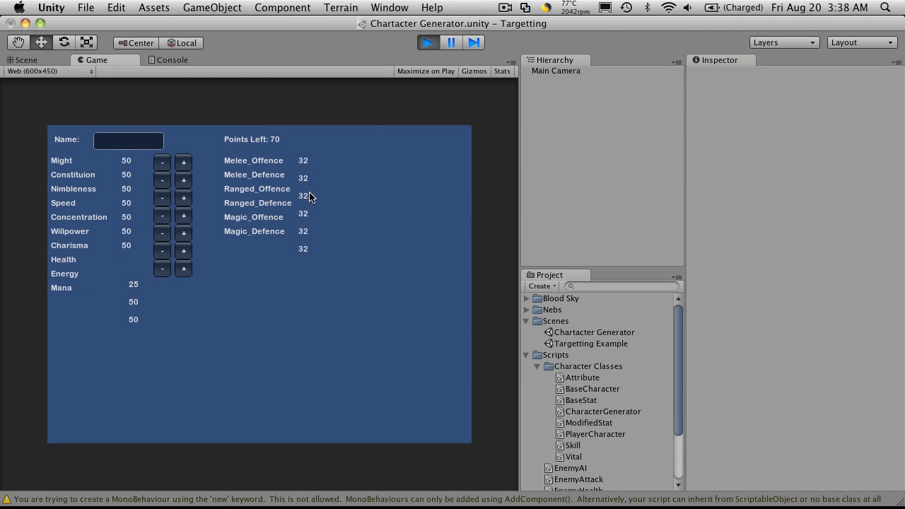
{"action": "mouse_move", "coordinate": [136, 291]}
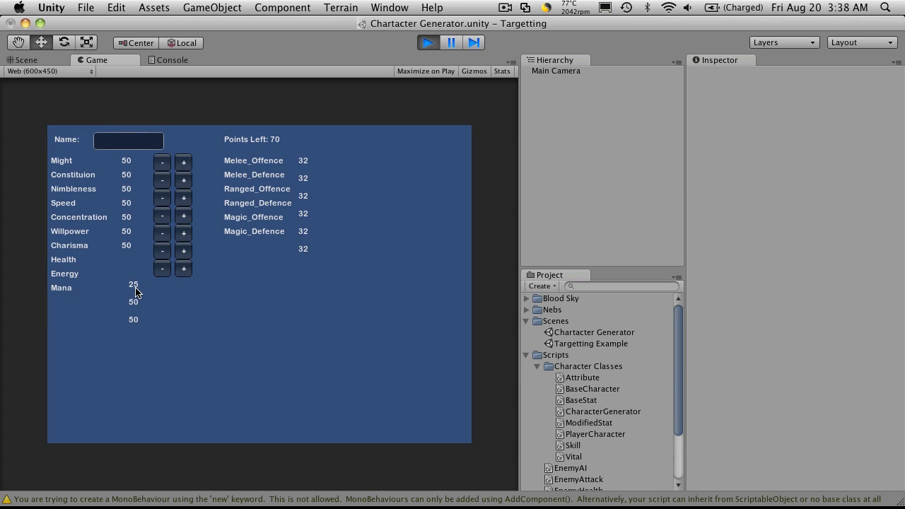
{"action": "left_click", "coordinate": [26, 59]}
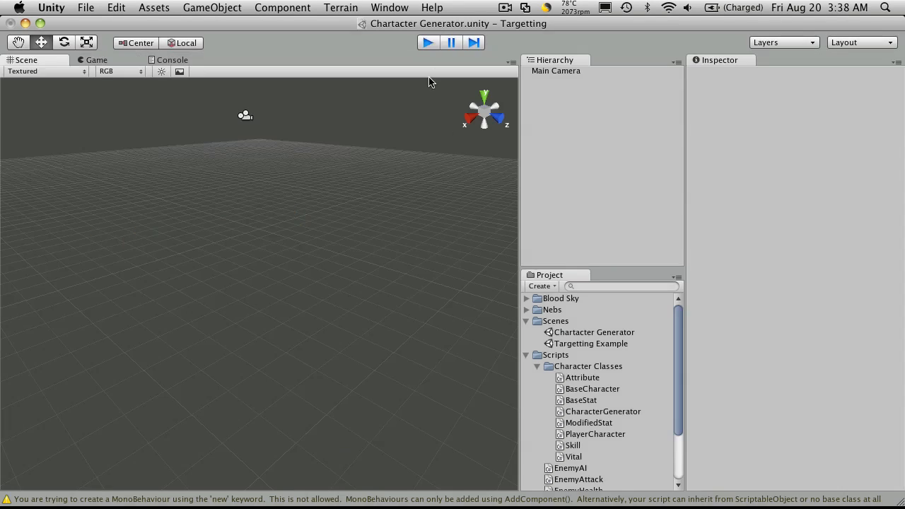
{"action": "double_click", "coordinate": [602, 410]}
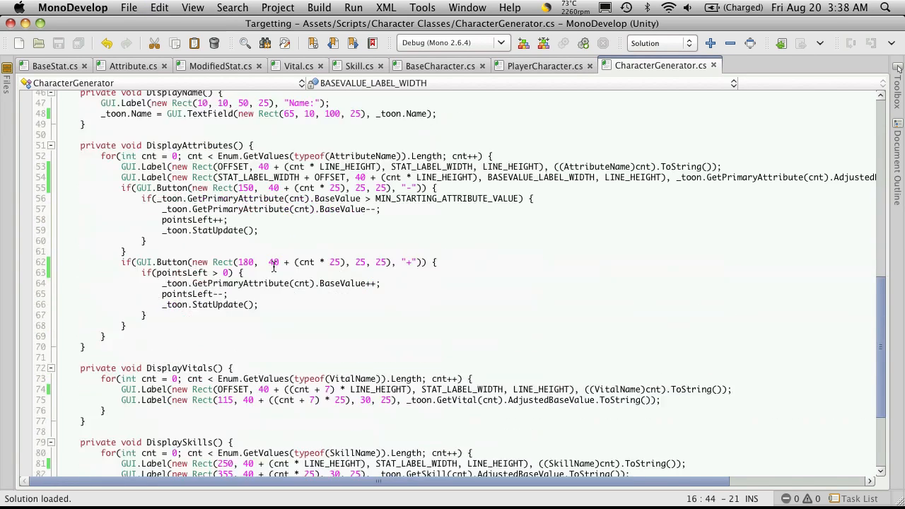
Step: Give the vital and skill value labels BASEVALUE_LABEL_WIDTH in place of hard-coded widths
{"action": "scroll", "scroll_direction": "down", "scroll_amount": 3}
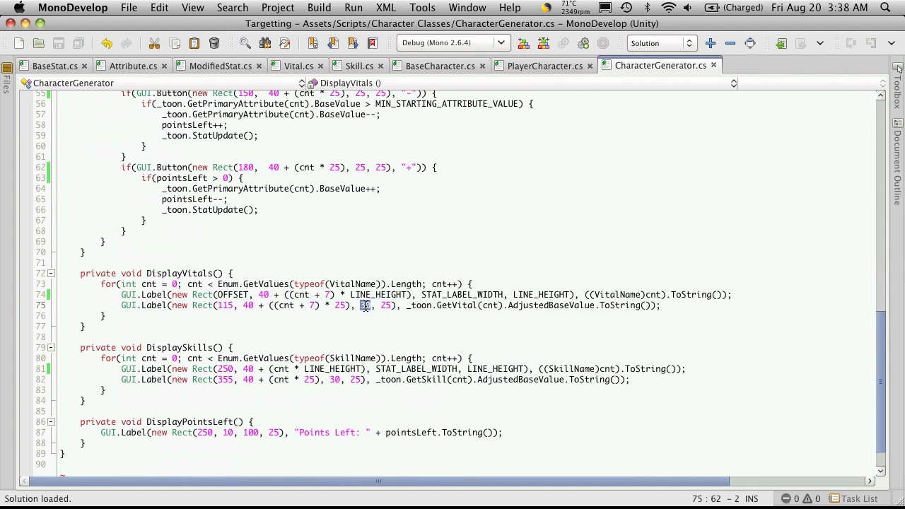
{"action": "type", "text": "BASEVALUE_LABEL_WIDTH"}
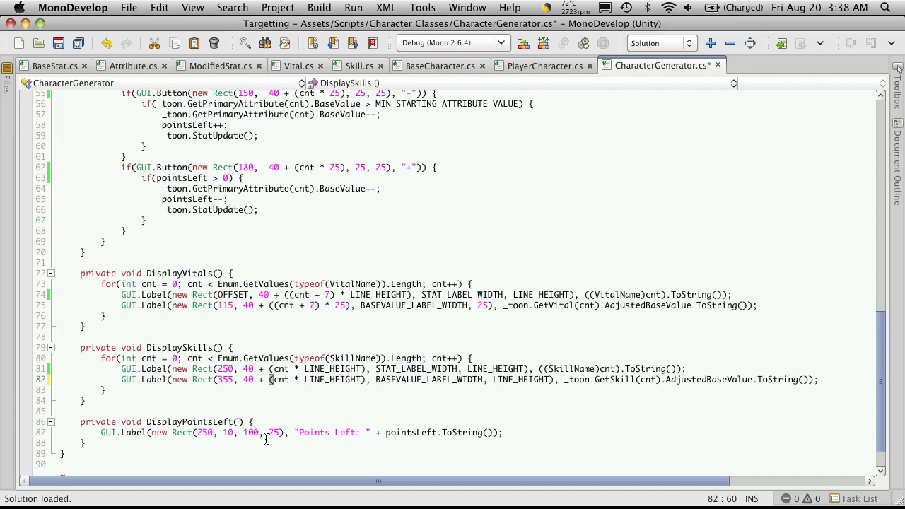
{"action": "double_click", "coordinate": [271, 433]}
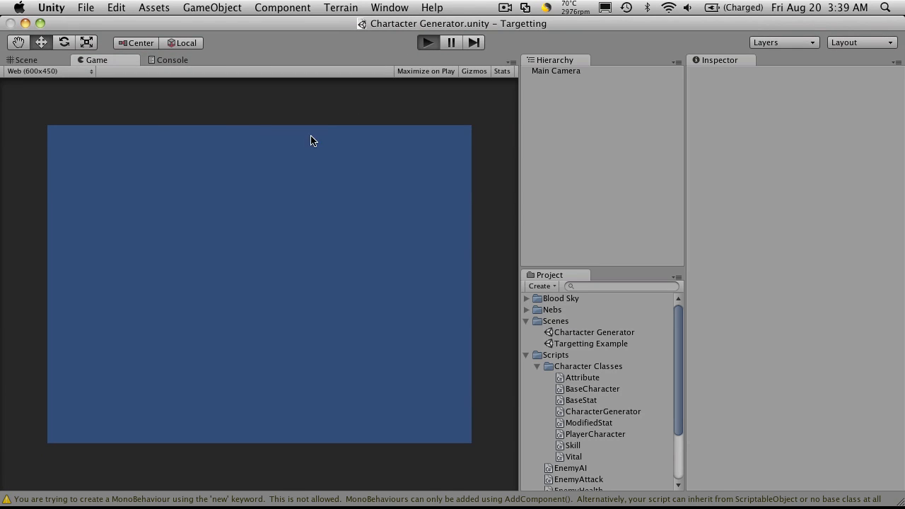
Step: Run the scene to see the skill values lined up beside their names, then stop it
{"action": "left_click", "coordinate": [427, 43]}
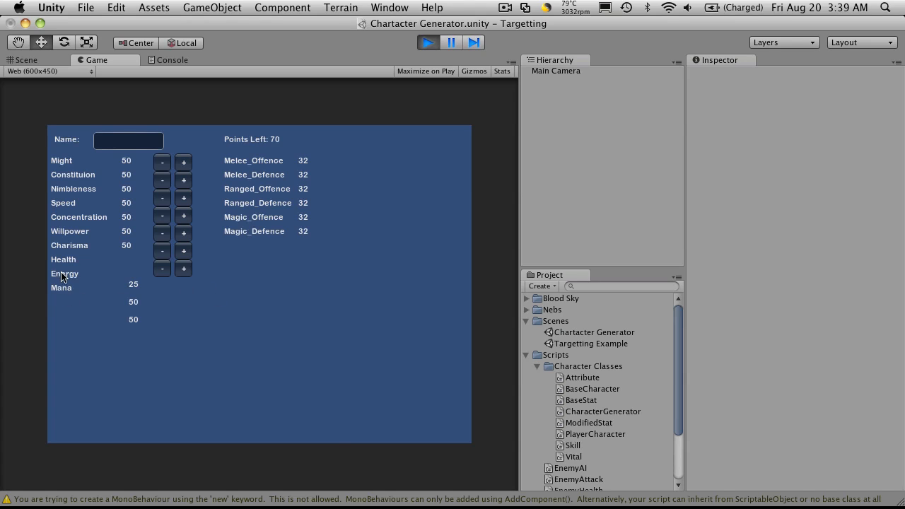
{"action": "left_click", "coordinate": [26, 60]}
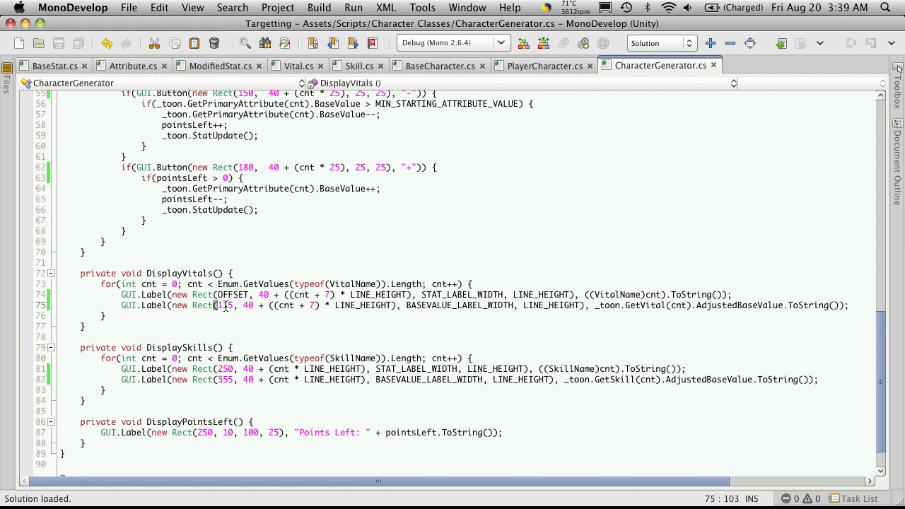
Step: Set the vital value label's x position to OFFSET + STAT_LABEL_WIDTH instead of 115
{"action": "scroll", "scroll_direction": "up", "scroll_amount": 3}
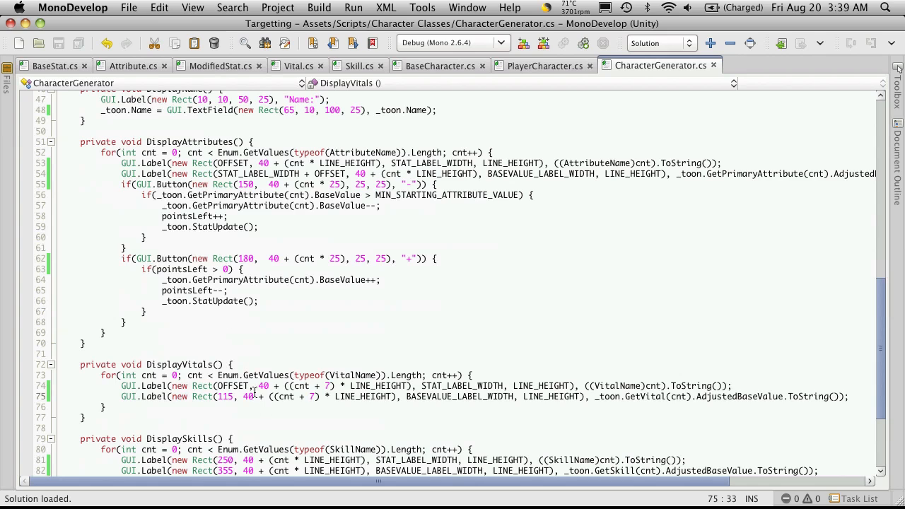
{"action": "double_click", "coordinate": [231, 386]}
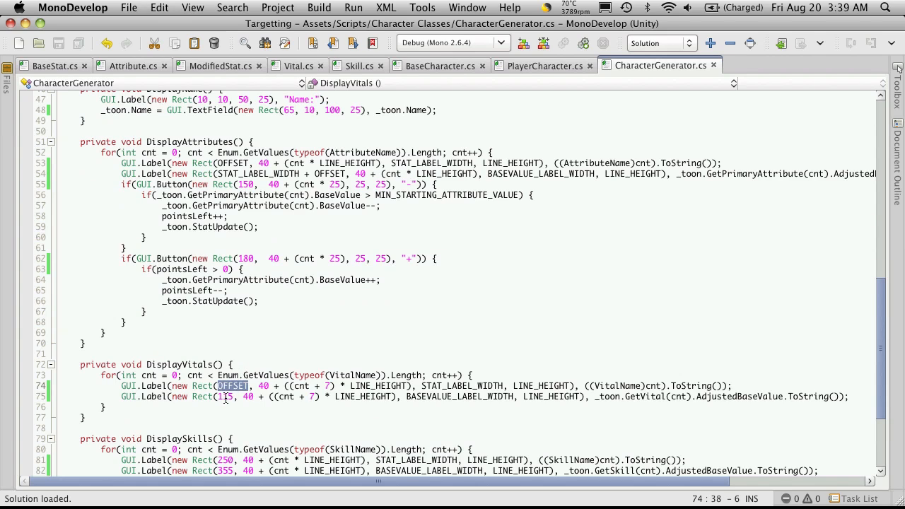
{"action": "type", "text": "OFFSET +"}
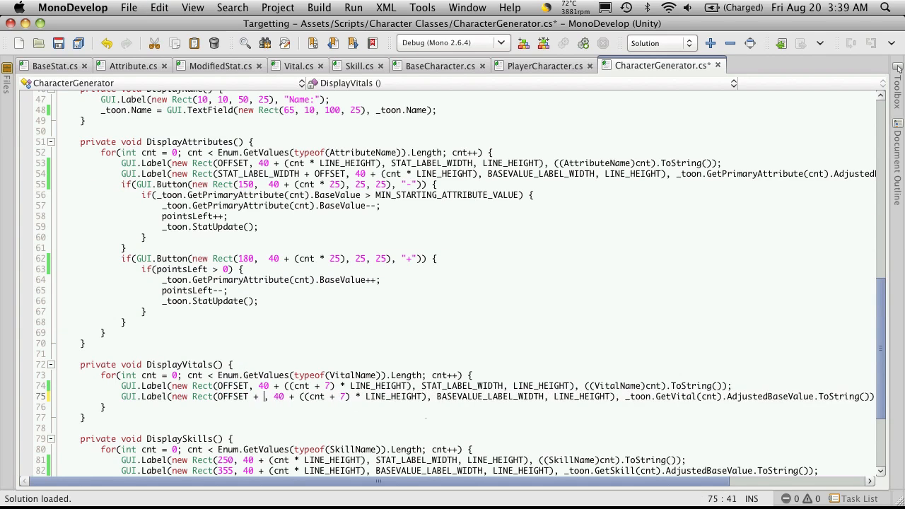
{"action": "type", "text": "S"}
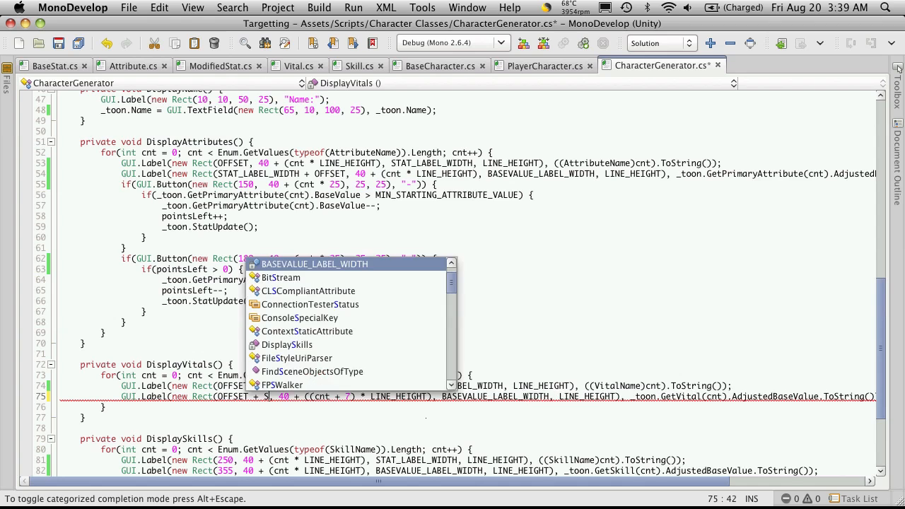
{"action": "type", "text": "TAT"}
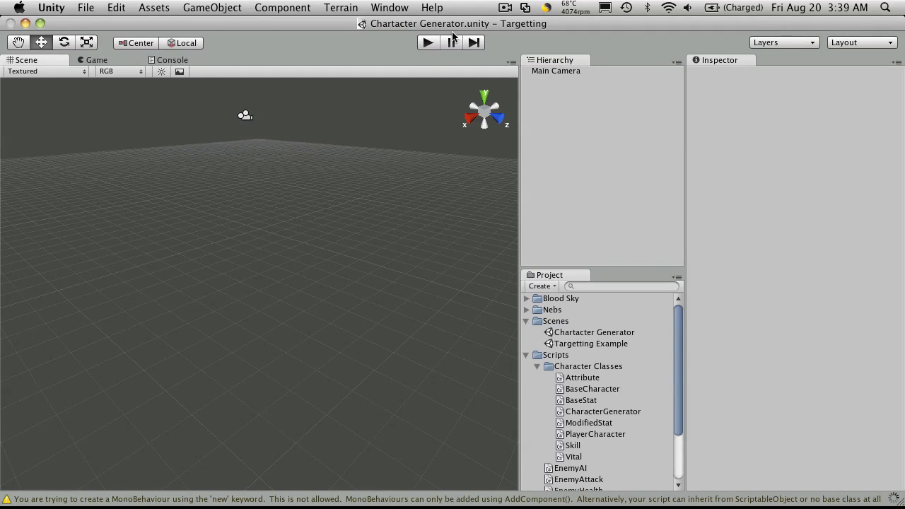
{"action": "left_click", "coordinate": [427, 43]}
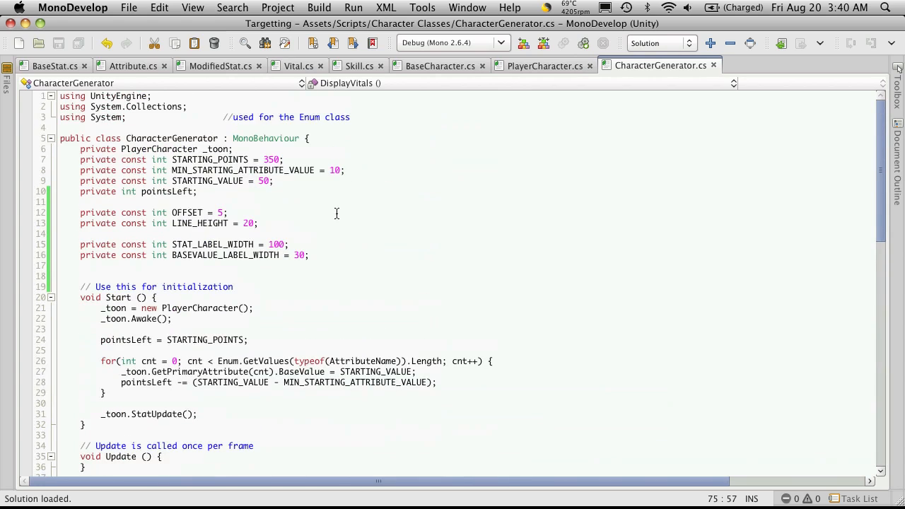
Step: Declare private const int BUTTON_WIDTH = 20 and BUTTON_HEIGHT = 20 below BASEVALUE_LABEL_WIDTH
{"action": "left_click", "coordinate": [308, 255]}
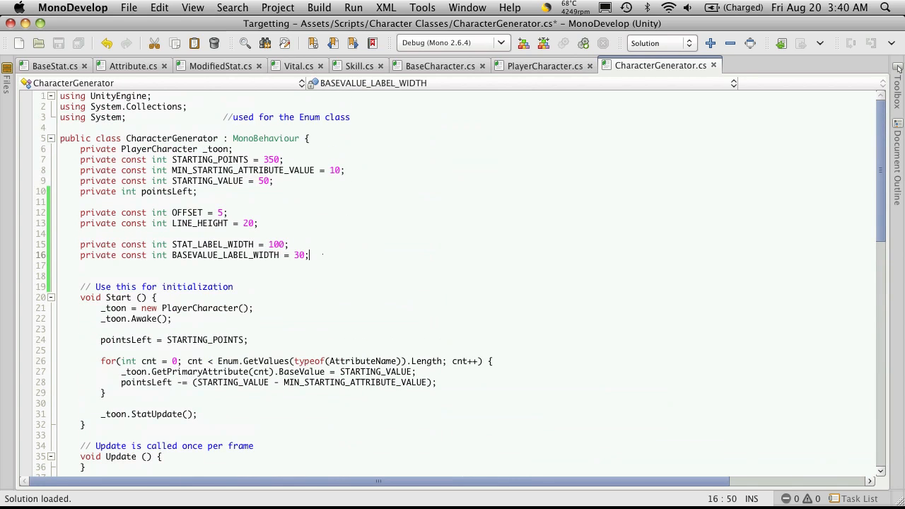
{"action": "type", "text": "privat"}
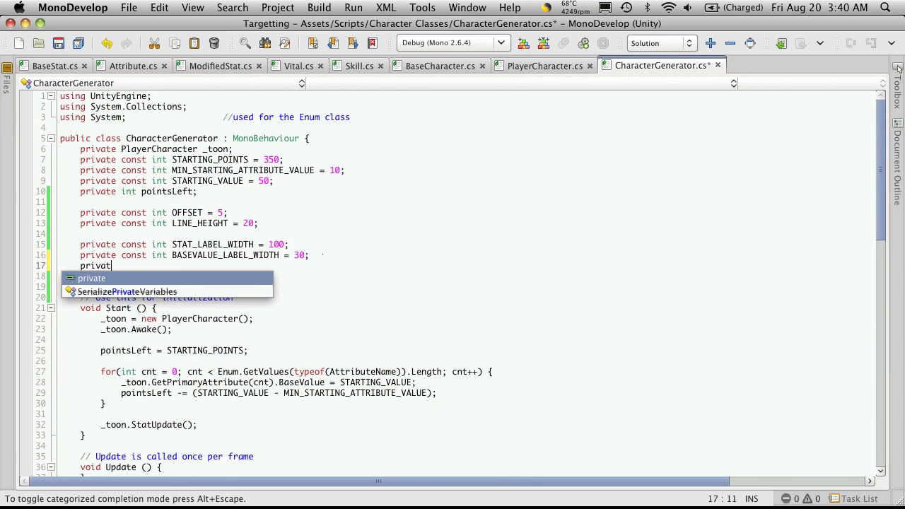
{"action": "type", "text": "const int"}
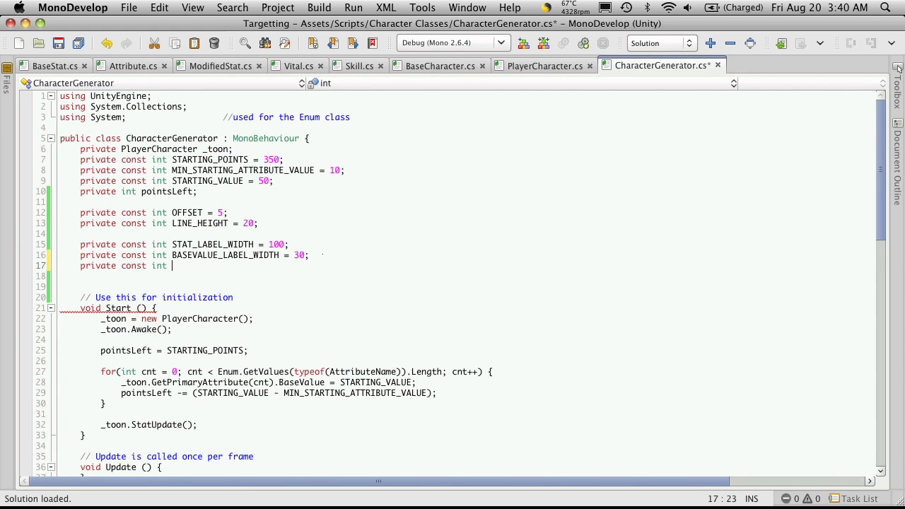
{"action": "type", "text": "BUTIIN"}
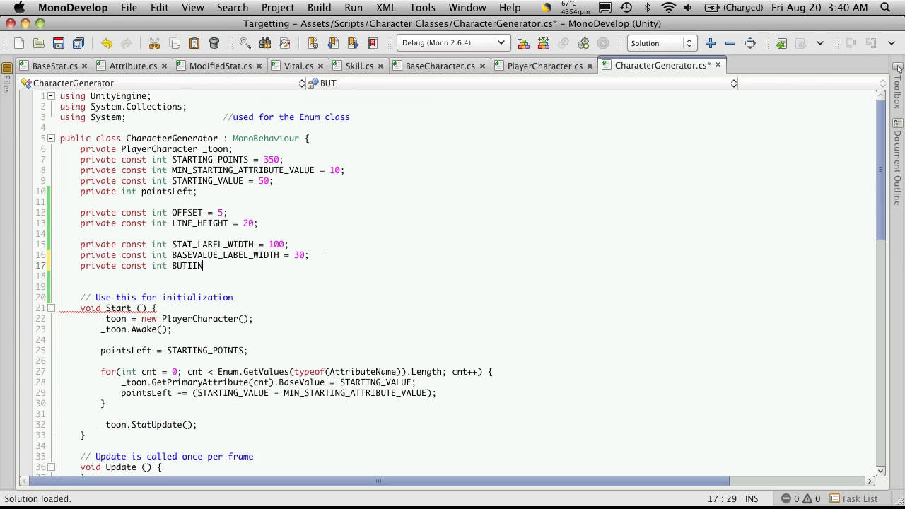
{"action": "type", "text": "ON"}
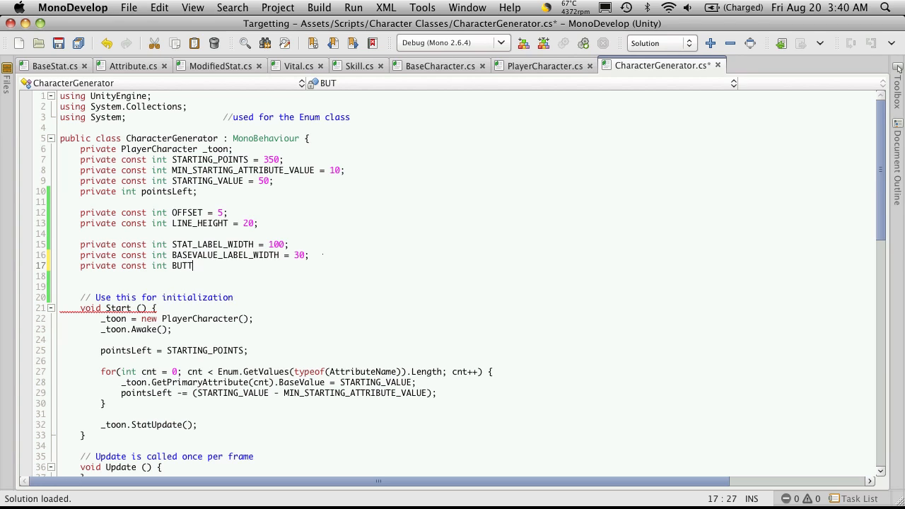
{"action": "type", "text": "TON"}
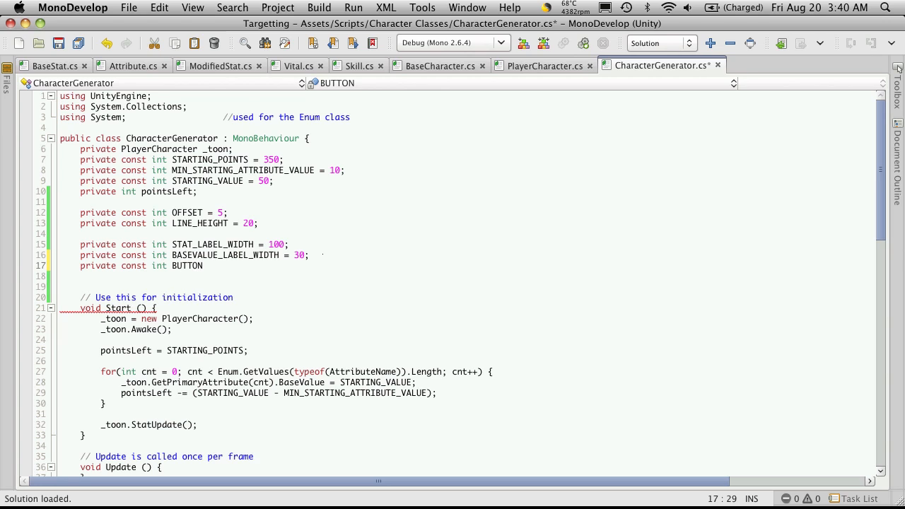
{"action": "type", "text": "_WIDTH = 20;"}
{"action": "left_click", "coordinate": [468, 275]}
{"action": "type", "text": "private const int BUTTON_HEIGHT = 20;"}
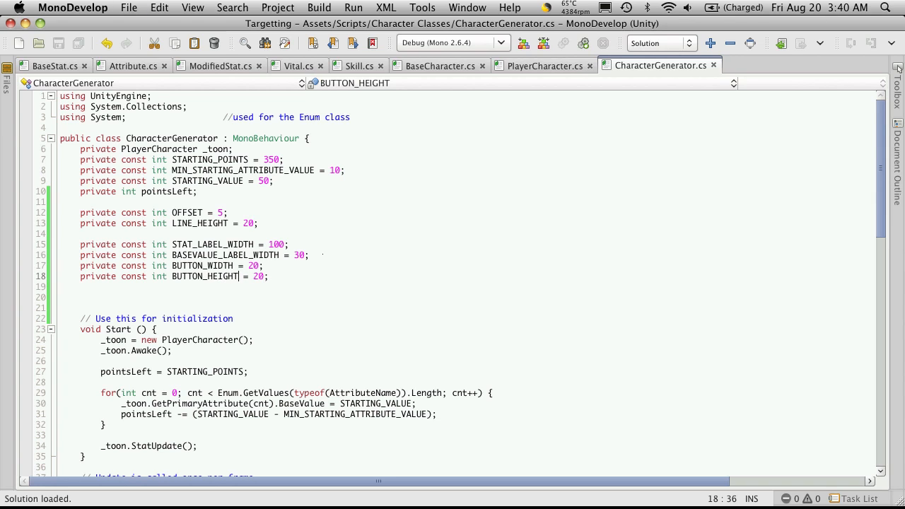
{"action": "double_click", "coordinate": [200, 266]}
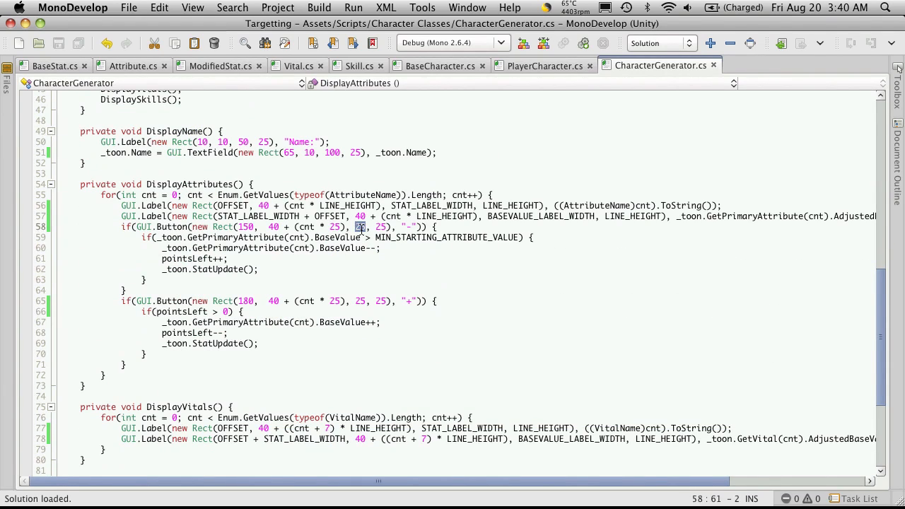
Step: Size the attribute minus button with BUTTON_WIDTH, BUTTON_HEIGHT instead of 25, 25
{"action": "type", "text": "BUTTON_WIDTH"}
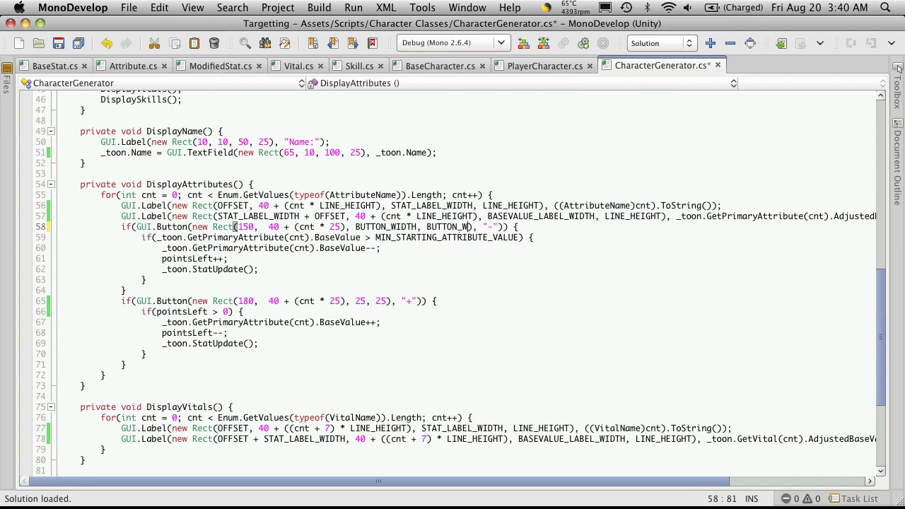
{"action": "type", "text": "HEIGHT"}
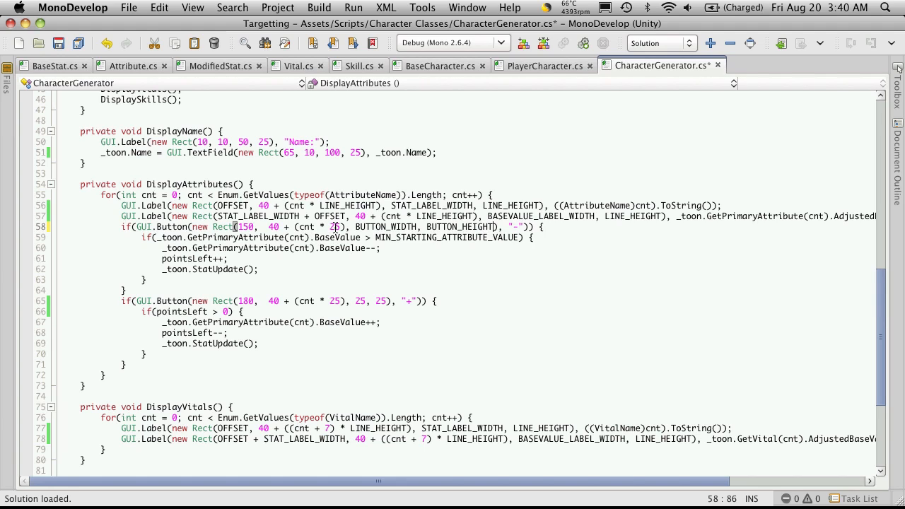
{"action": "double_click", "coordinate": [461, 227]}
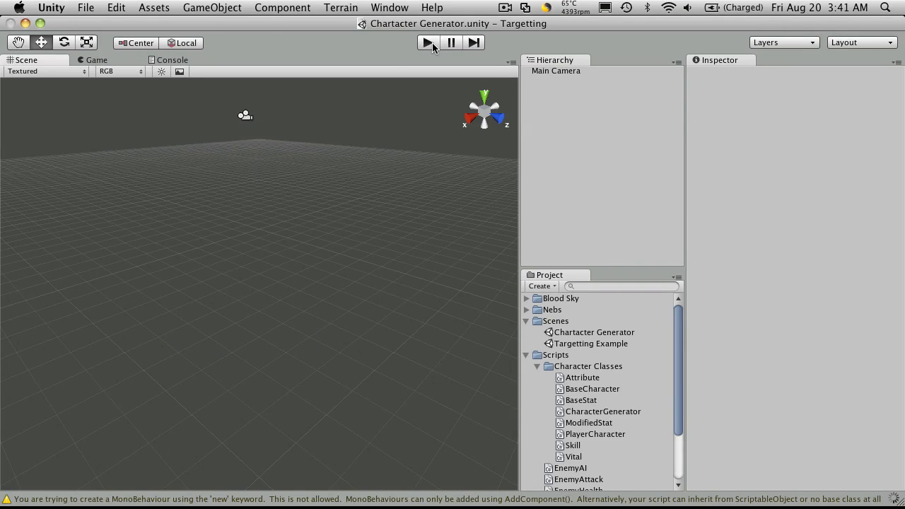
Step: Run the scene again to check the smaller minus buttons beside the plus buttons
{"action": "left_click", "coordinate": [427, 42]}
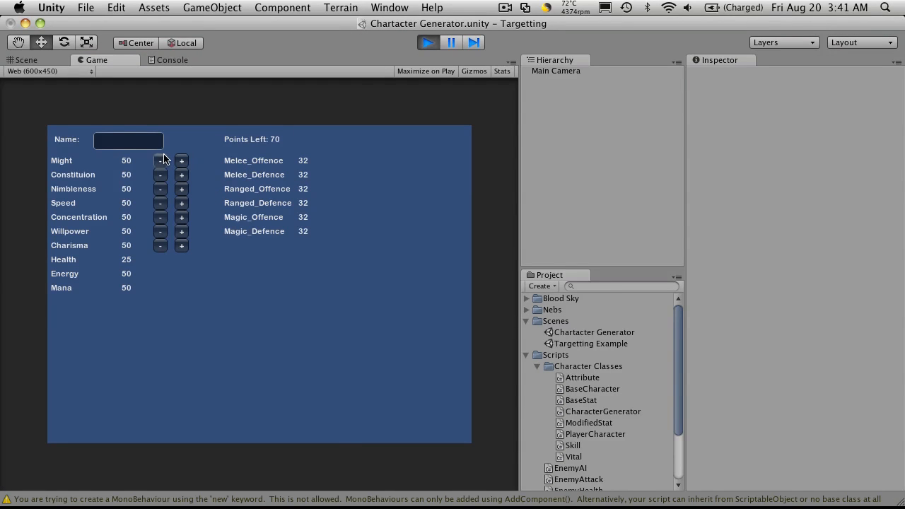
{"action": "mouse_move", "coordinate": [201, 212]}
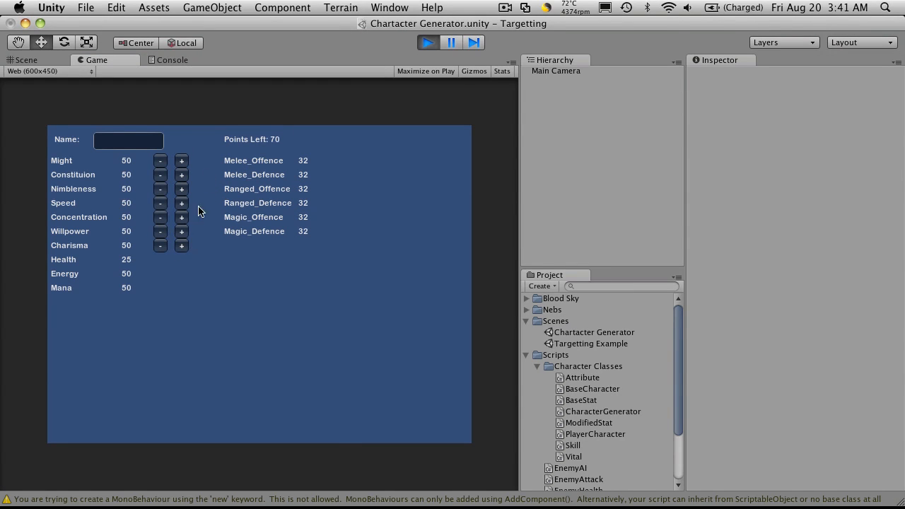
{"action": "mouse_move", "coordinate": [198, 153]}
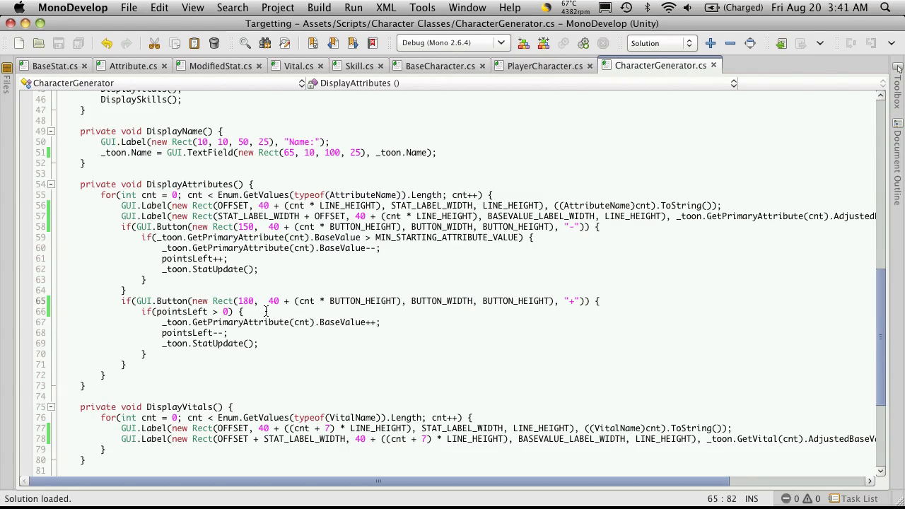
Step: Start rewriting the minus button's x position 150 as OFFSET + the label width constants
{"action": "double_click", "coordinate": [245, 226]}
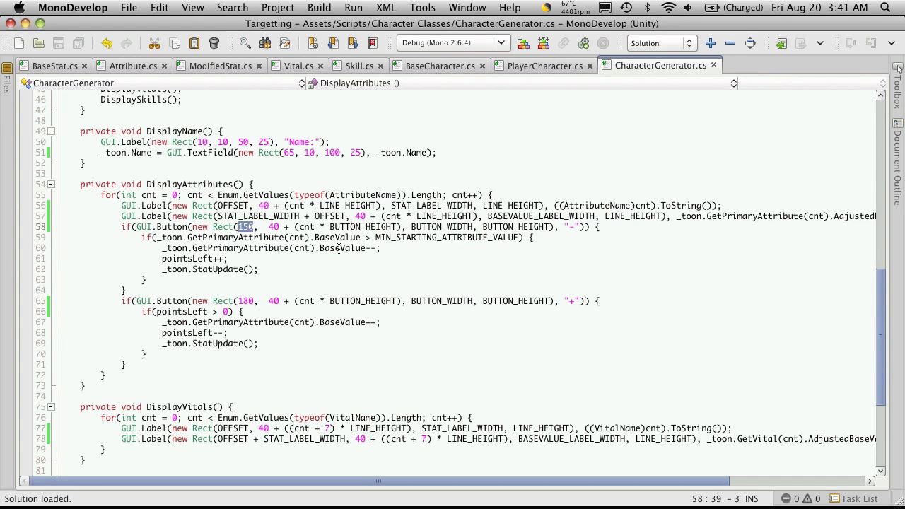
{"action": "mouse_move", "coordinate": [339, 249]}
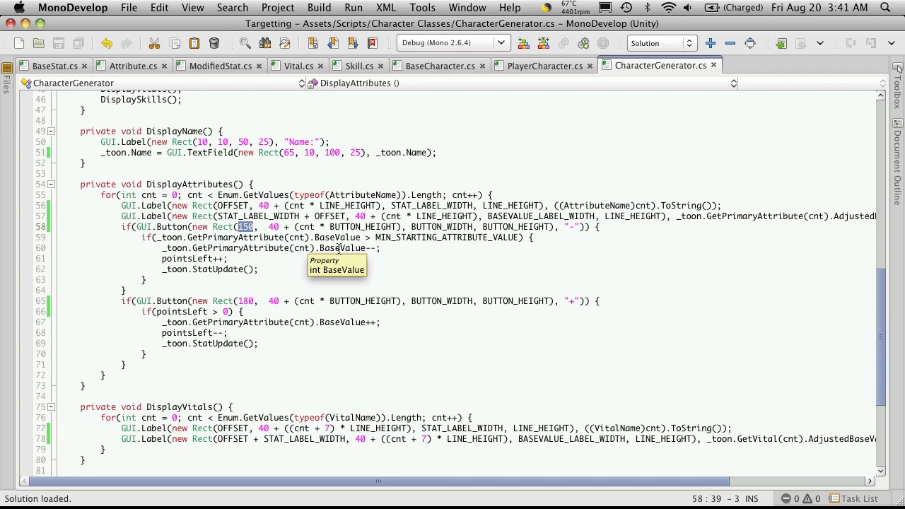
{"action": "type", "text": "OFFSET"}
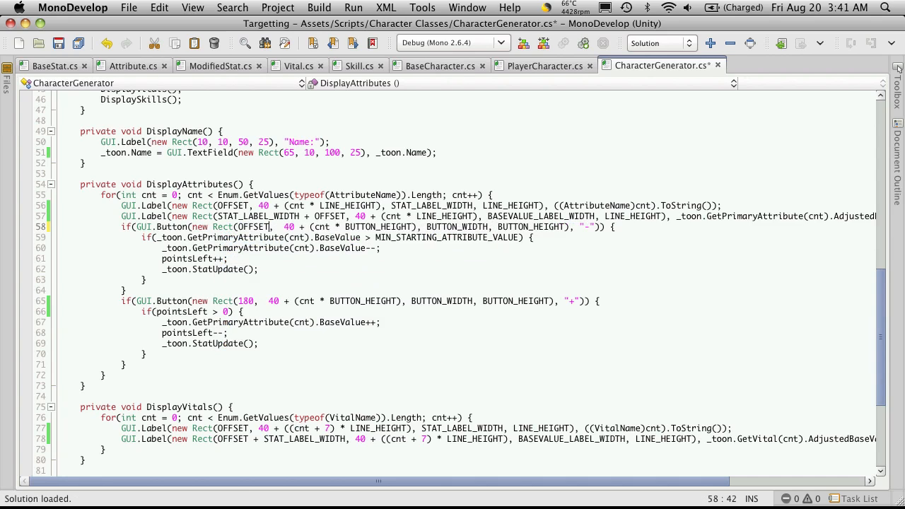
{"action": "type", "text": "+"}
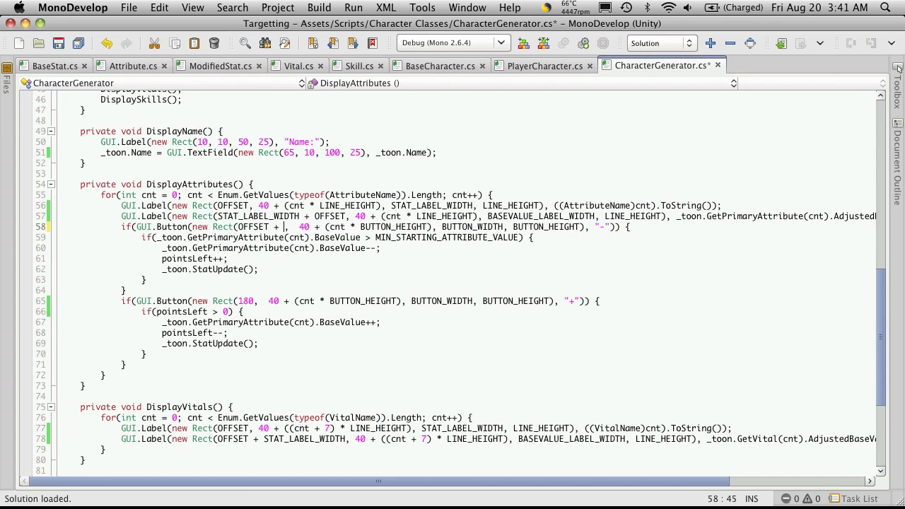
{"action": "double_click", "coordinate": [247, 214]}
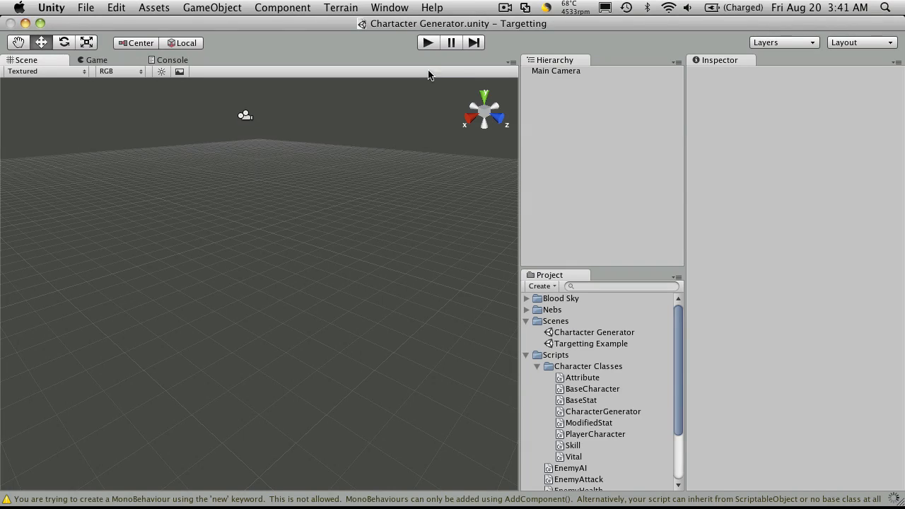
Step: Run the game to check the repositioned minus buttons, stop it and return to the script
{"action": "left_click", "coordinate": [427, 42]}
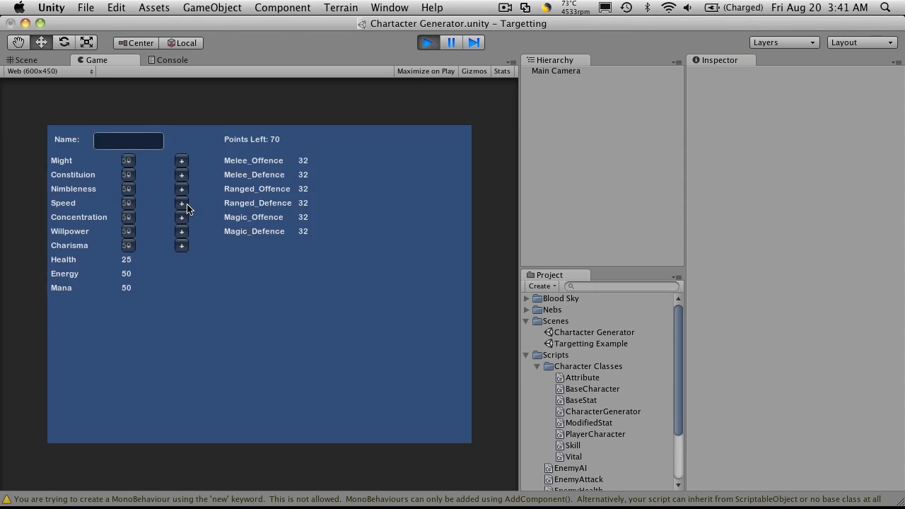
{"action": "mouse_move", "coordinate": [407, 55]}
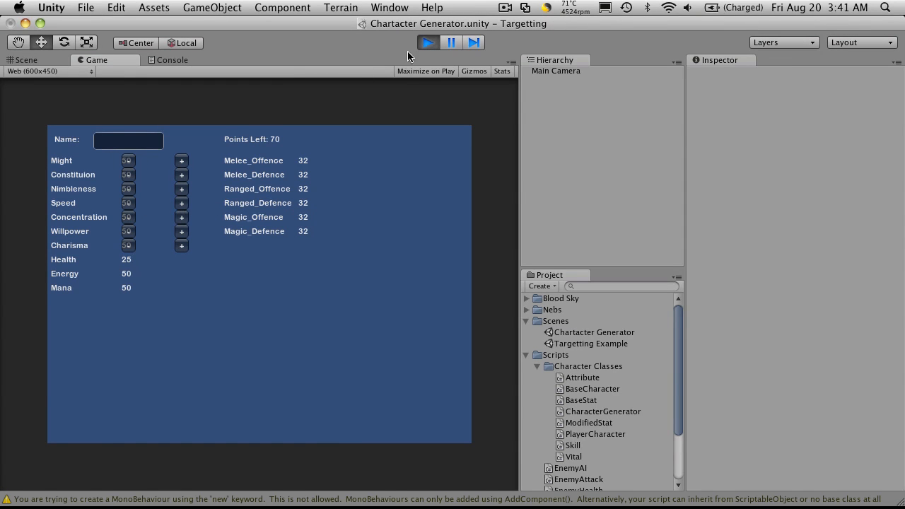
{"action": "left_click", "coordinate": [25, 59]}
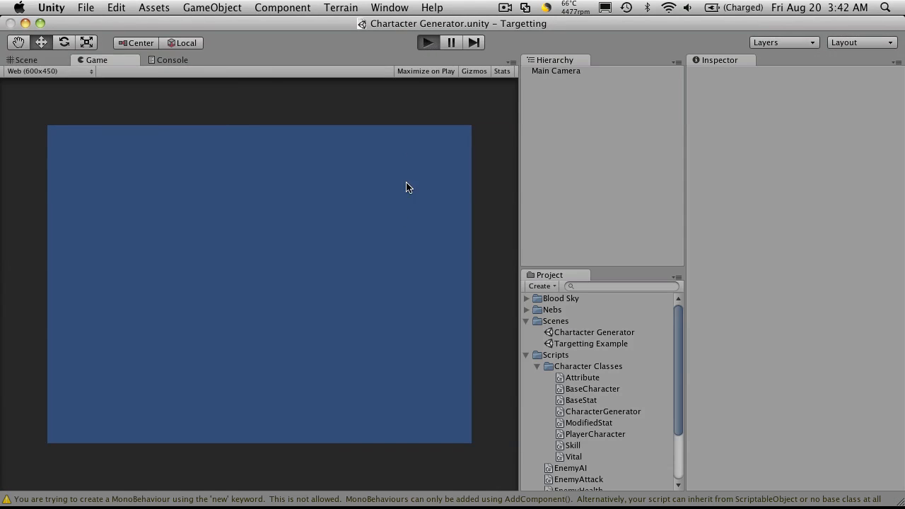
{"action": "left_click", "coordinate": [427, 42]}
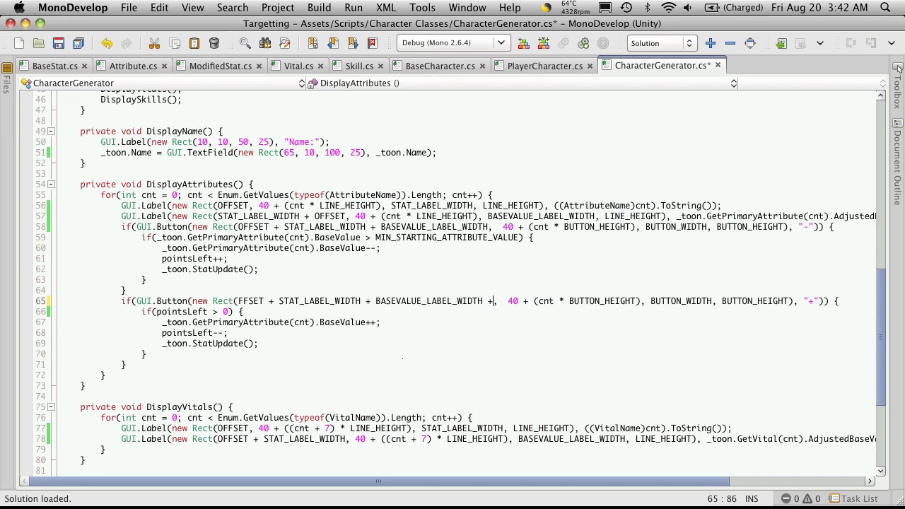
Step: Rewrite the plus button's x 180 as FFSET + STAT_LABEL_WIDTH + BASEVALUE_LABEL_WIDTH (OFFSET misspelled)
{"action": "double_click", "coordinate": [464, 299]}
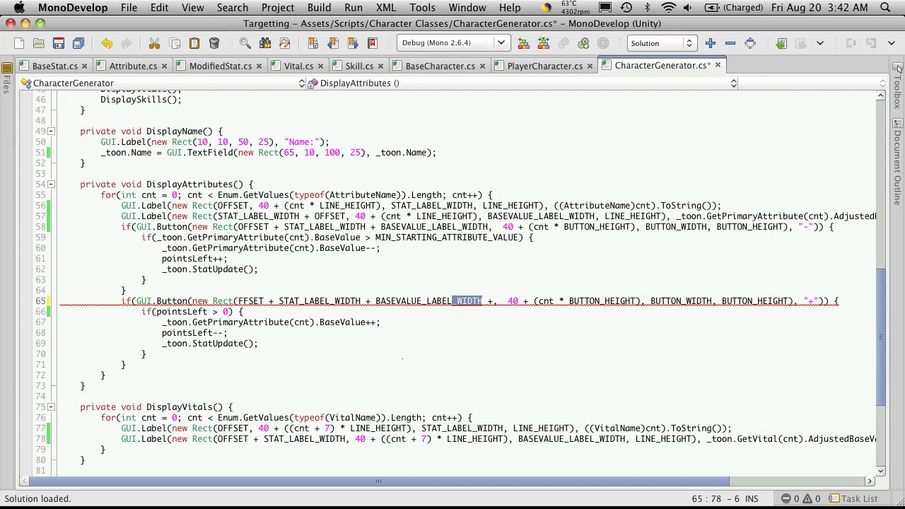
{"action": "double_click", "coordinate": [427, 300]}
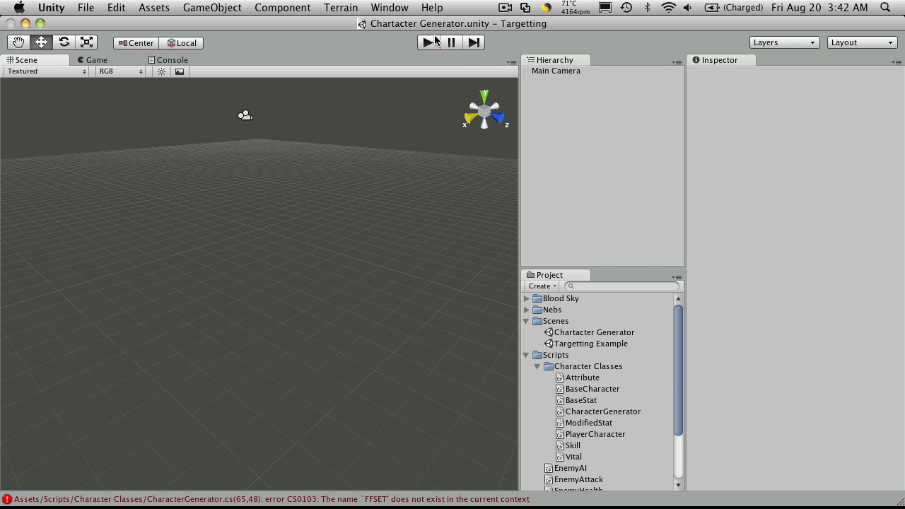
Step: Correct the FFSET typo from the Console error and rerun the Character Generator scene
{"action": "left_click", "coordinate": [172, 60]}
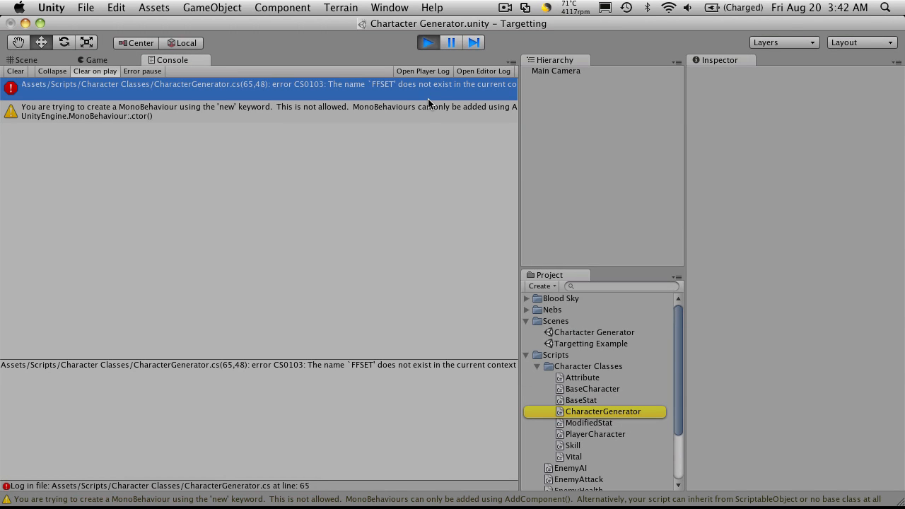
{"action": "left_click", "coordinate": [26, 60]}
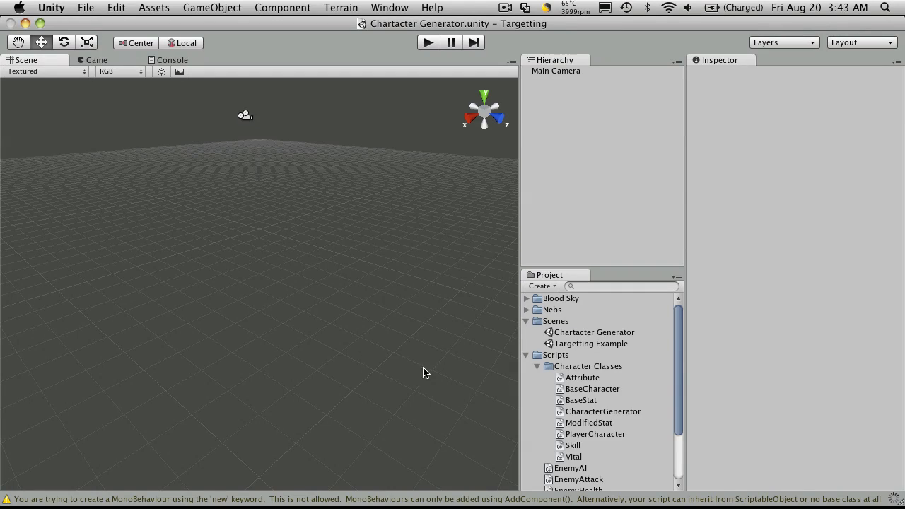
{"action": "left_click", "coordinate": [427, 42]}
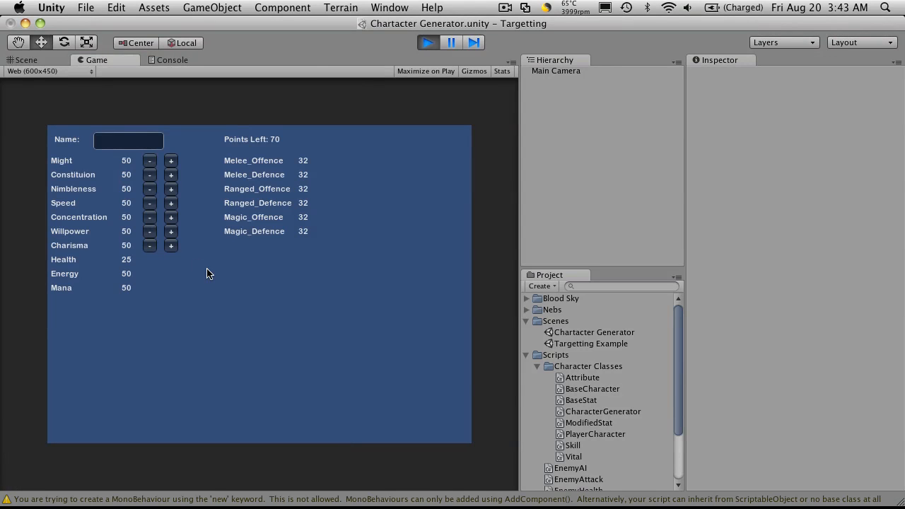
{"action": "mouse_move", "coordinate": [150, 161]}
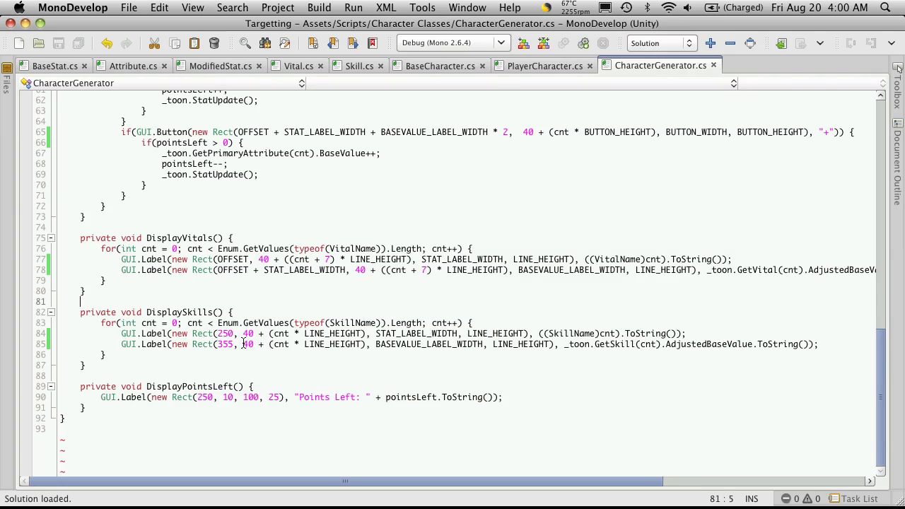
Step: Select the skill label's hard-coded x of 250 and run the game again to check alignment
{"action": "double_click", "coordinate": [226, 334]}
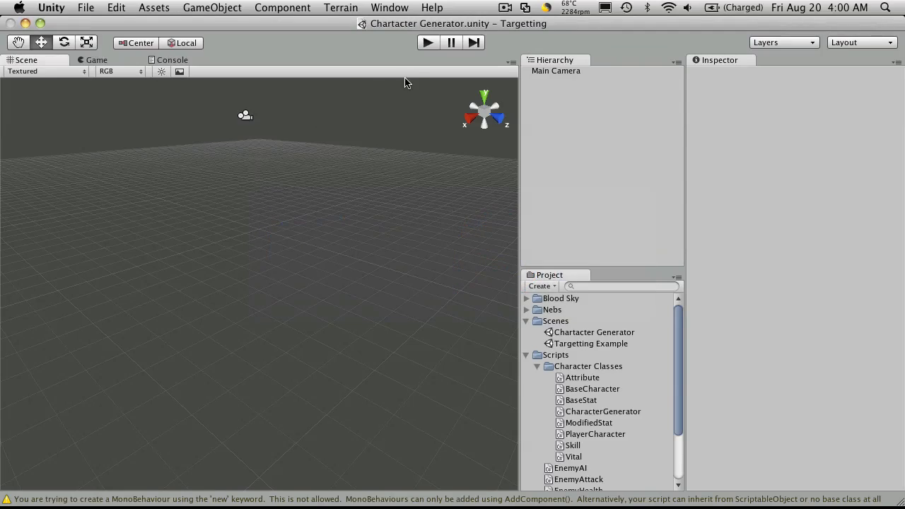
{"action": "left_click", "coordinate": [427, 43]}
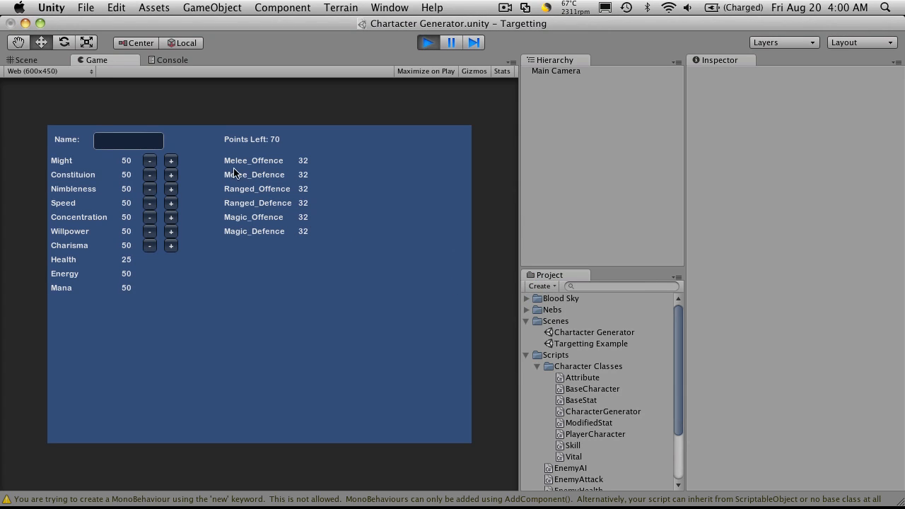
{"action": "mouse_move", "coordinate": [188, 165]}
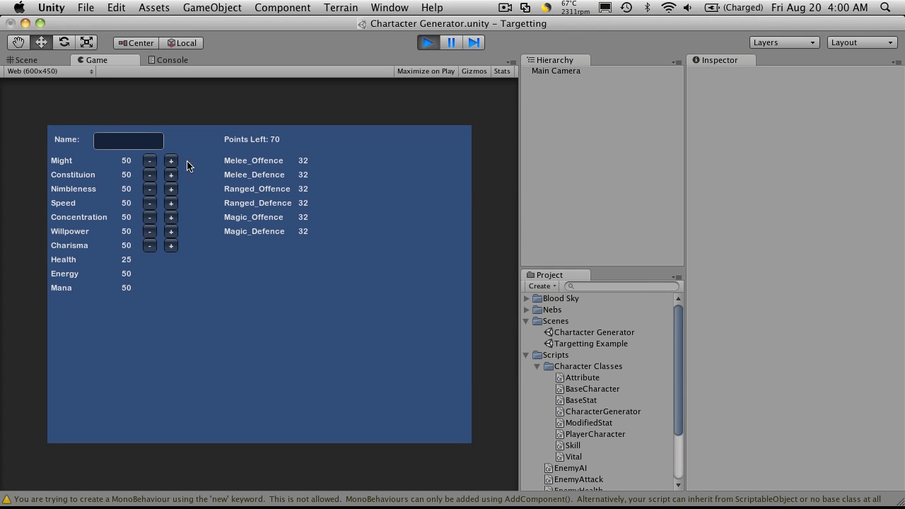
{"action": "mouse_move", "coordinate": [198, 228]}
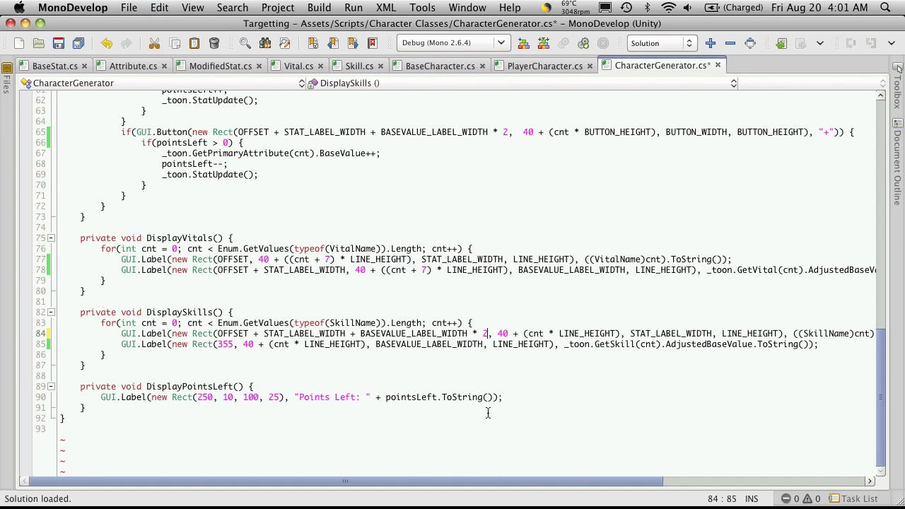
Step: Replace the skill name x of 250 with OFFSET + STAT_LABEL_WIDTH + BASEVALUE_LABEL_WIDTH * 2 + OFFSET
{"action": "type", "text": "+"}
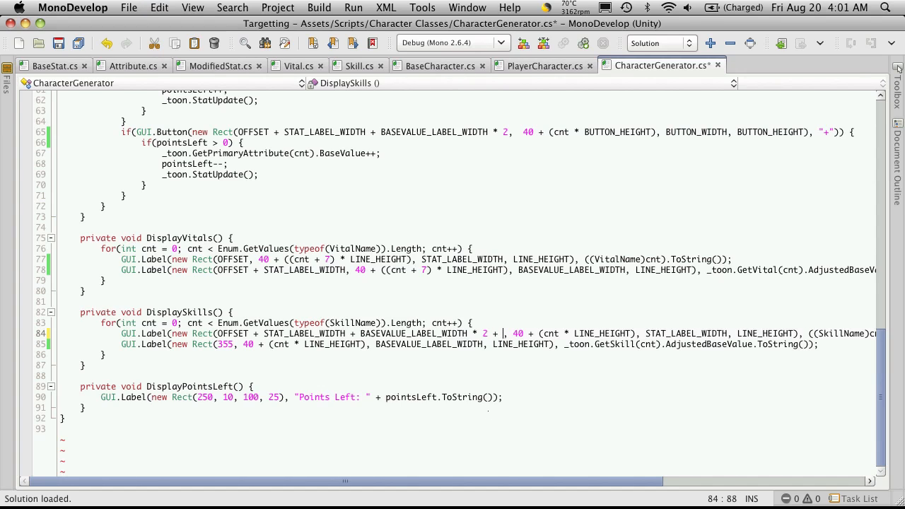
{"action": "type", "text": "OFFSET"}
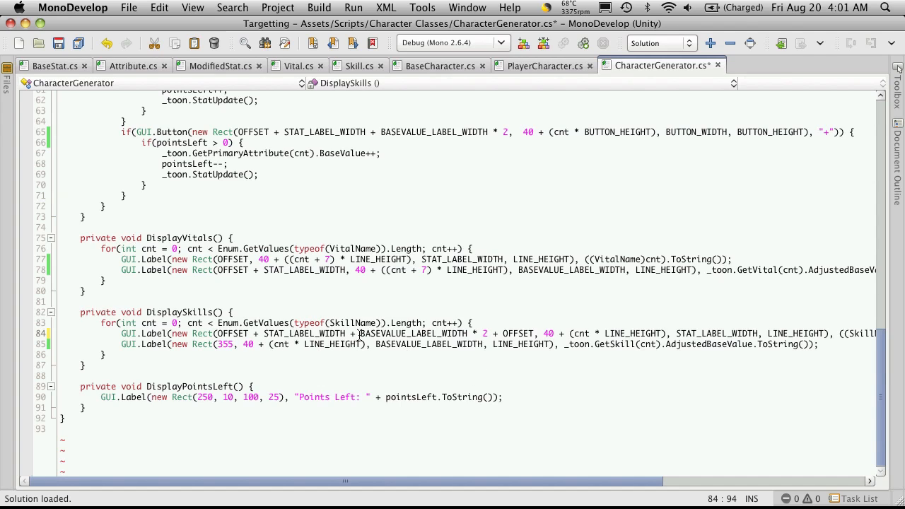
{"action": "mouse_move", "coordinate": [544, 336]}
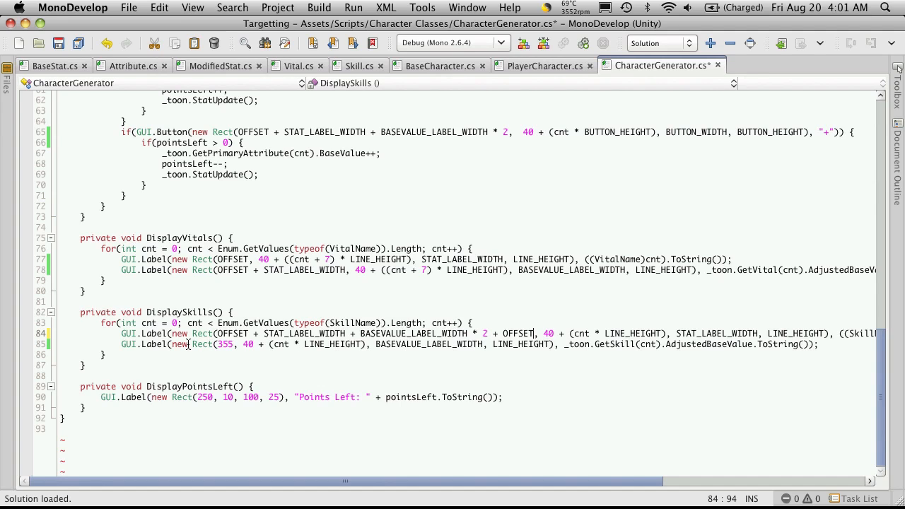
Step: Replace the skill value x of 355 with the same OFFSET and STAT_LABEL_WIDTH based expression
{"action": "double_click", "coordinate": [229, 345]}
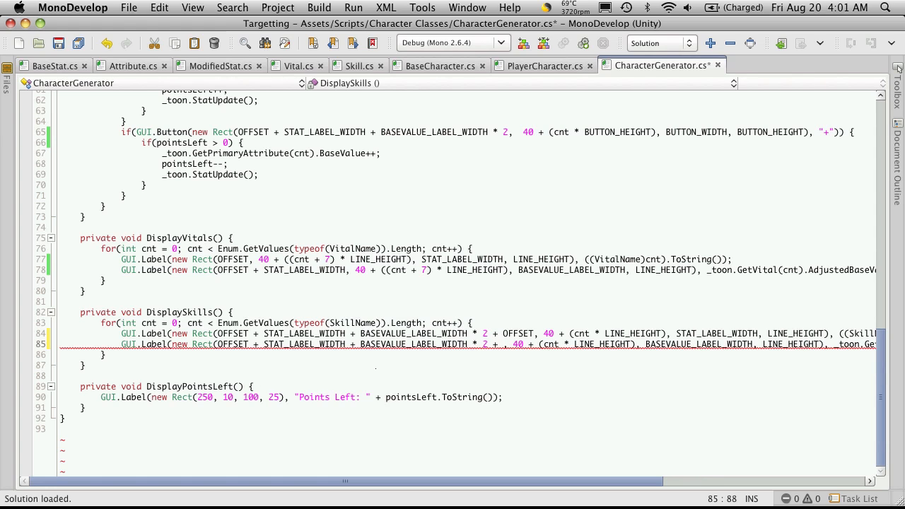
{"action": "type", "text": "OFFSET +"}
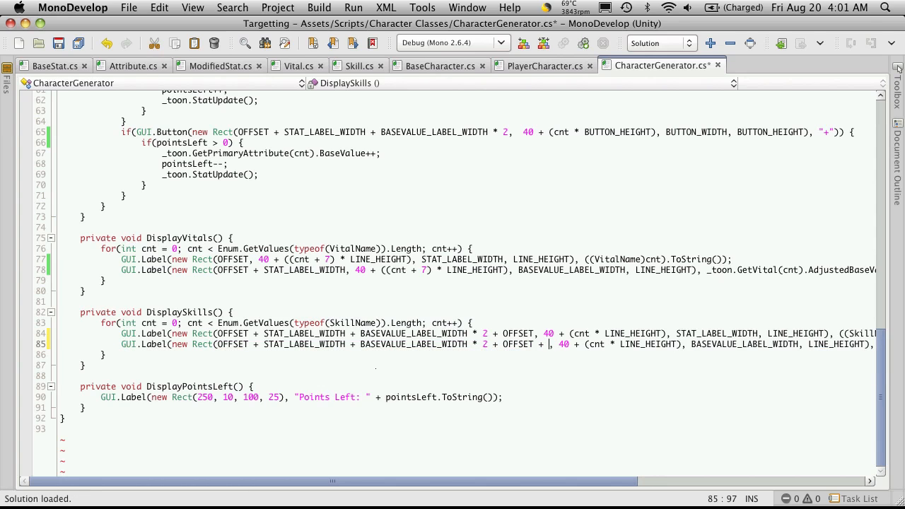
{"action": "type", "text": "STA"}
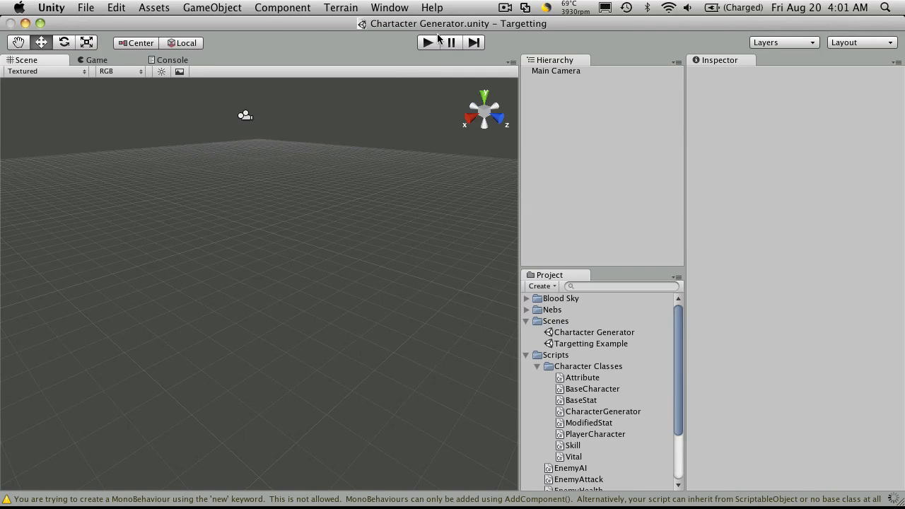
Step: Run the scene in Unity to view the skills column, then return to the script
{"action": "left_click", "coordinate": [427, 42]}
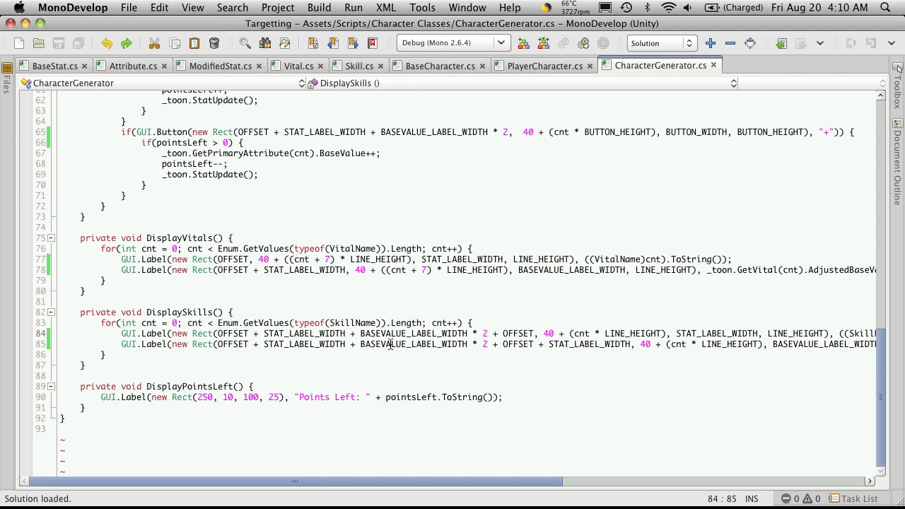
Step: Add BUTTON_WIDTH to the plus button x and BUTTON_WIDTH * 2 to both skill label x expressions, then test in the game
{"action": "double_click", "coordinate": [399, 334]}
{"action": "type", "text": "+"}
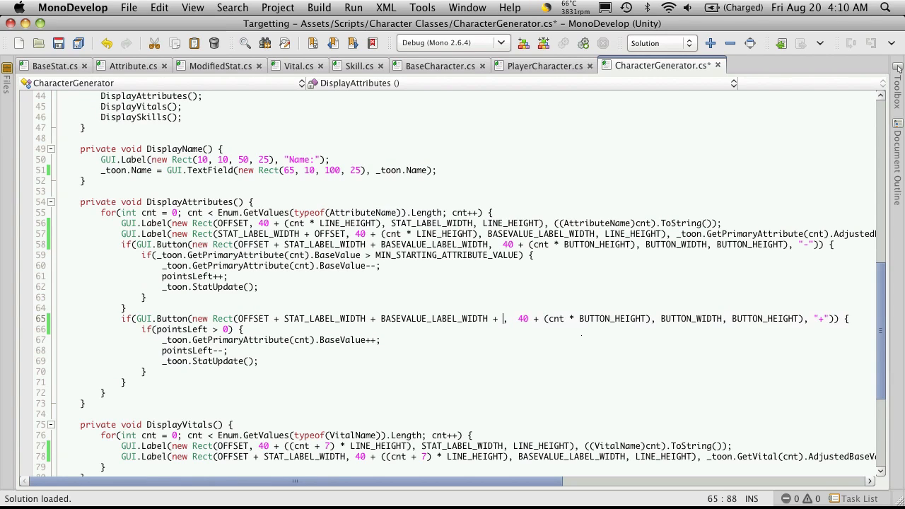
{"action": "type", "text": "BUTTON_WIDTH"}
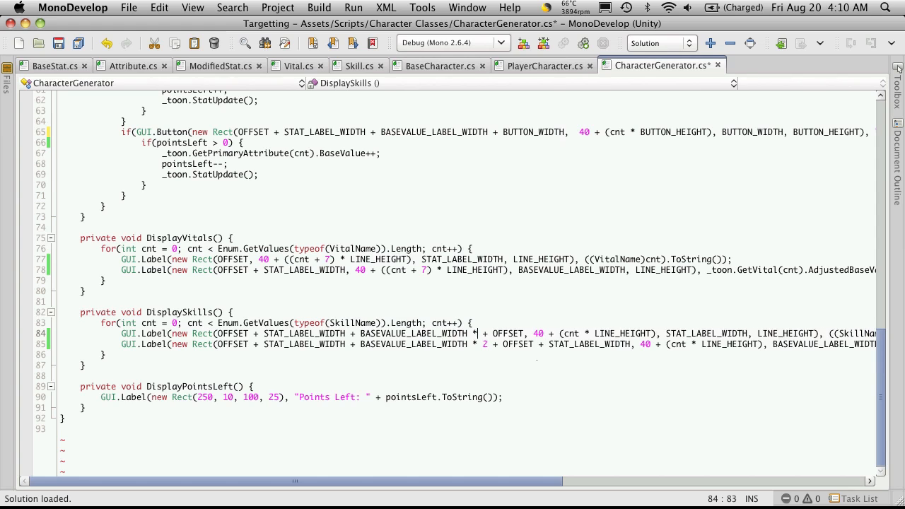
{"action": "type", "text": "Bu"}
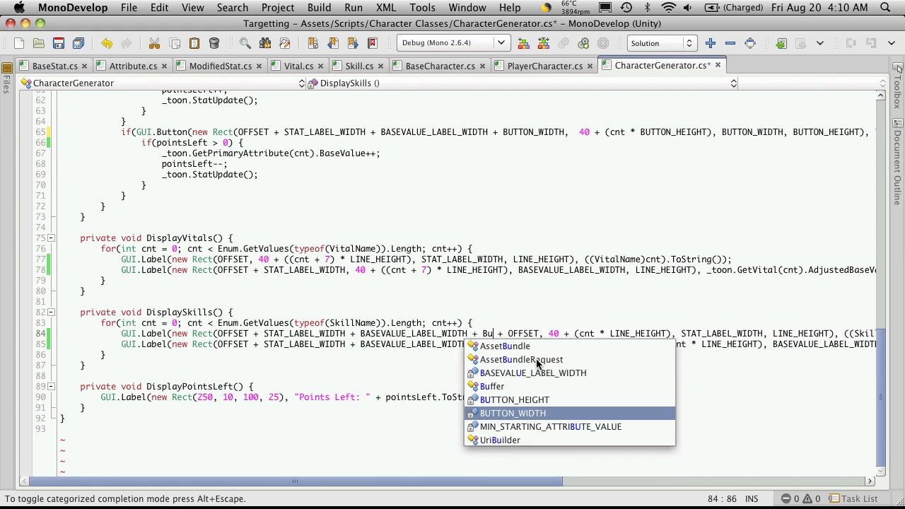
{"action": "type", "text": "t"}
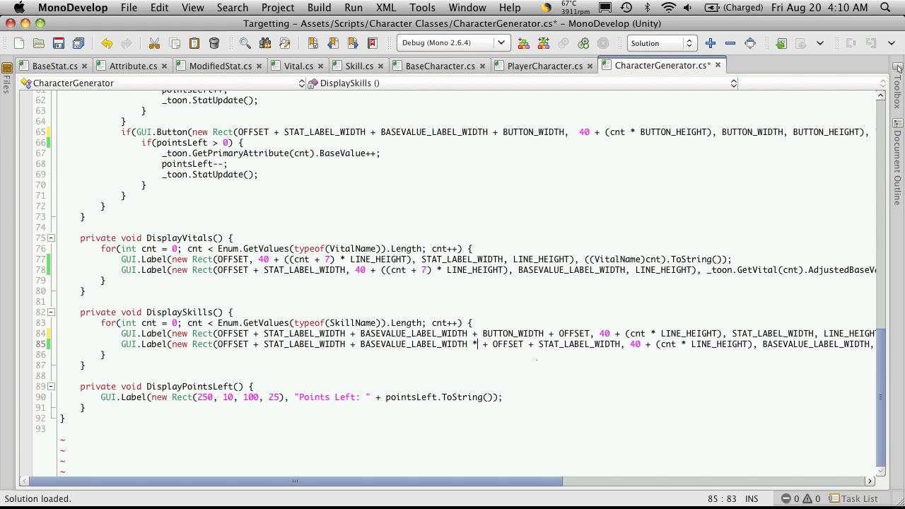
{"action": "type", "text": "BUTTON_WIDTH"}
{"action": "left_click", "coordinate": [497, 333]}
{"action": "type", "text": "* 2 "}
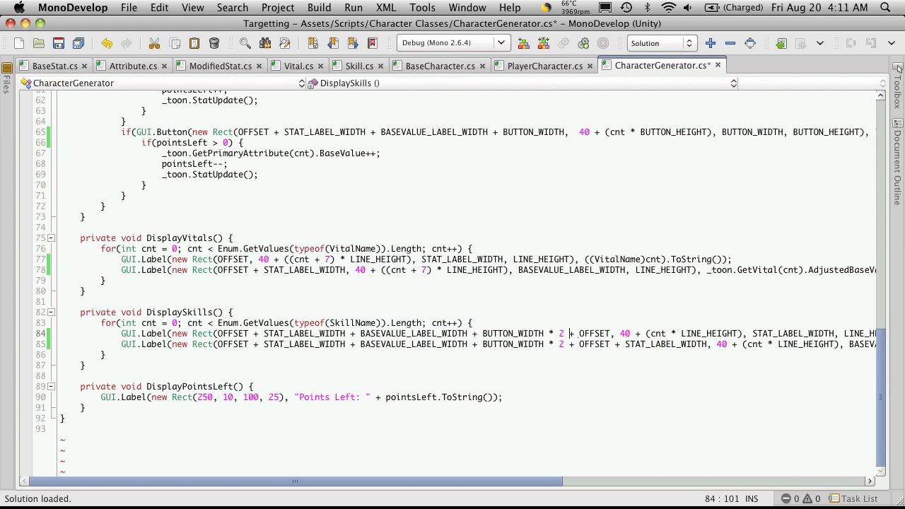
{"action": "left_click", "coordinate": [427, 42]}
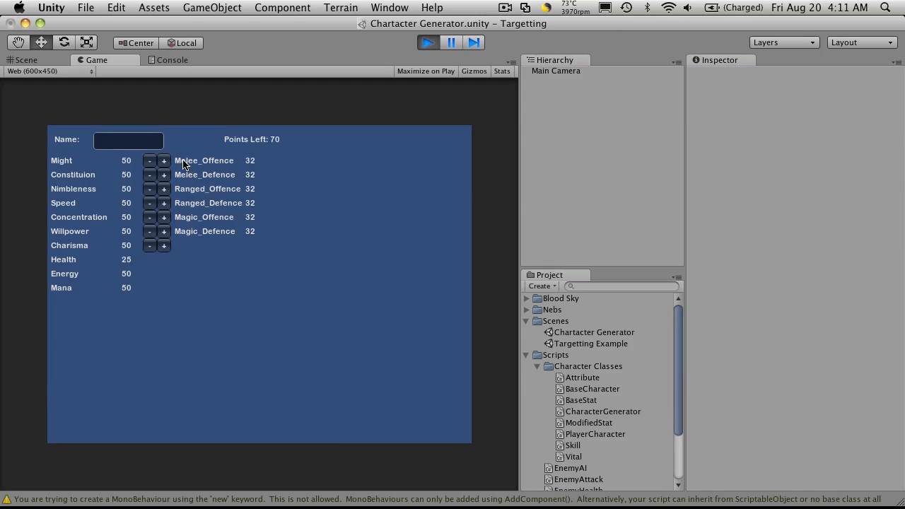
{"action": "mouse_move", "coordinate": [408, 86]}
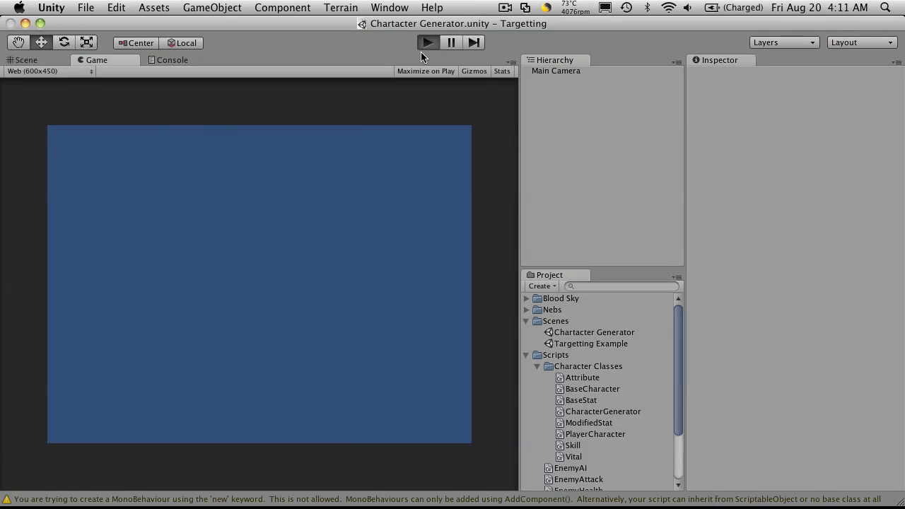
Step: Preview the skills column, change the skill spacing to OFFSET * 2, and rerun the scene
{"action": "left_click", "coordinate": [427, 42]}
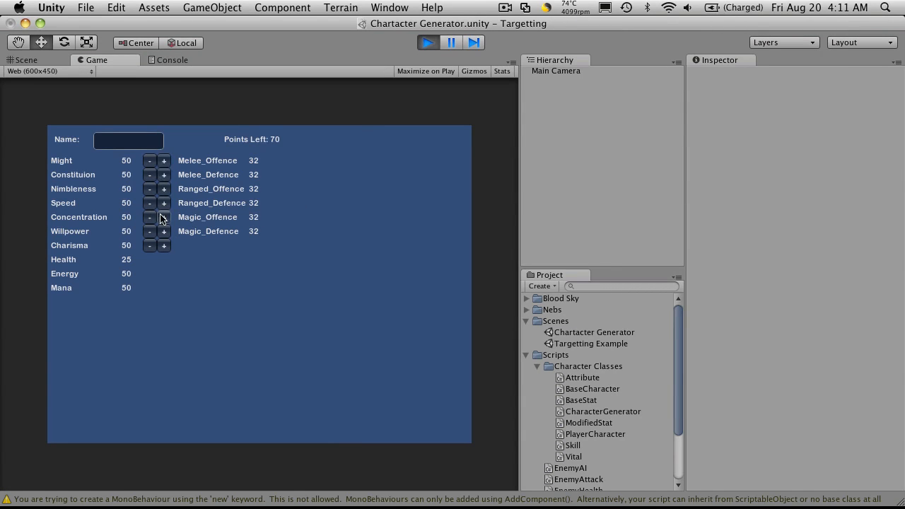
{"action": "mouse_move", "coordinate": [189, 252]}
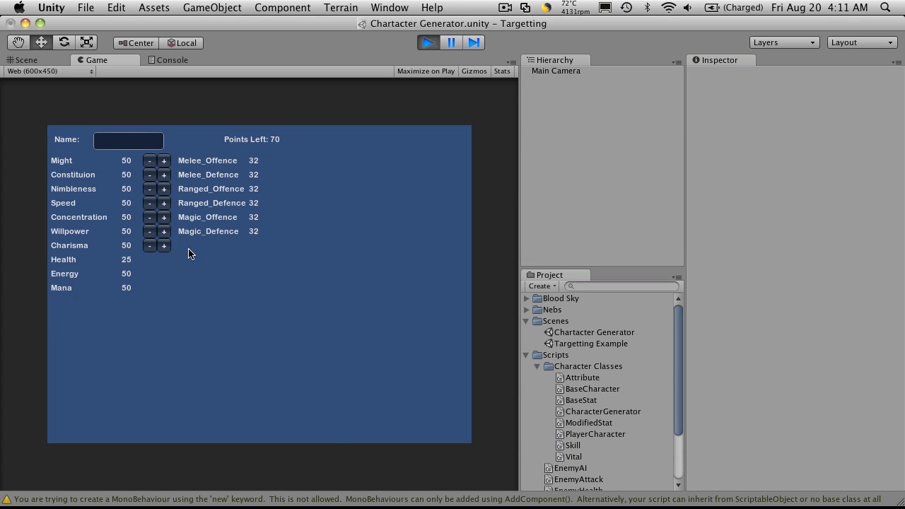
{"action": "mouse_move", "coordinate": [382, 153]}
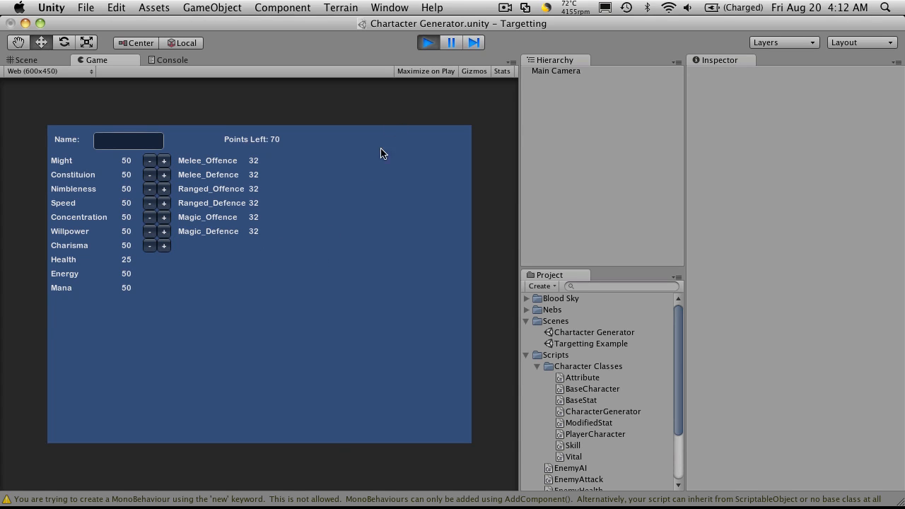
{"action": "left_click", "coordinate": [26, 59]}
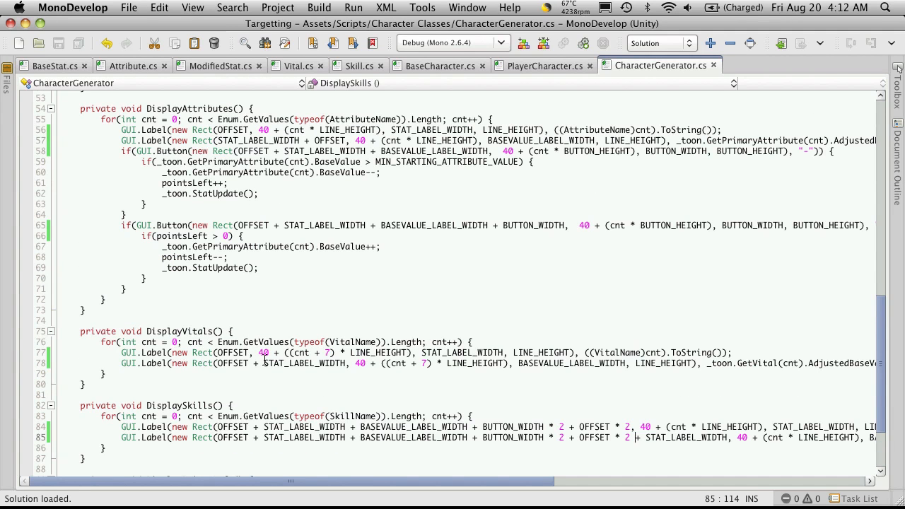
{"action": "double_click", "coordinate": [263, 352]}
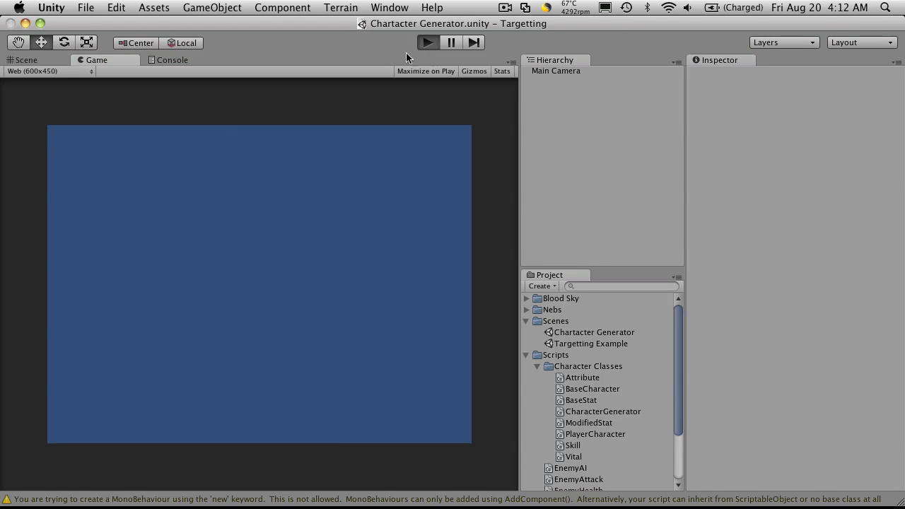
{"action": "left_click", "coordinate": [427, 42]}
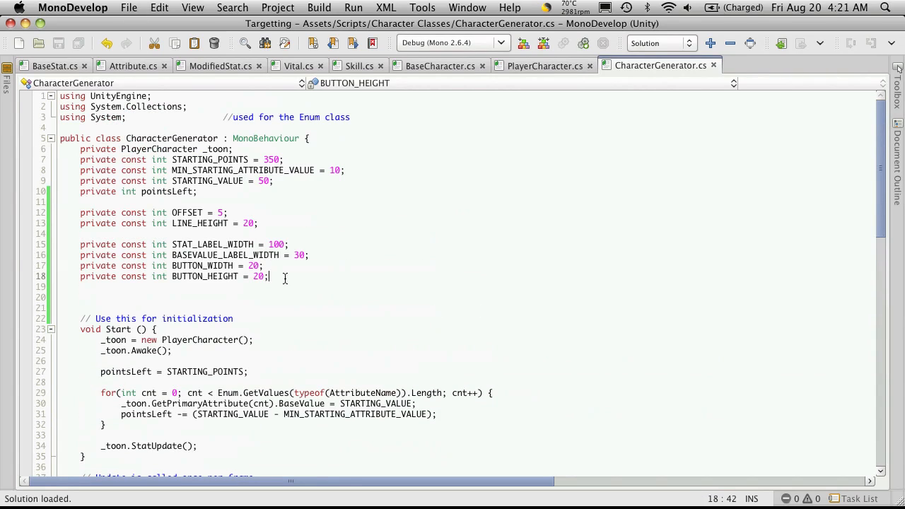
Step: Declare private int statStartingPos = 40; below the button constants
{"action": "key", "text": "Return"}
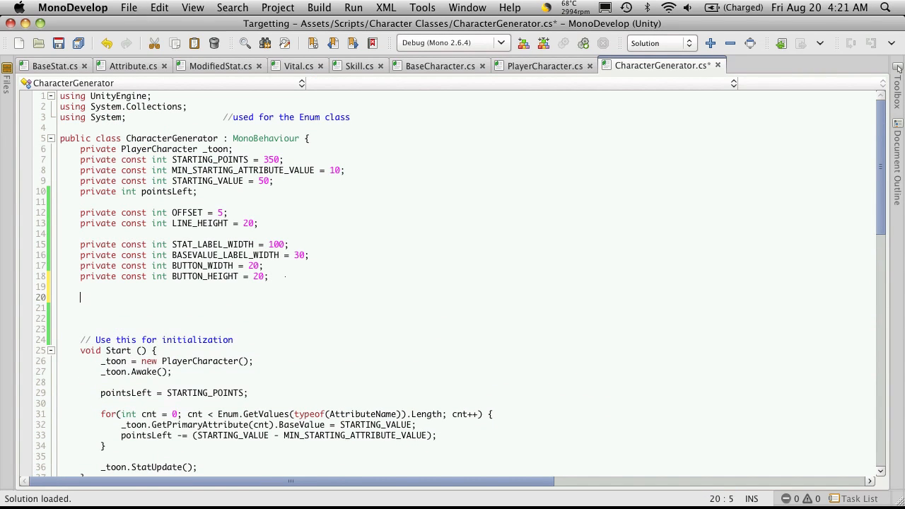
{"action": "type", "text": "private"}
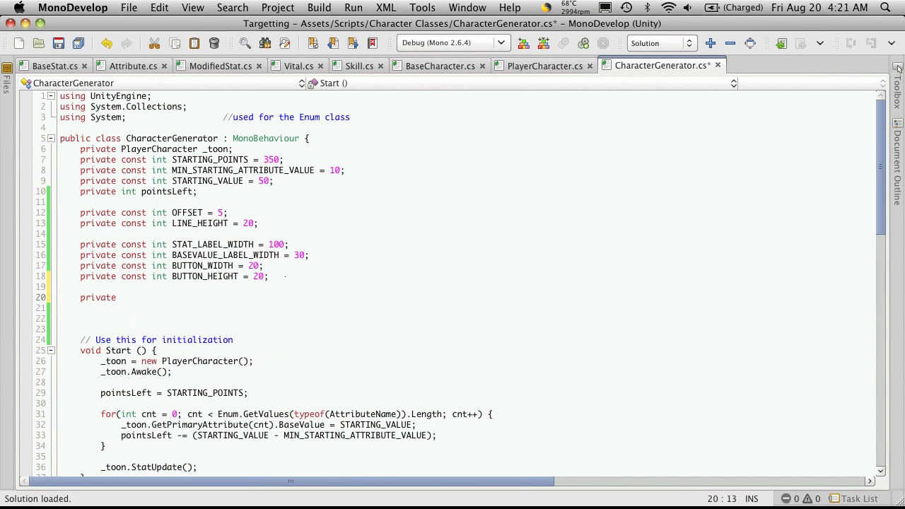
{"action": "type", "text": "int"}
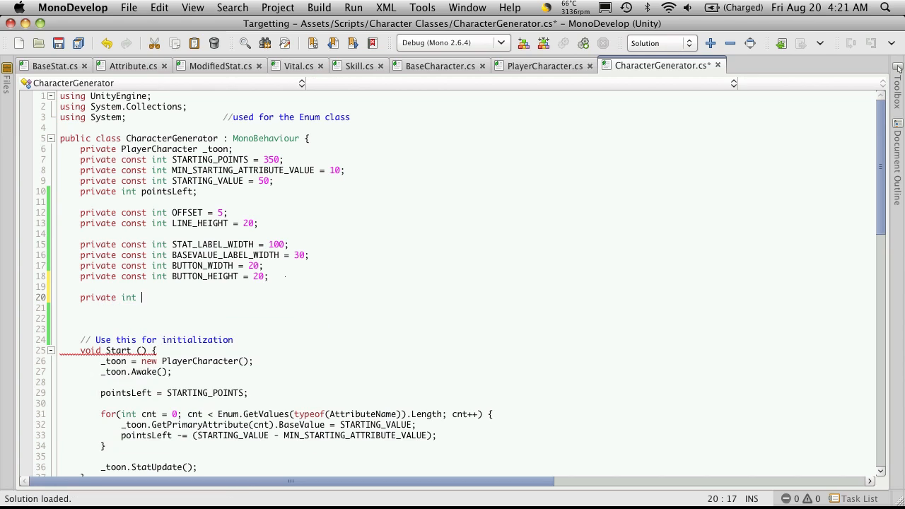
{"action": "type", "text": "stat"}
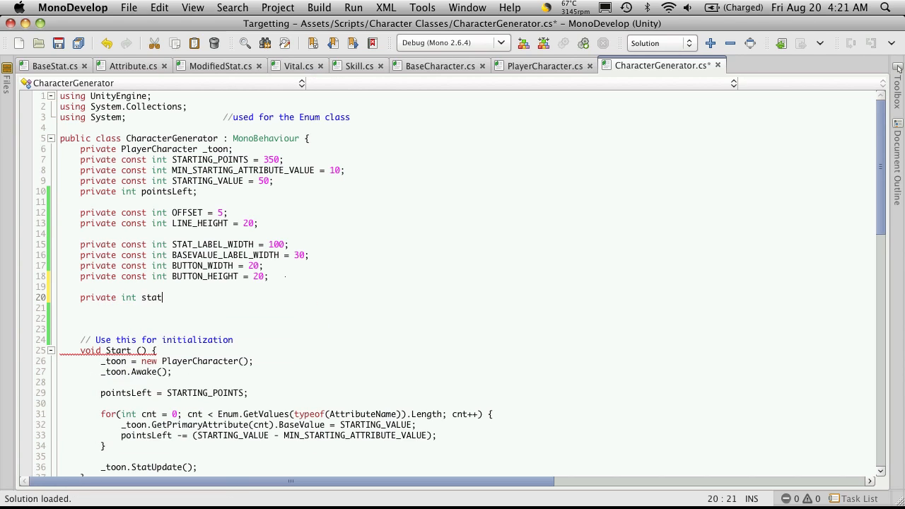
{"action": "type", "text": "StartingPos"}
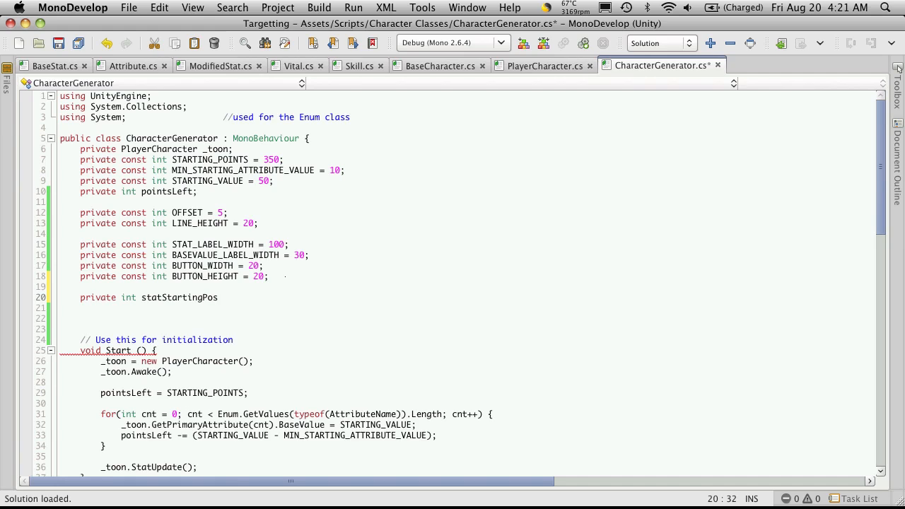
{"action": "type", "text": ";"}
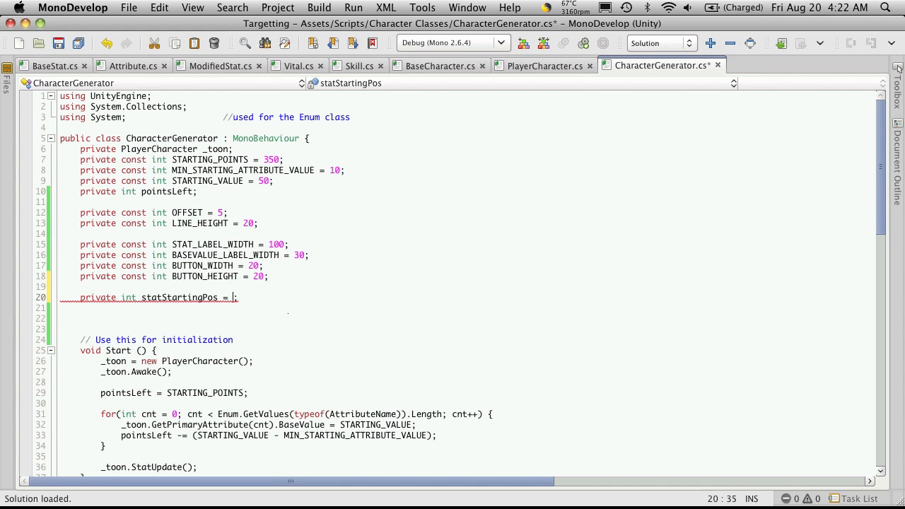
{"action": "type", "text": "40"}
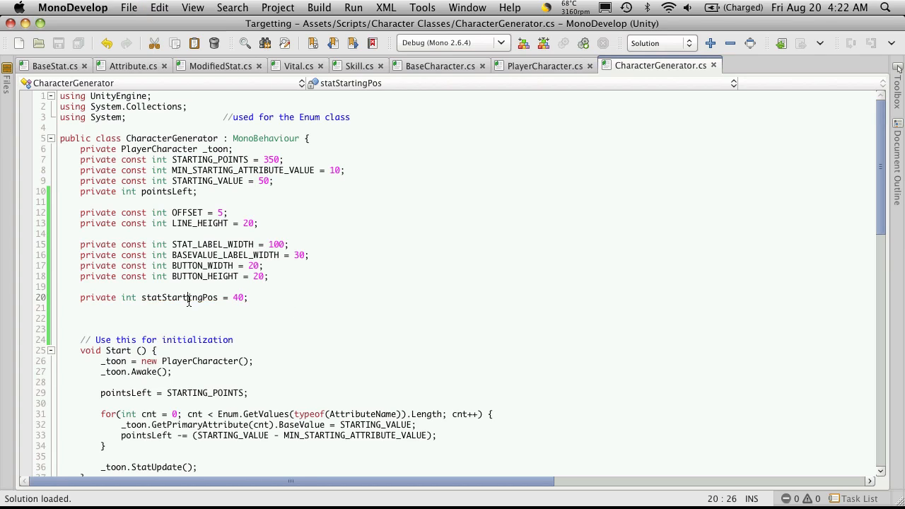
Step: Replace the hard-coded 40 in the attribute and vital Rect y values with statStartingPos
{"action": "double_click", "coordinate": [180, 297]}
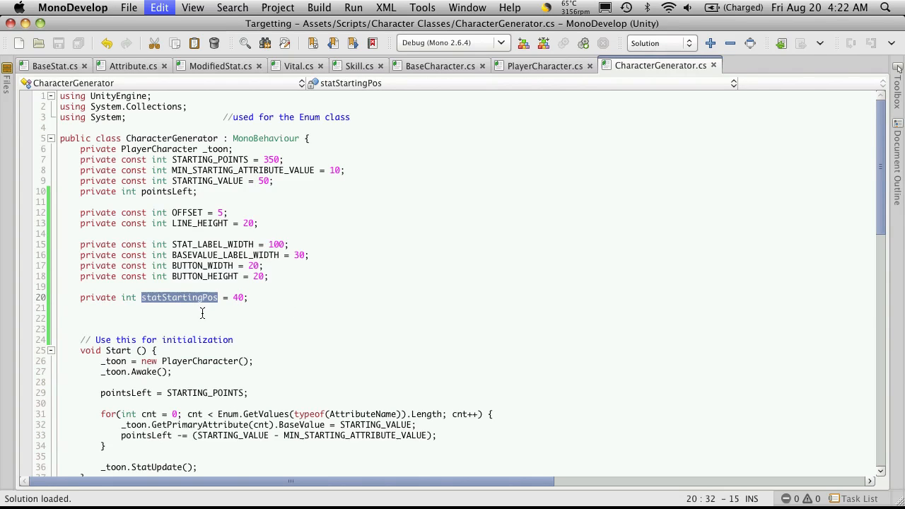
{"action": "scroll", "scroll_direction": "down", "scroll_amount": 3}
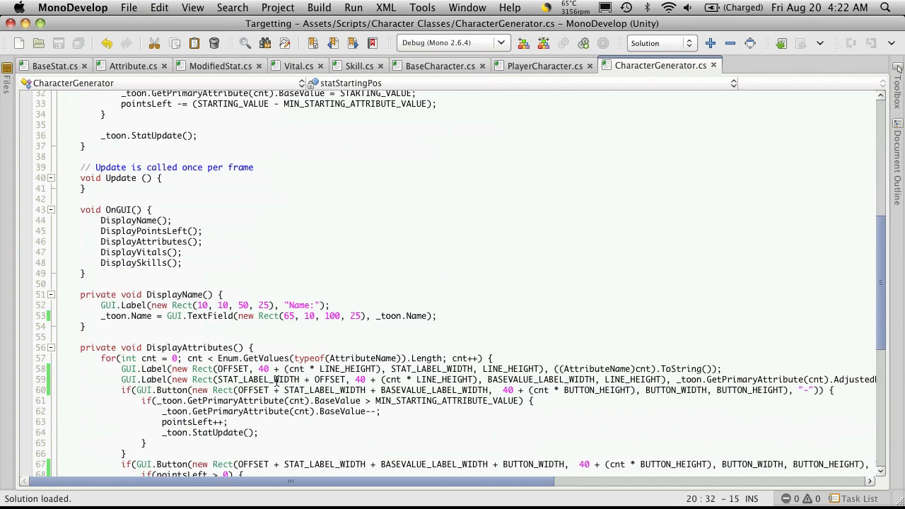
{"action": "type", "text": "statStartingPos"}
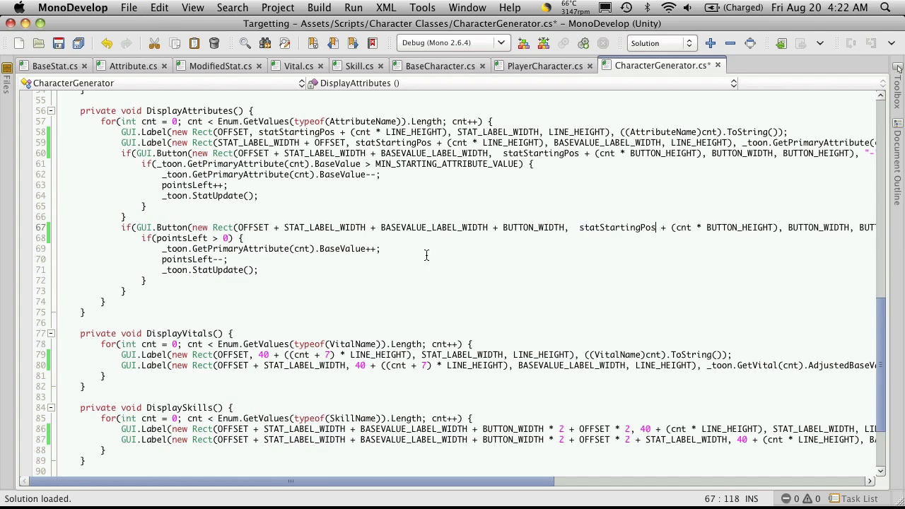
{"action": "left_click", "coordinate": [263, 353]}
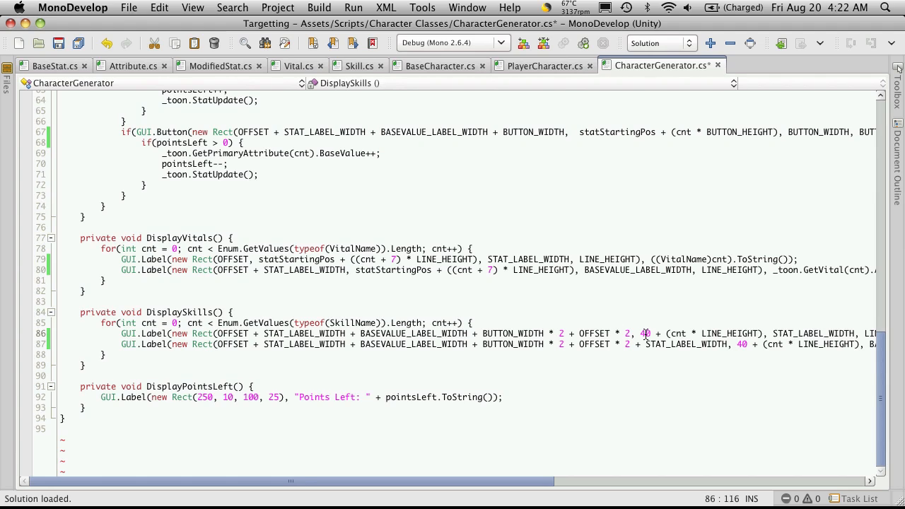
{"action": "type", "text": "statStartingPos + (cnt * LINE_HEIGHT),             //y"}
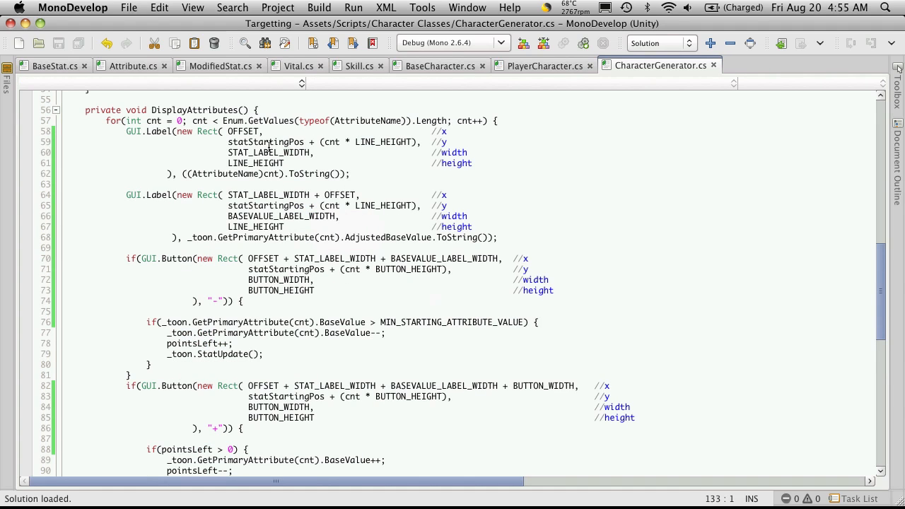
Step: Scroll through DisplayAttributes to review the Rects split into commented x, y, width, height lines
{"action": "scroll", "scroll_direction": "down", "scroll_amount": 3}
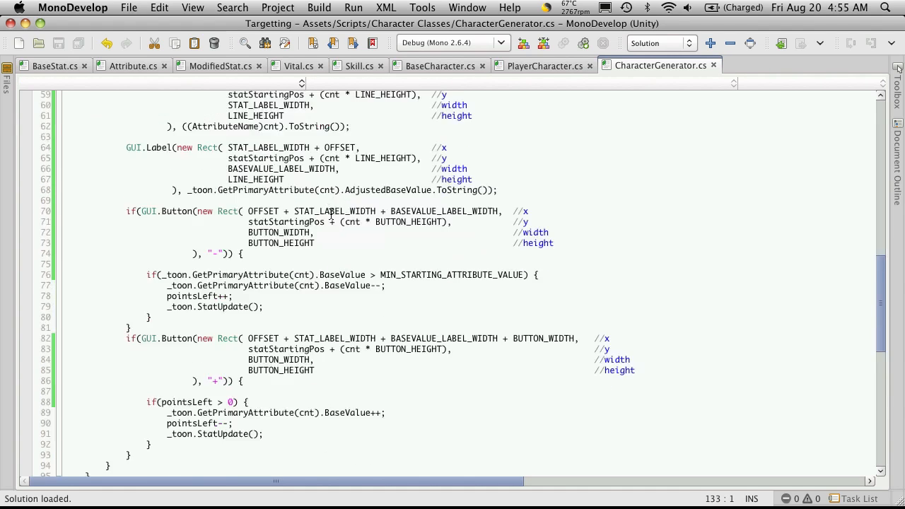
{"action": "scroll", "scroll_direction": "down", "scroll_amount": 3}
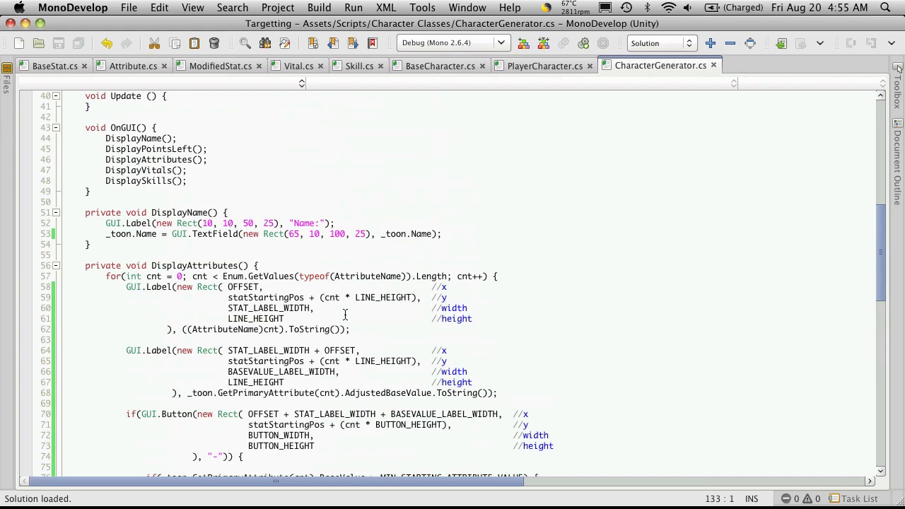
{"action": "mouse_move", "coordinate": [464, 210]}
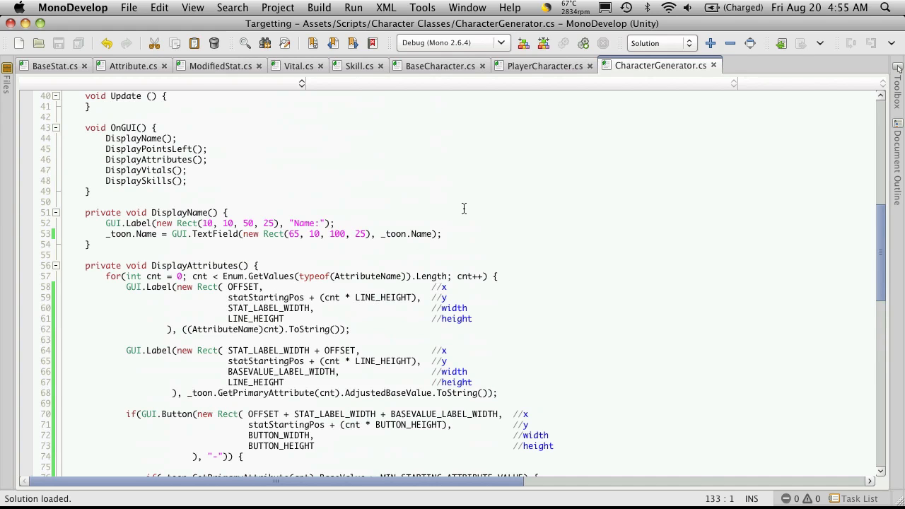